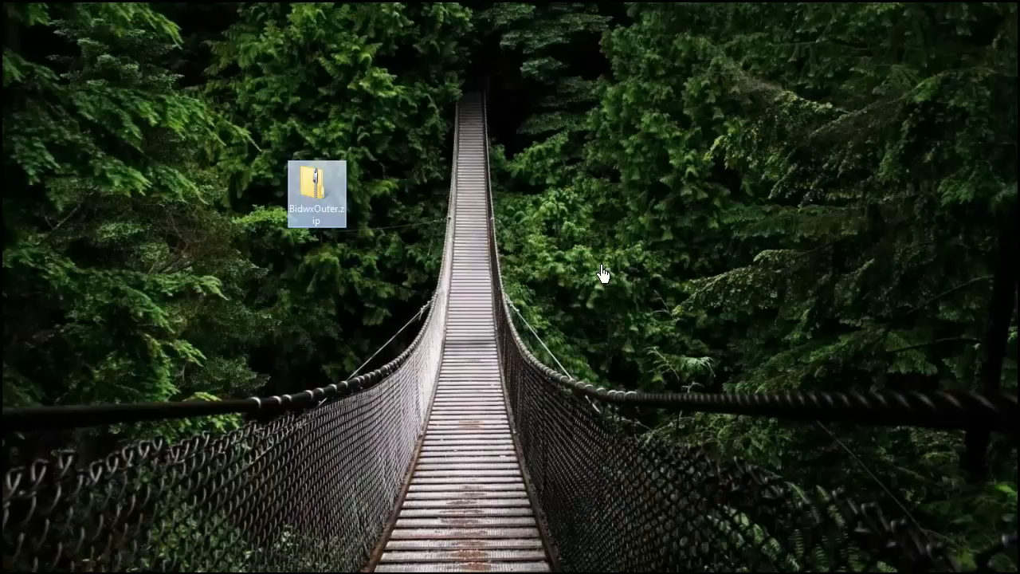
# Open BidwxOuter.zip from the desktop and load its BidwxOuter.sql script into Management Studio.
pyautogui.doubleClick(317, 184)
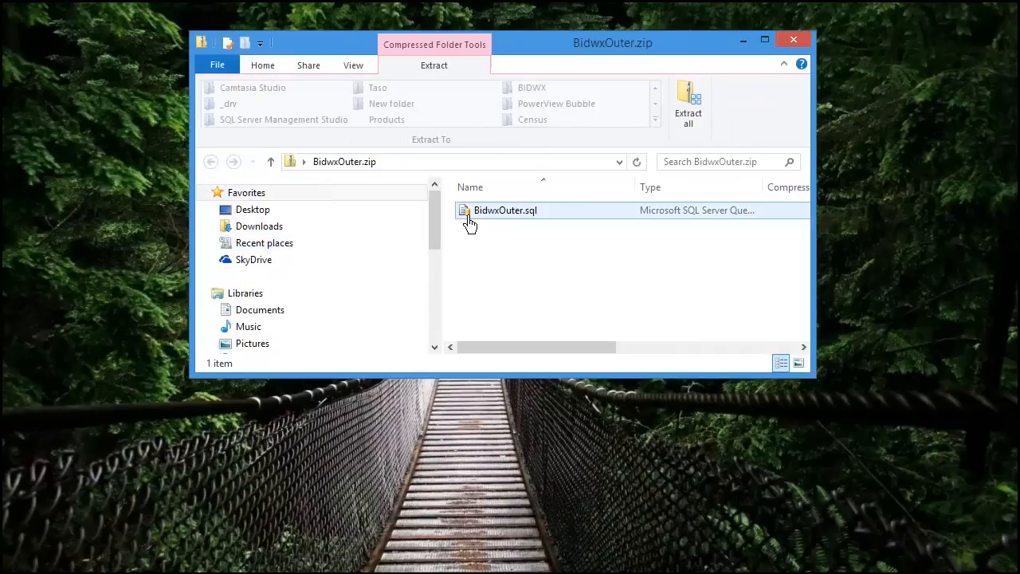
pyautogui.click(505, 210)
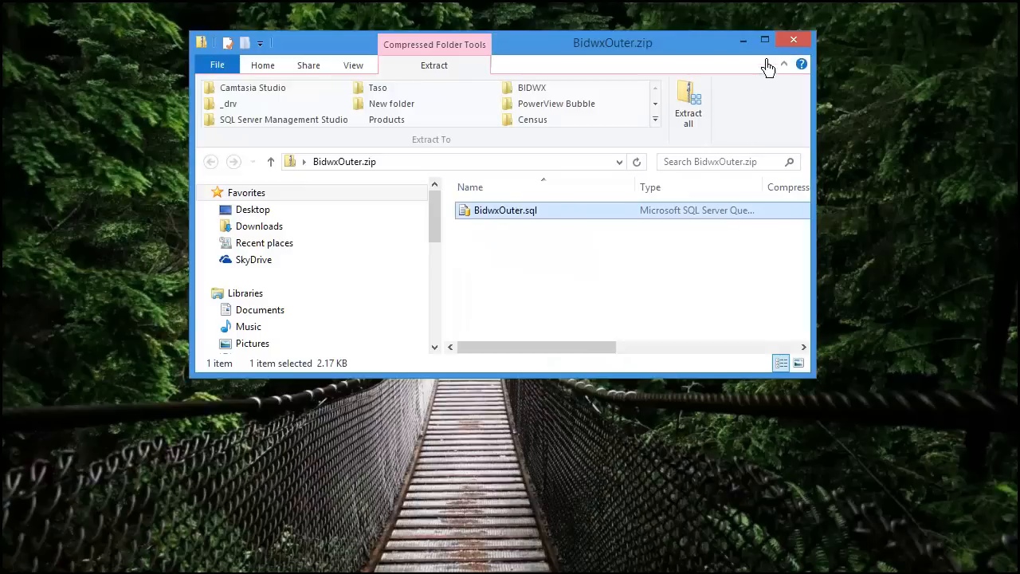
pyautogui.doubleClick(506, 211)
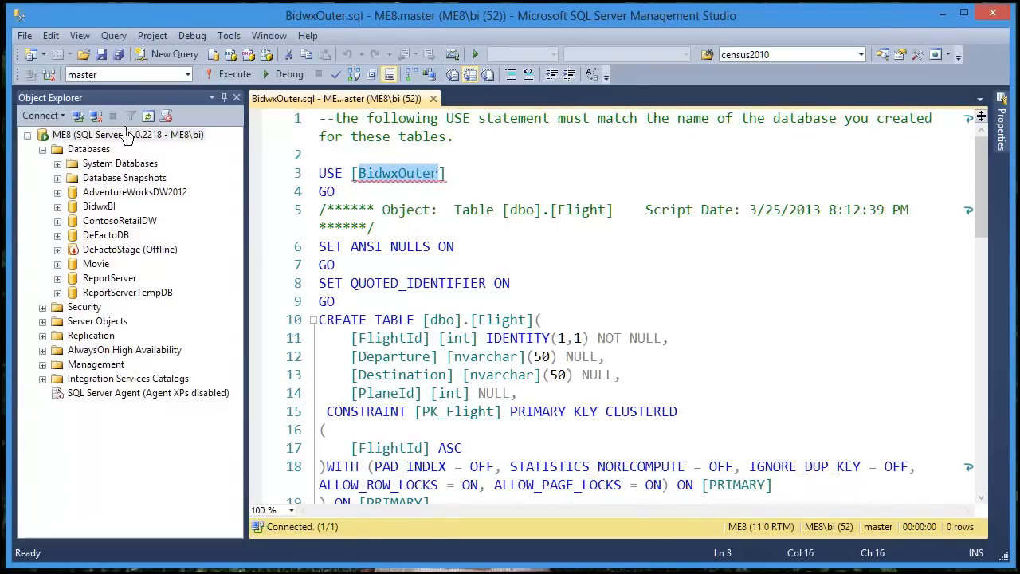
pyautogui.moveTo(89, 159)
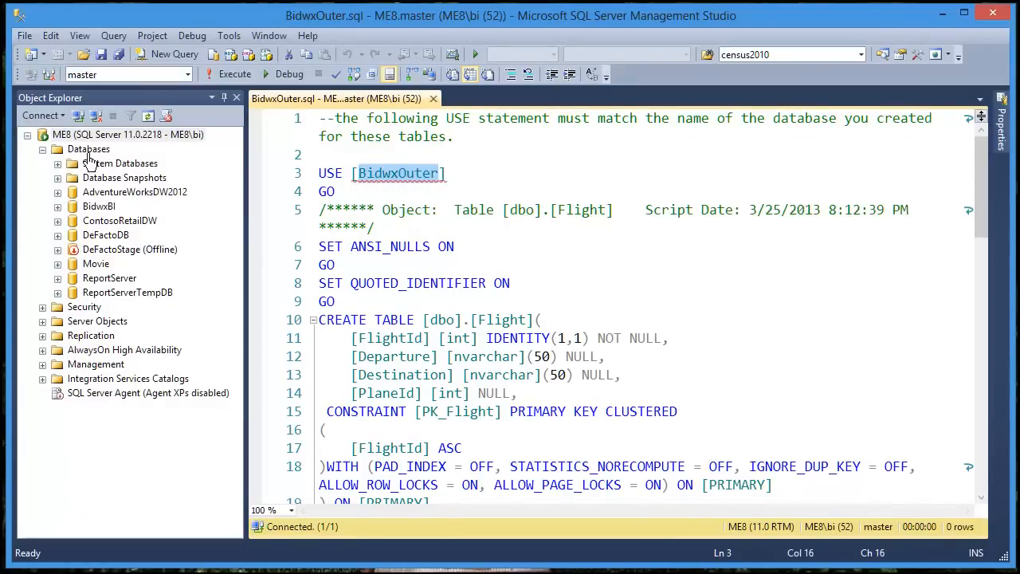
# Create a new empty database named BidwxOuter from the Object Explorer Databases node.
pyautogui.rightClick(89, 150)
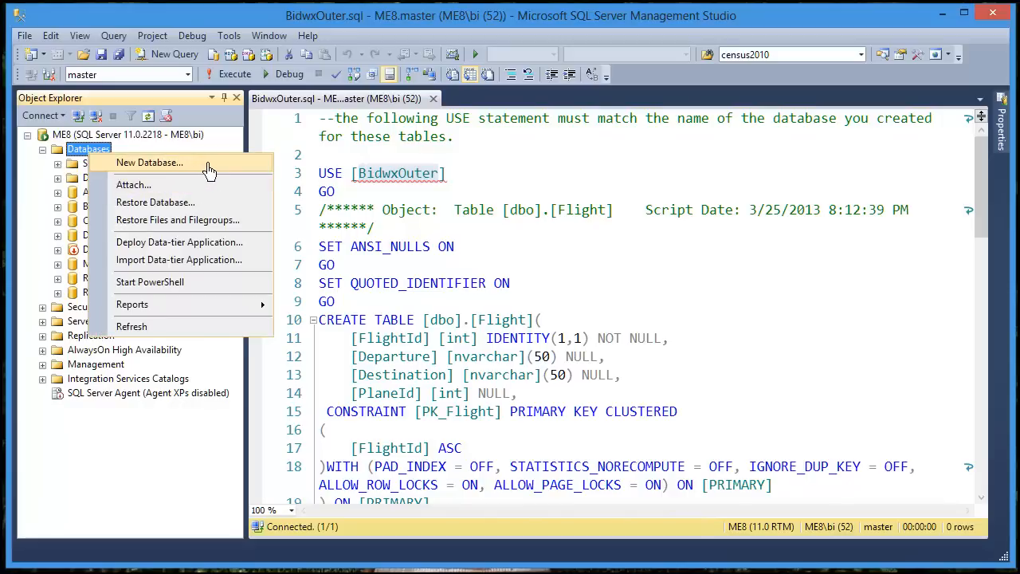
pyautogui.click(150, 162)
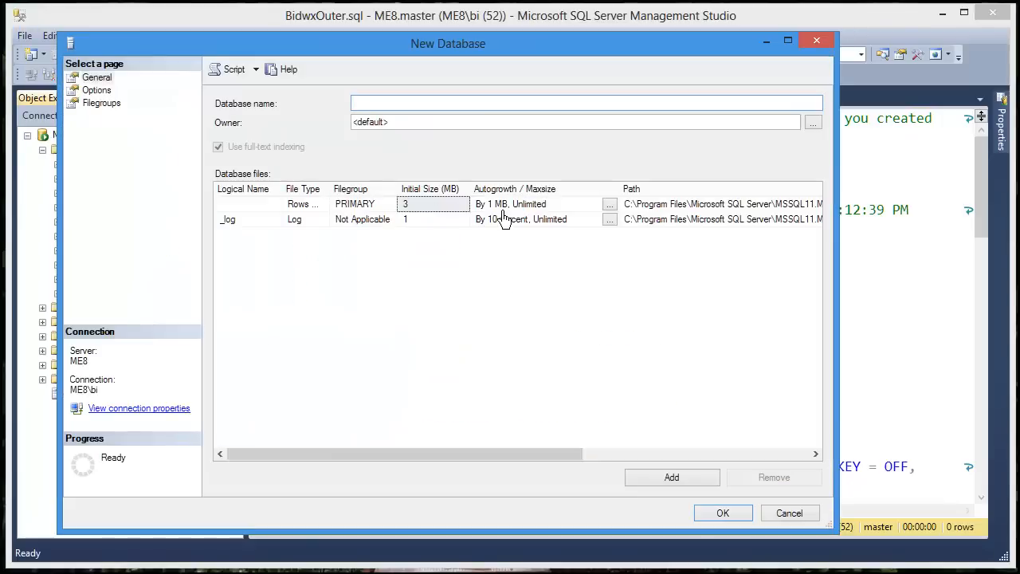
pyautogui.write('BidwxO')
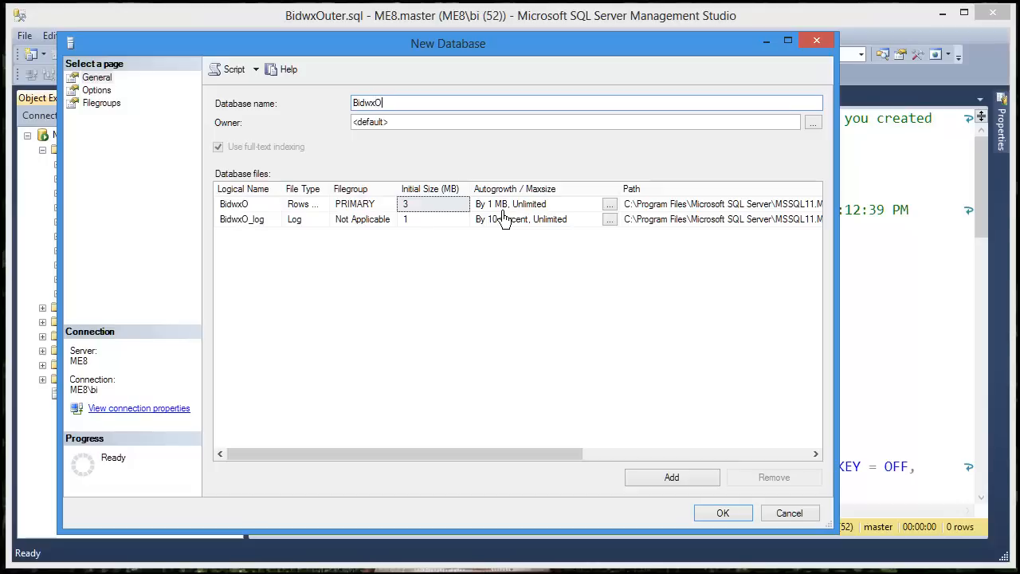
pyautogui.write('uter')
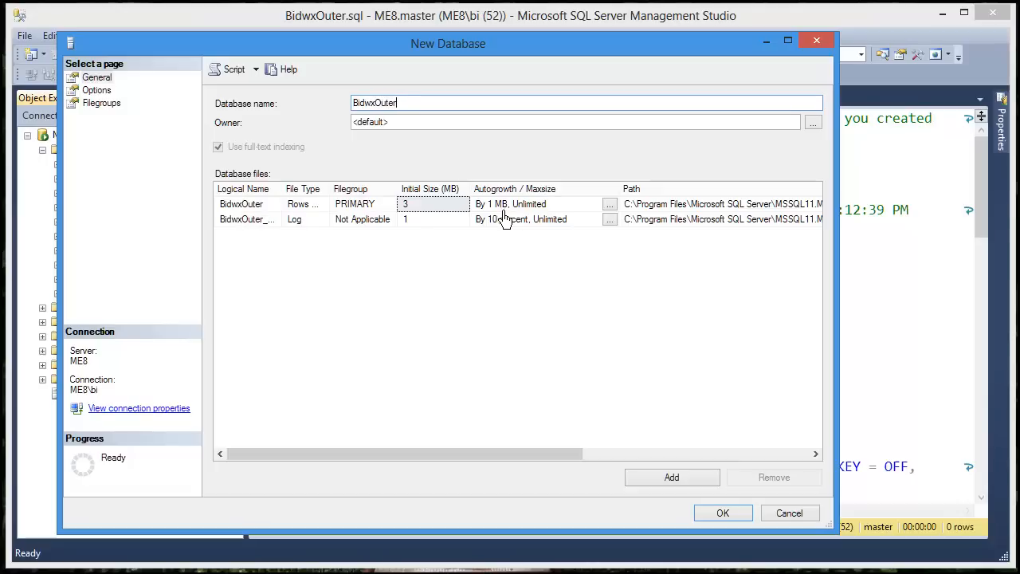
pyautogui.click(724, 513)
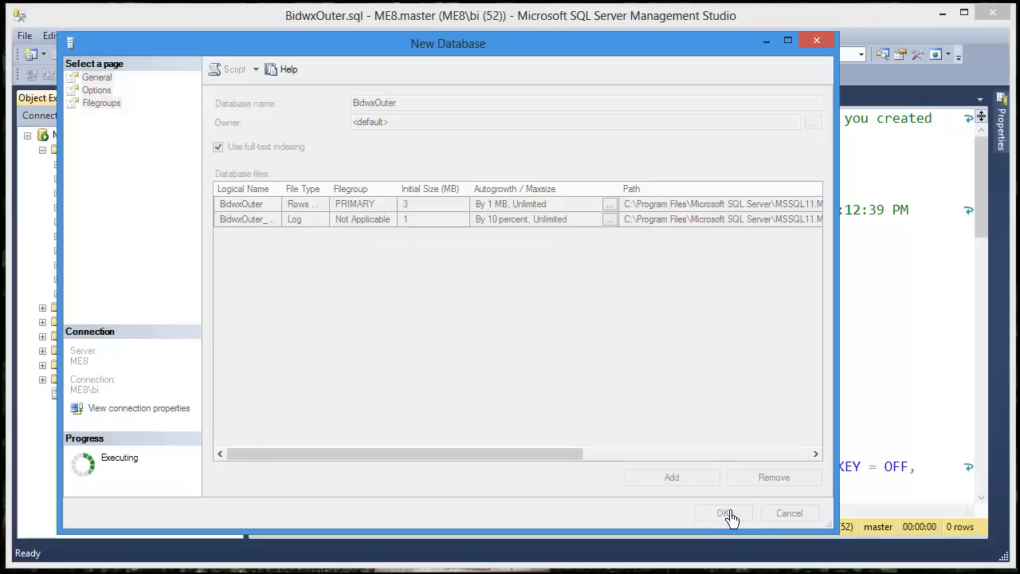
pyautogui.click(724, 514)
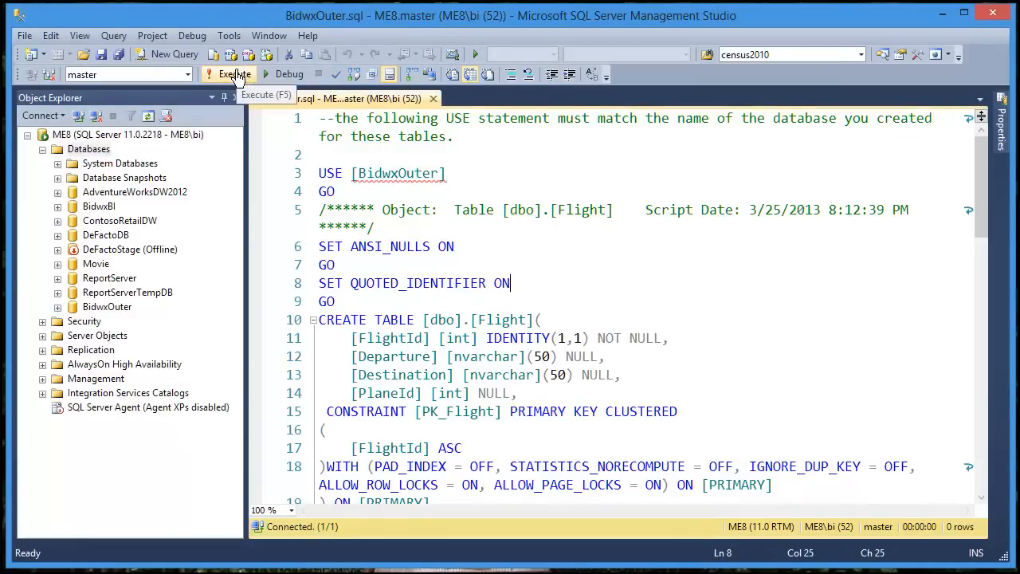
# Execute the script and expand BidwxOuter's Tables to show dbo.Flight and dbo.Plane.
pyautogui.click(234, 75)
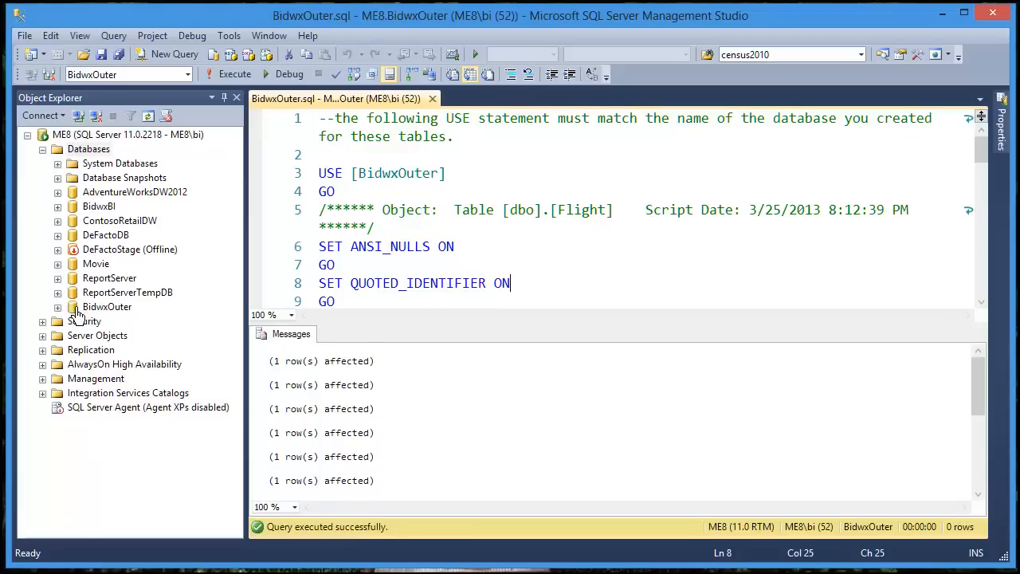
pyautogui.click(57, 306)
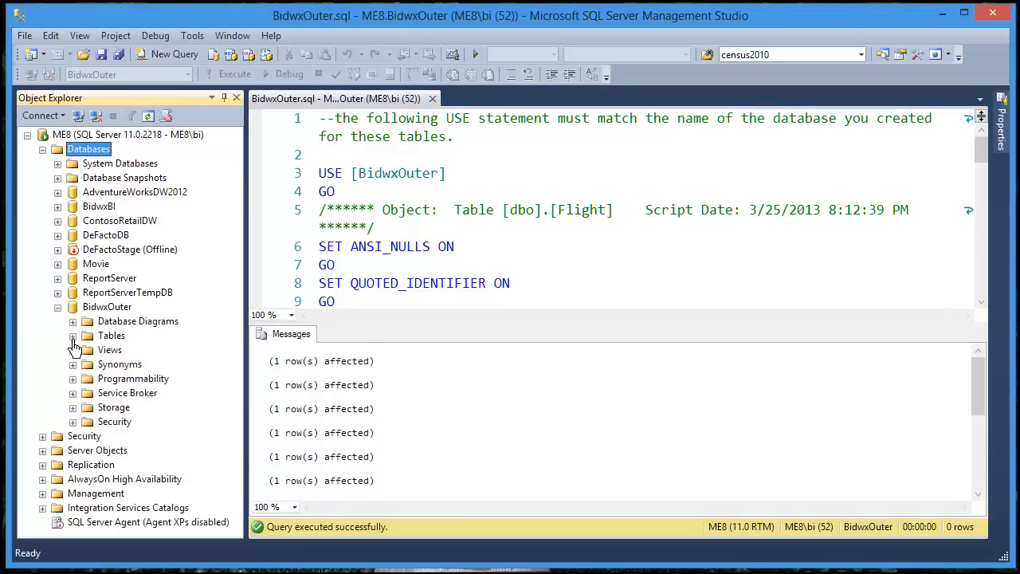
pyautogui.click(74, 334)
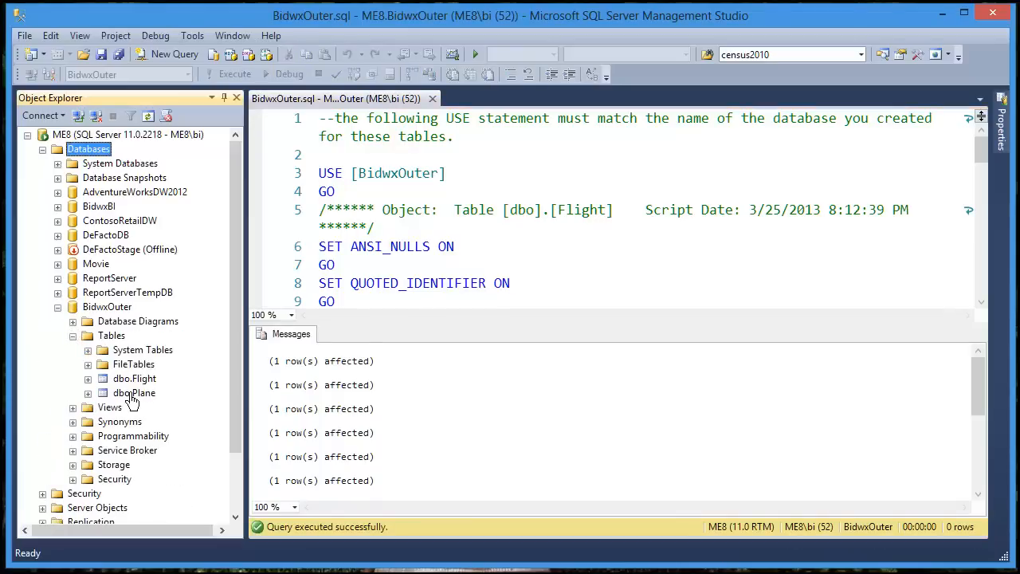
pyautogui.click(107, 306)
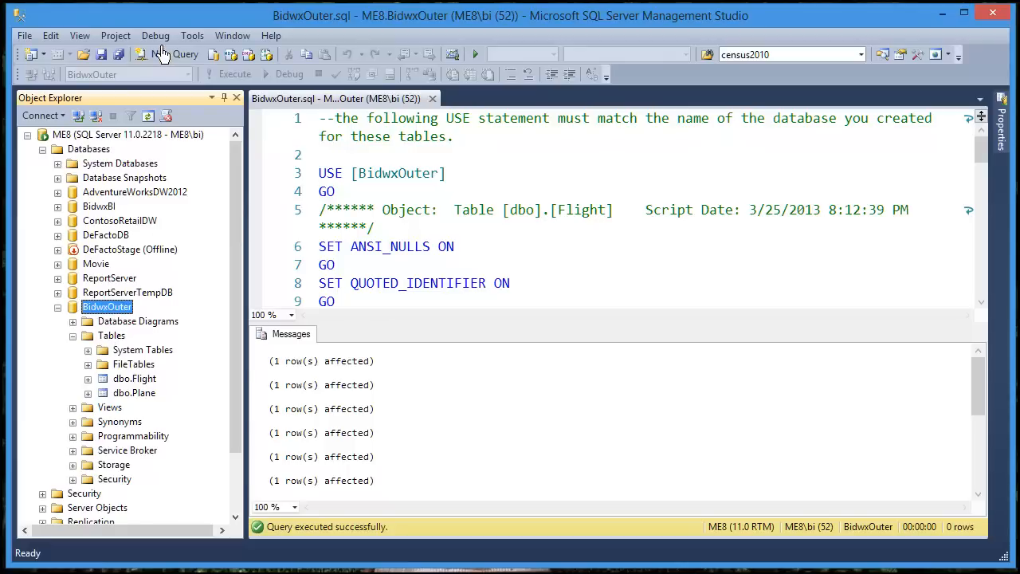
# In a new query run select * from Flight and select * from Plane, returning four rows each.
pyautogui.click(176, 54)
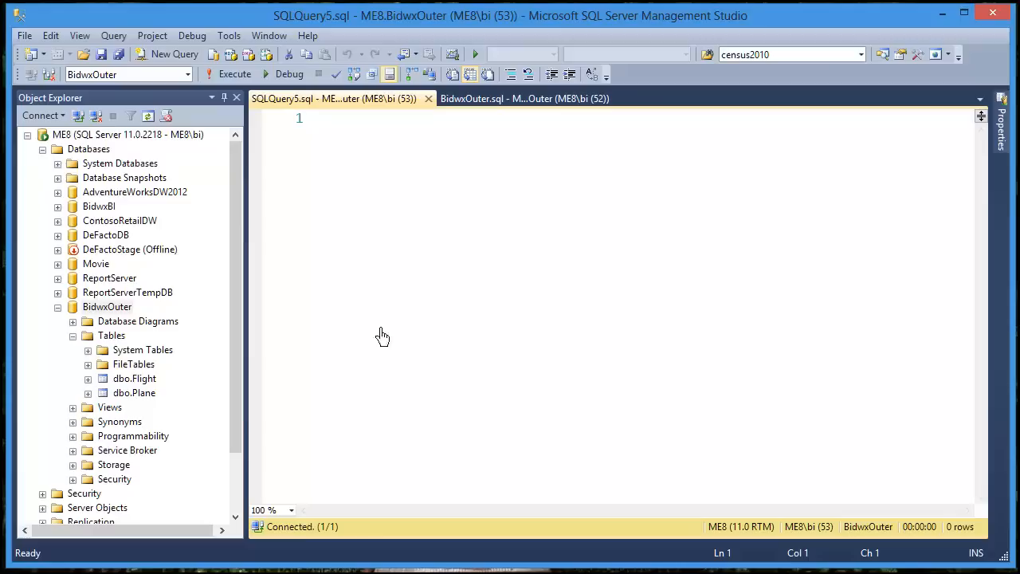
pyautogui.moveTo(380, 319)
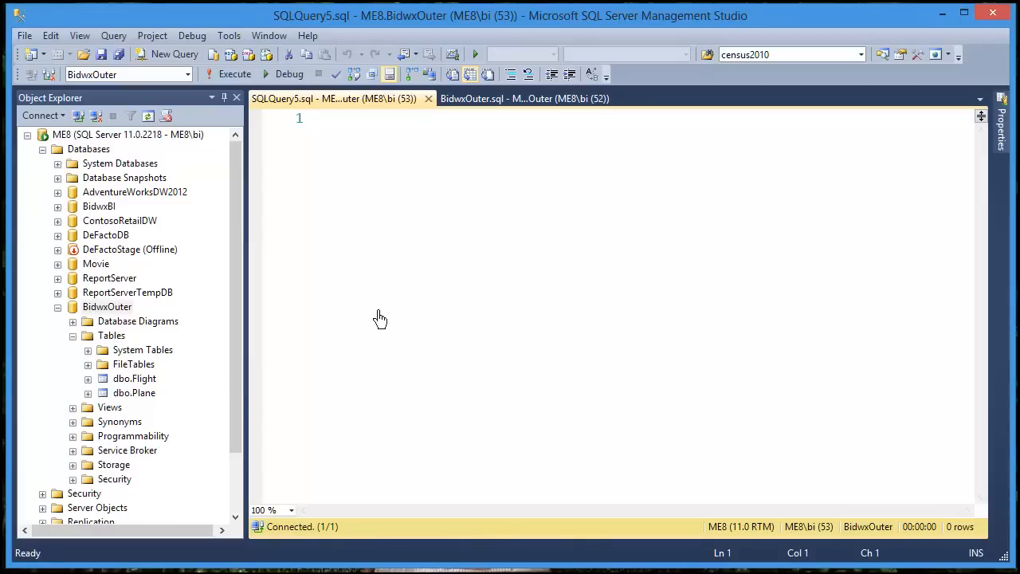
pyautogui.write('sele')
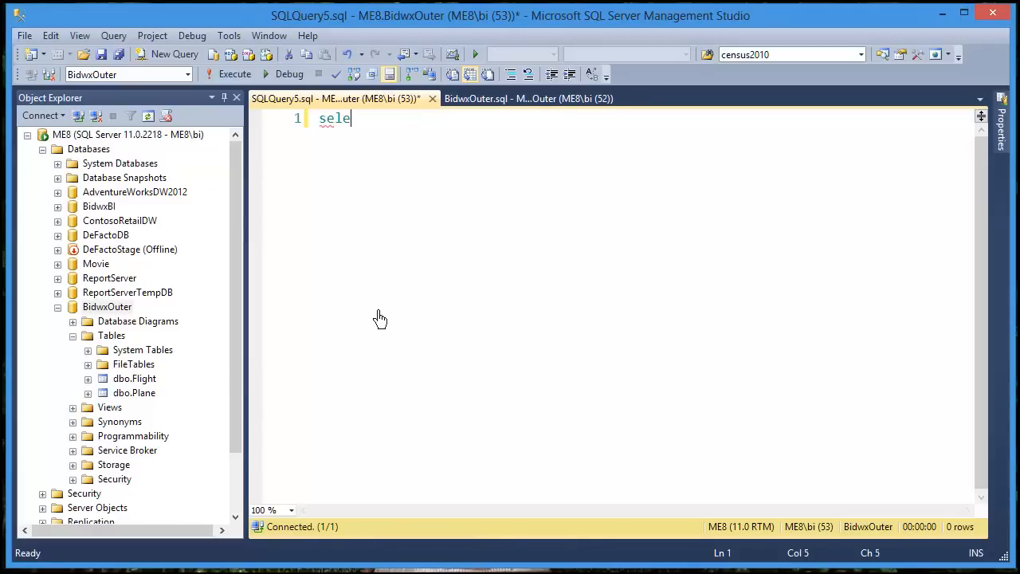
pyautogui.write('ct * from Flight')
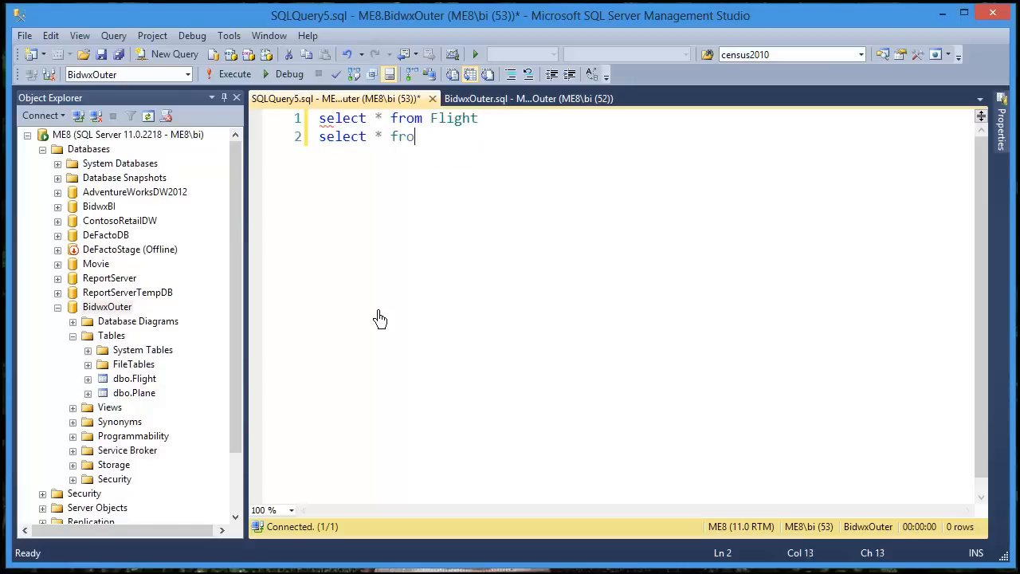
pyautogui.write('m Plane')
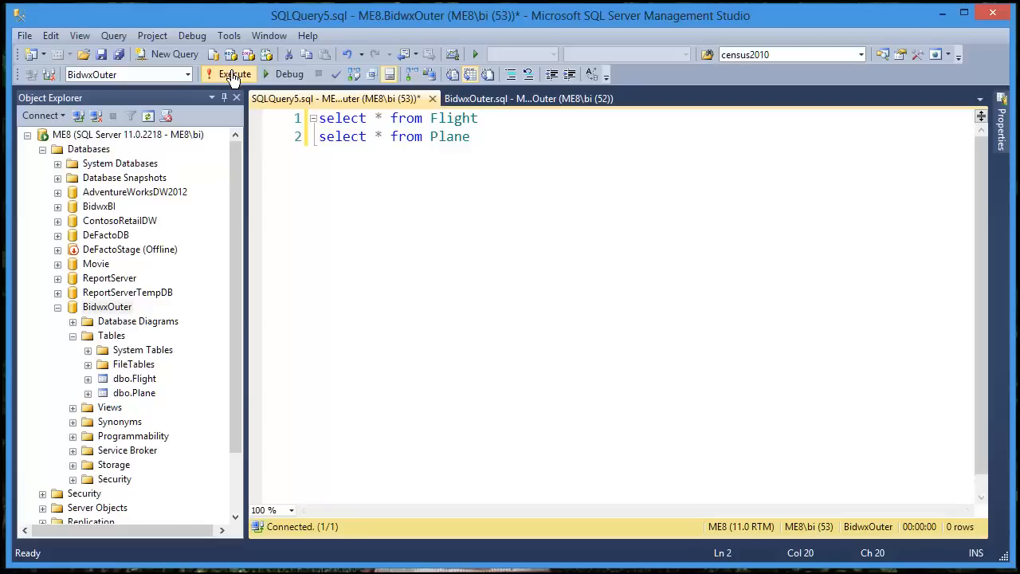
pyautogui.click(234, 74)
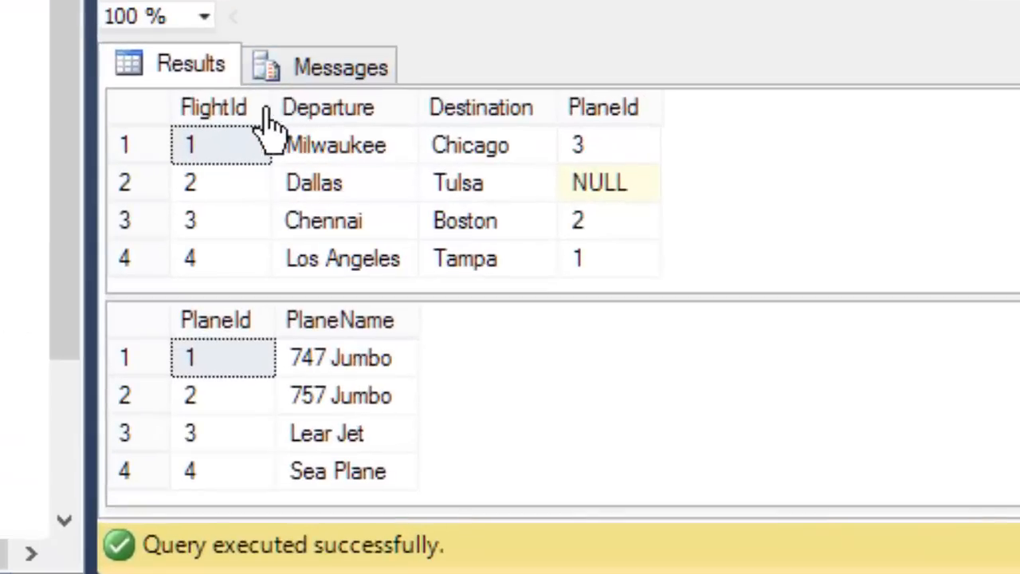
pyautogui.moveTo(602, 191)
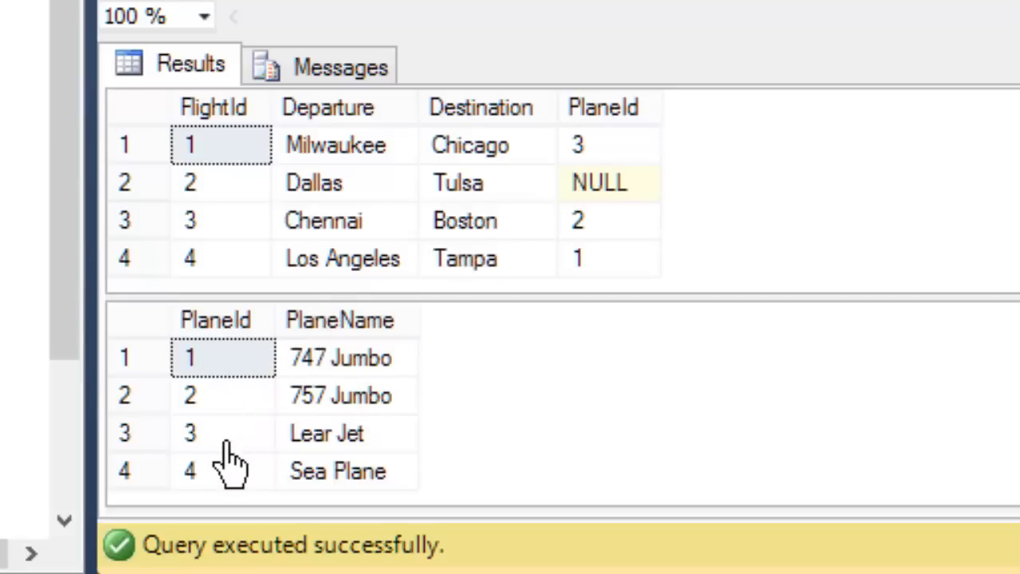
pyautogui.moveTo(231, 191)
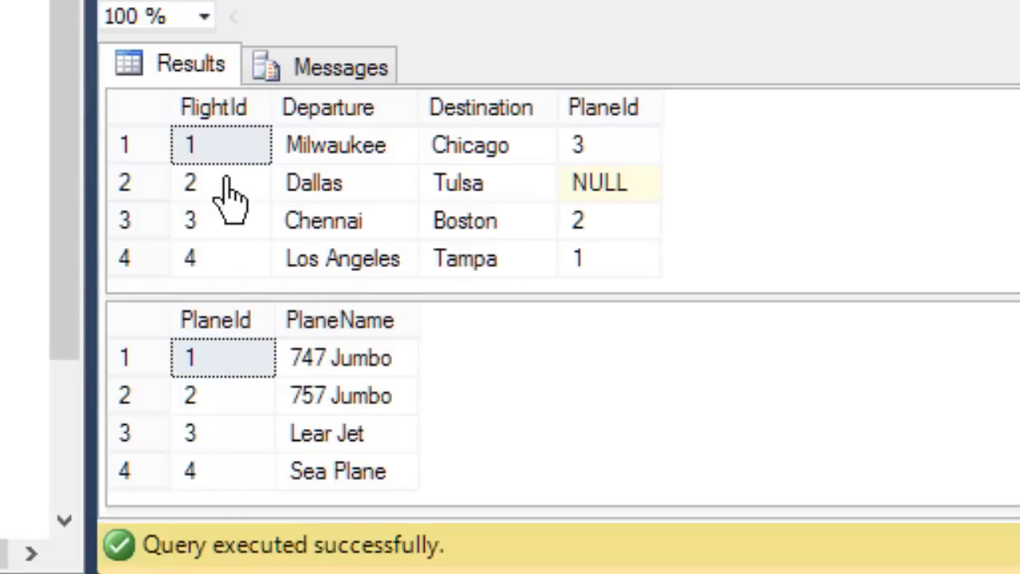
pyautogui.moveTo(614, 295)
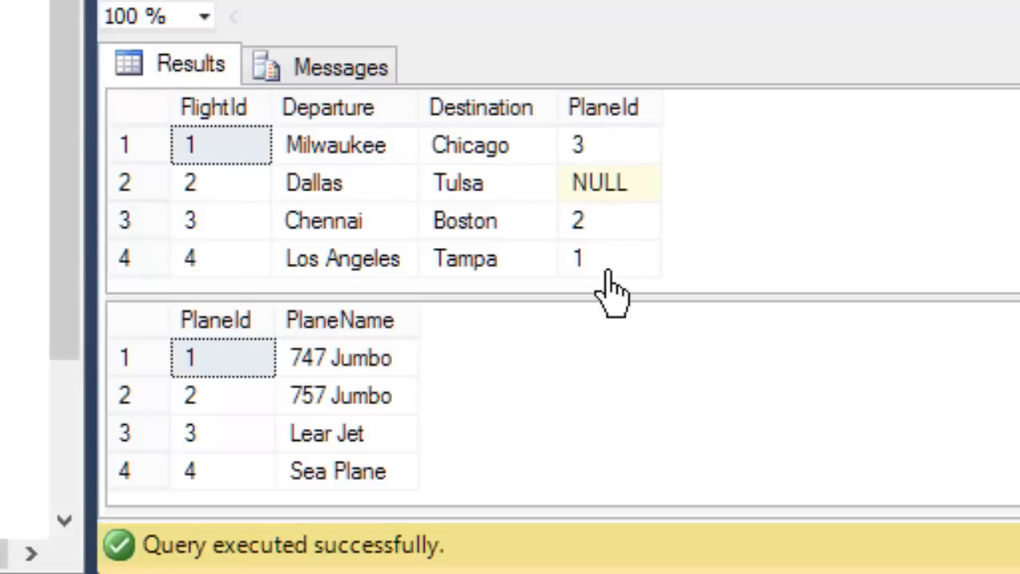
pyautogui.moveTo(826, 242)
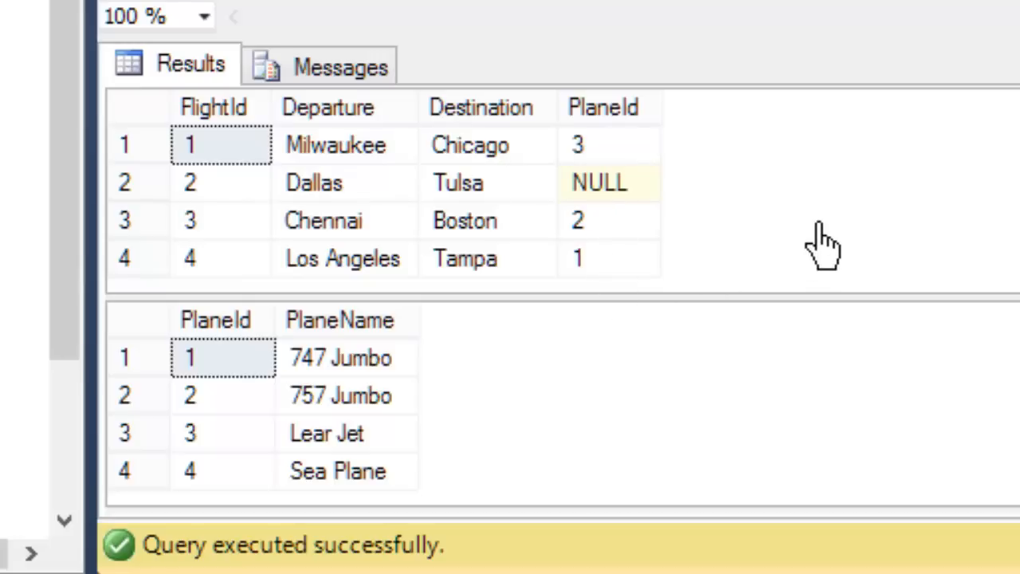
pyautogui.moveTo(478, 331)
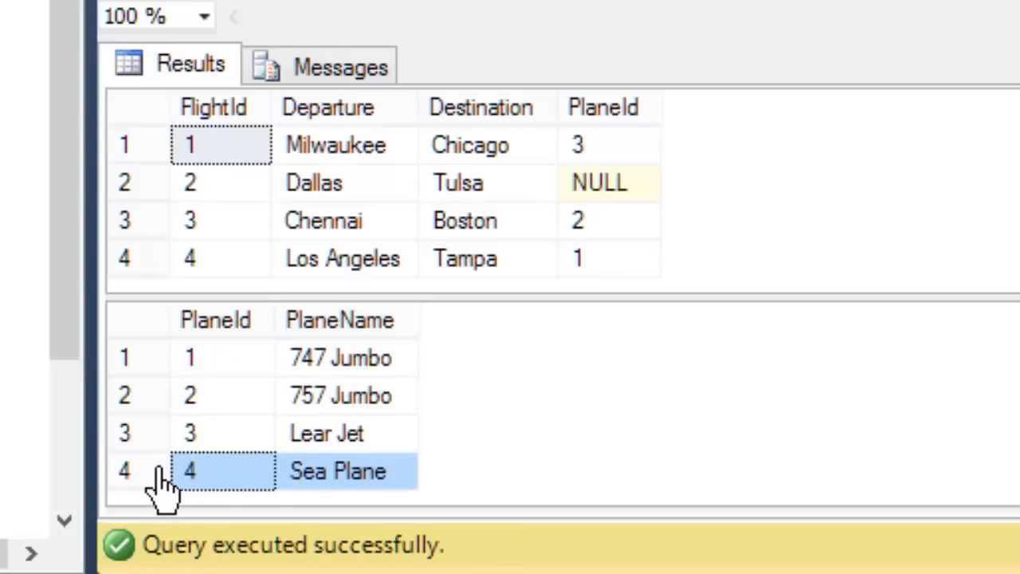
pyautogui.moveTo(620, 263)
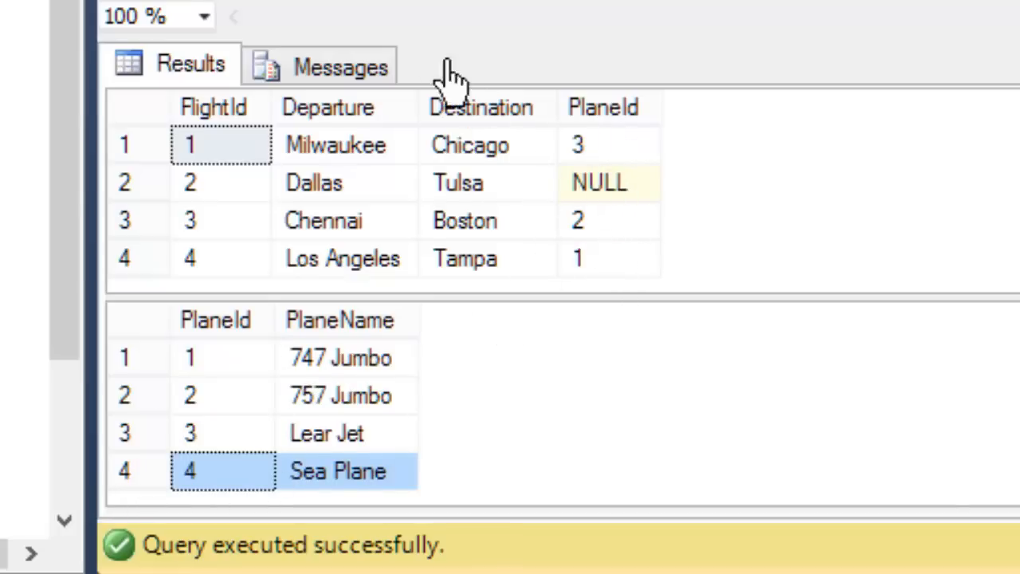
pyautogui.click(141, 182)
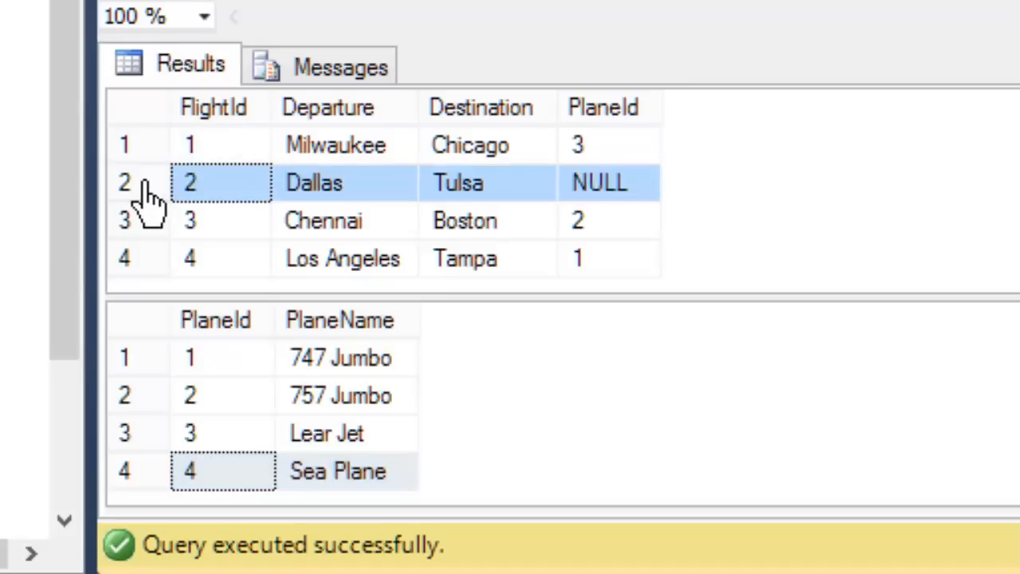
pyautogui.moveTo(635, 211)
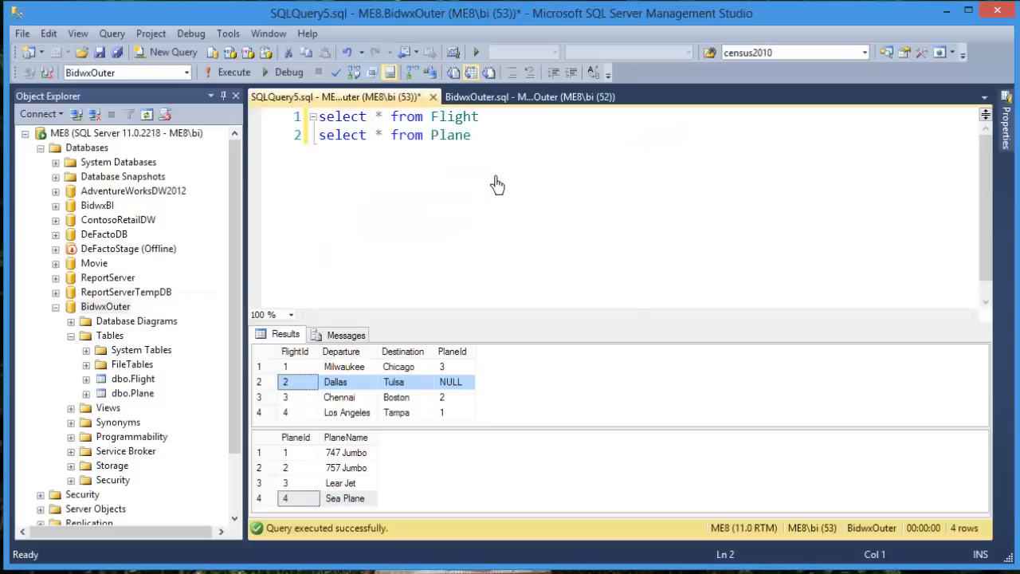
pyautogui.moveTo(498, 155)
pyautogui.write('sele')
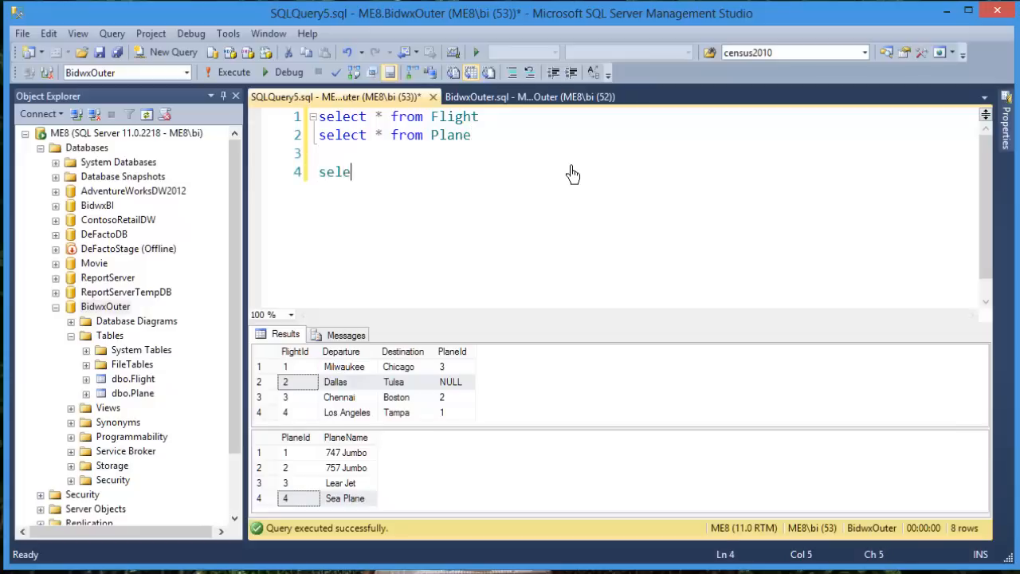
# Write select * from Plane p inner join Flight f with the on clause p.PlaneId = f.PlaneId.
pyautogui.write('ct * from')
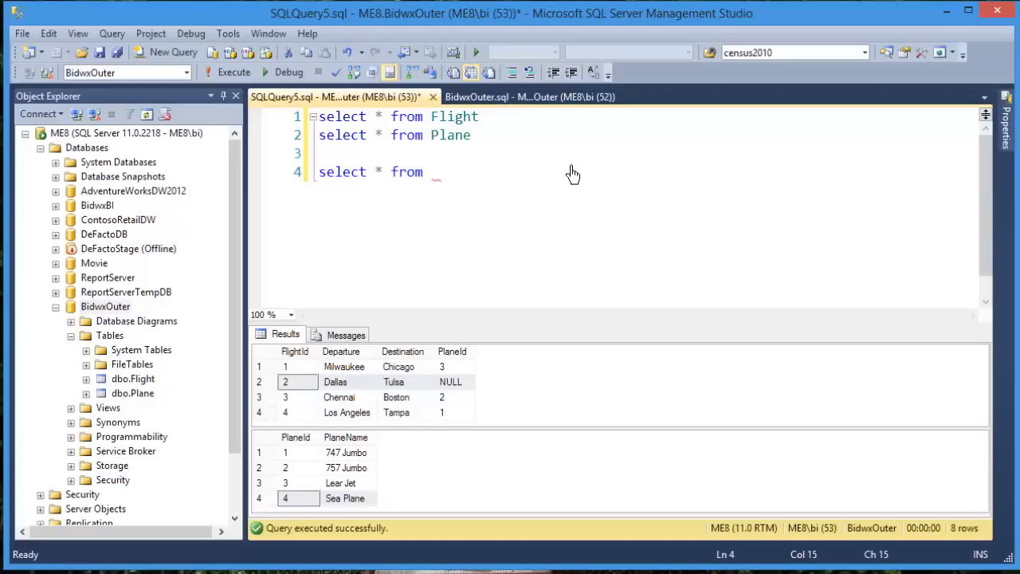
pyautogui.write('plan')
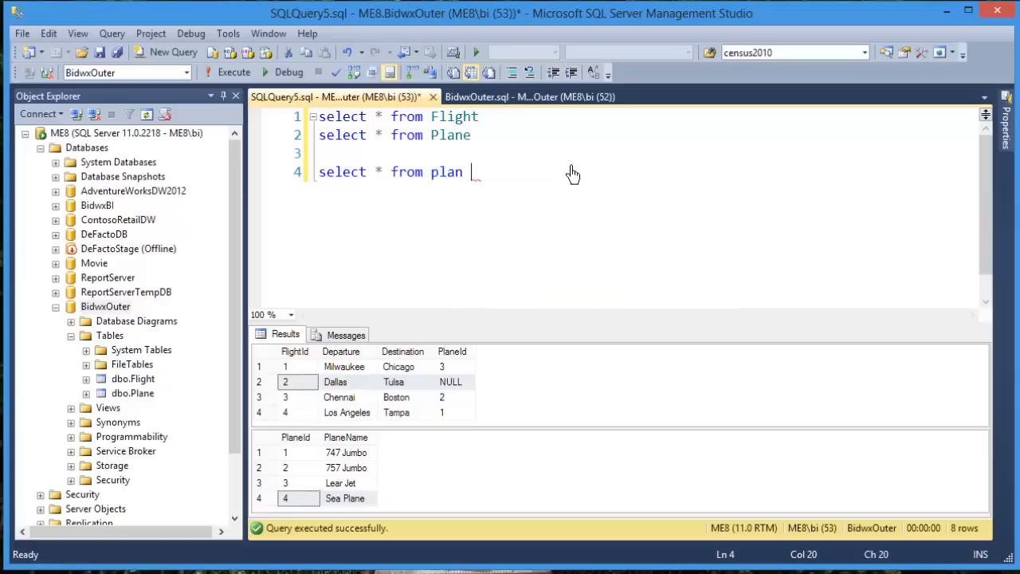
pyautogui.write('e p inner join flight f')
pyautogui.write('on p.PlaneId')
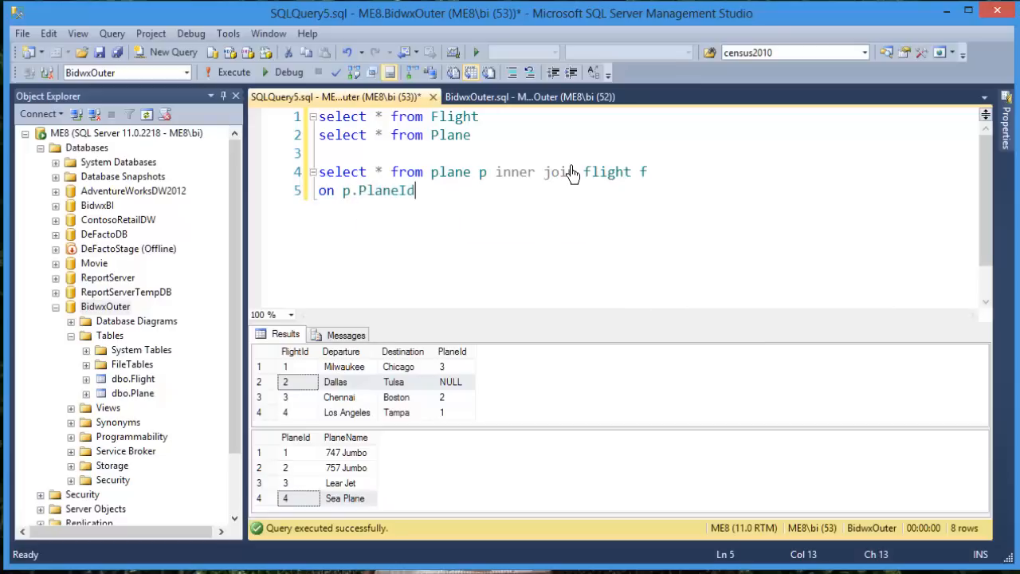
pyautogui.write('= f.pl')
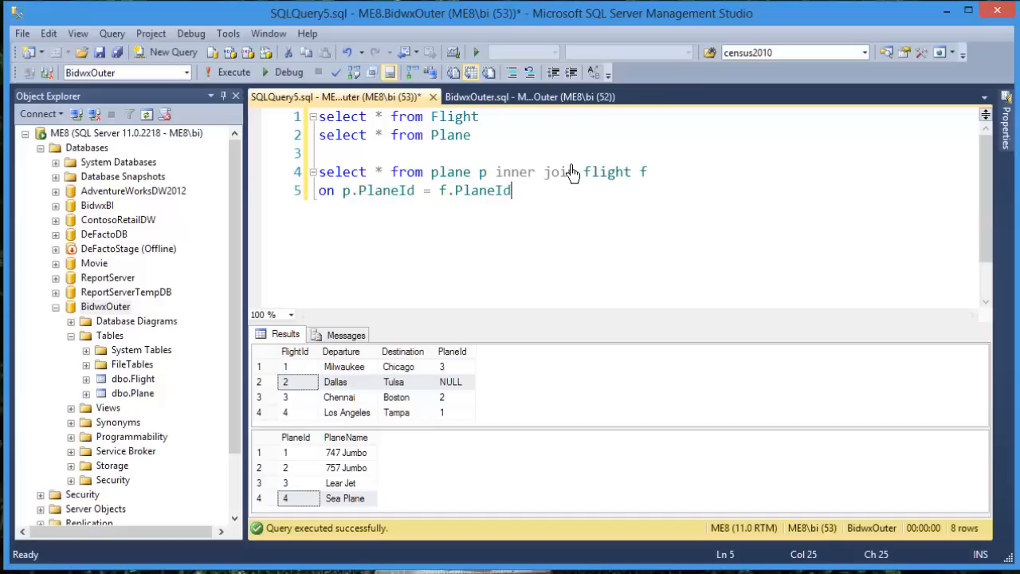
pyautogui.moveTo(486, 142)
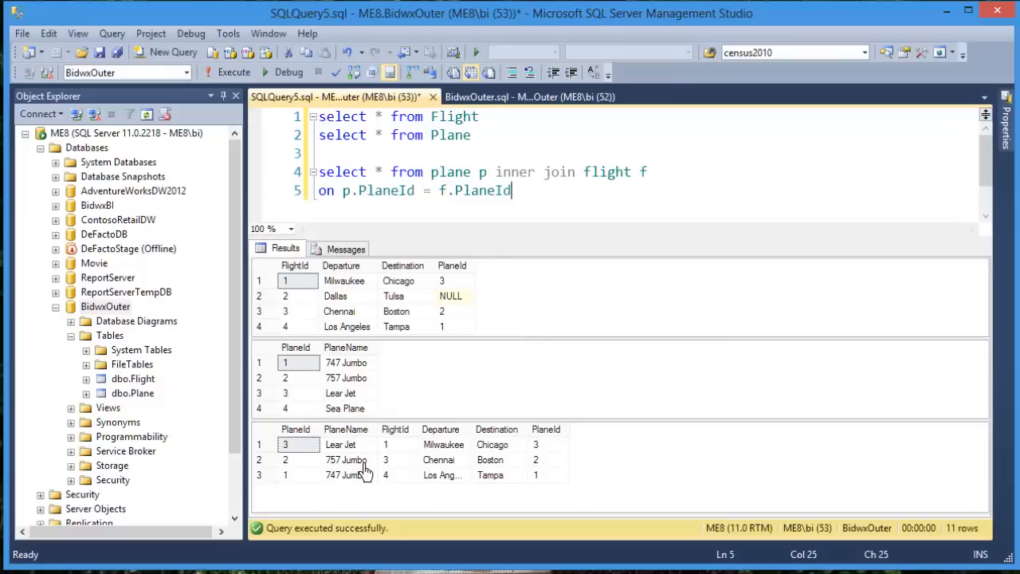
pyautogui.moveTo(302, 485)
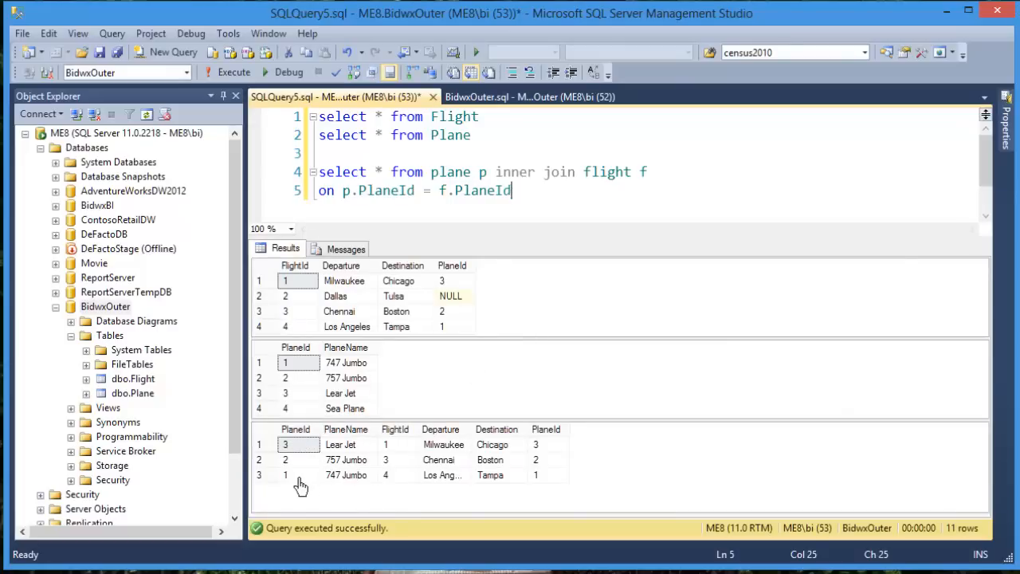
pyautogui.moveTo(534, 493)
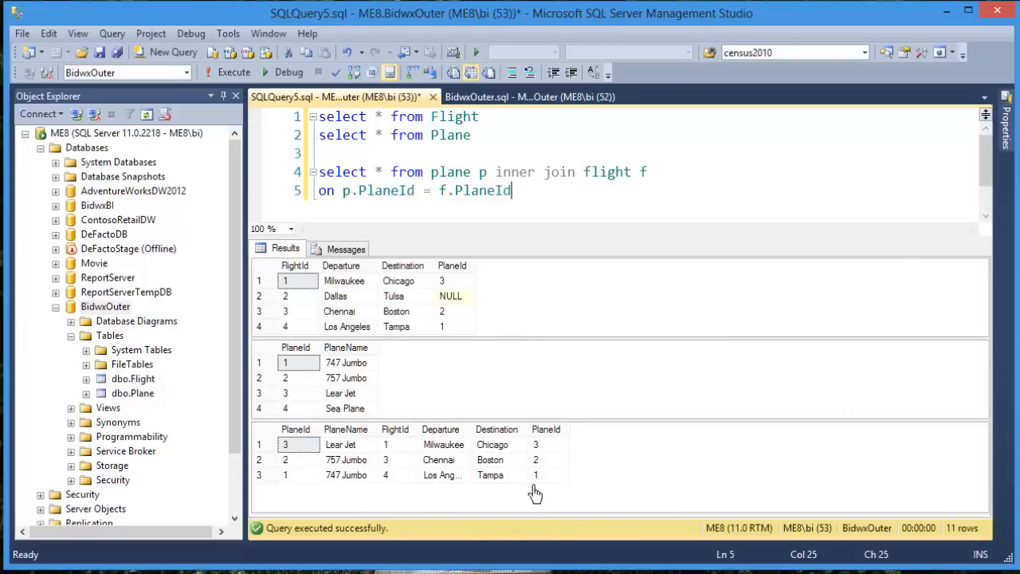
pyautogui.moveTo(332, 493)
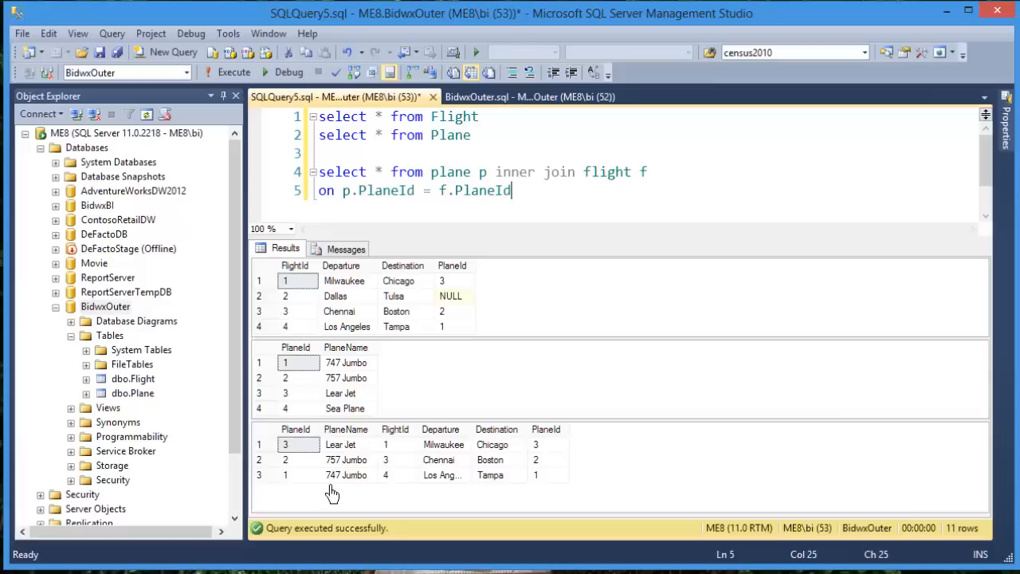
pyautogui.moveTo(485, 394)
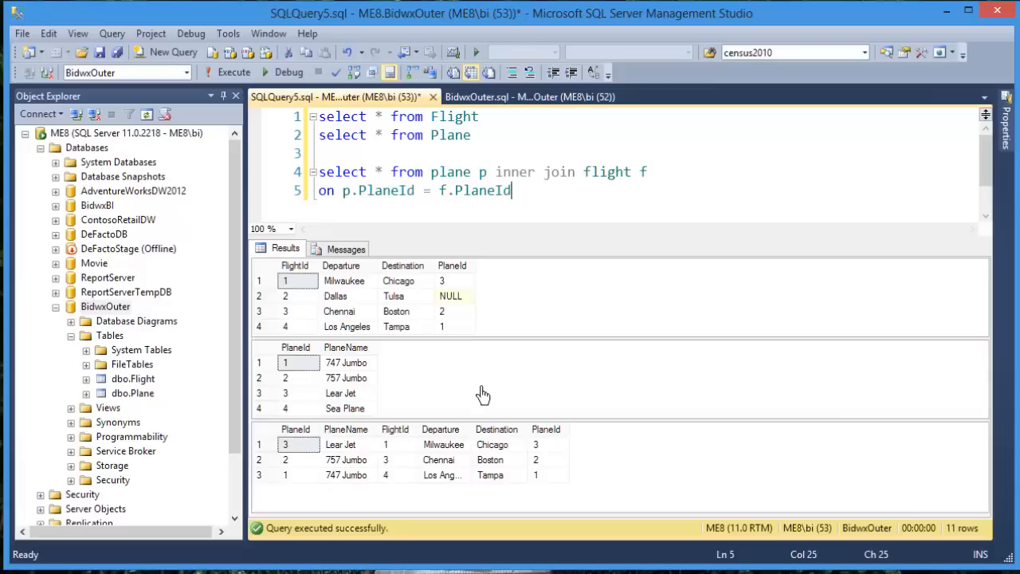
pyautogui.moveTo(456, 491)
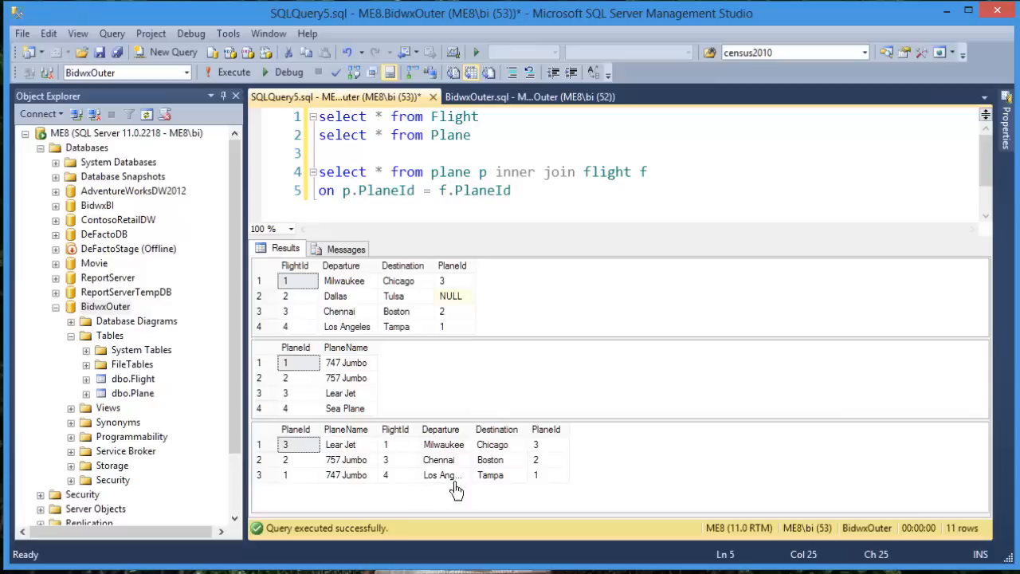
pyautogui.moveTo(709, 343)
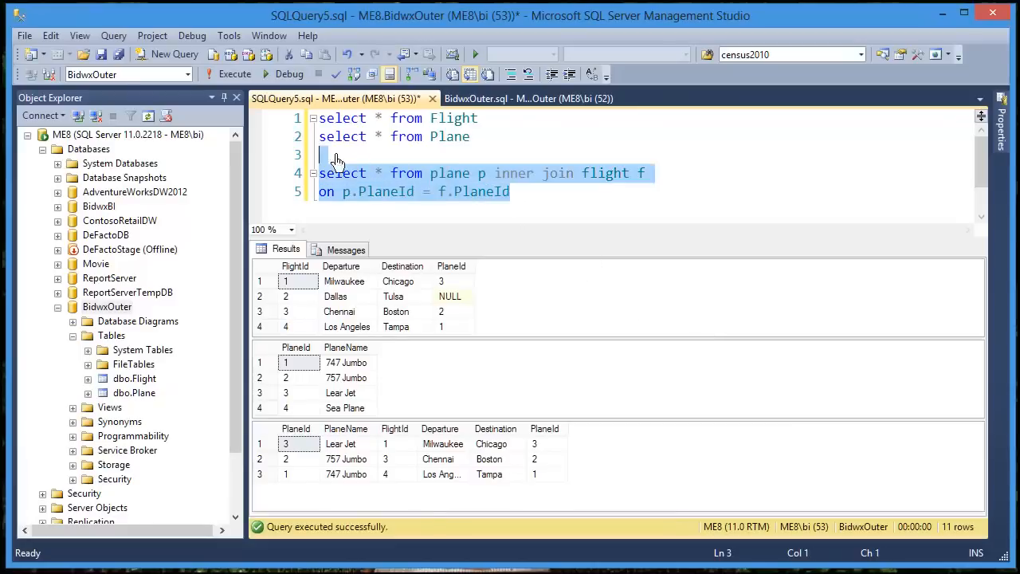
# Delete the inner join query and rerun the two plain table selects.
pyautogui.press('Delete')
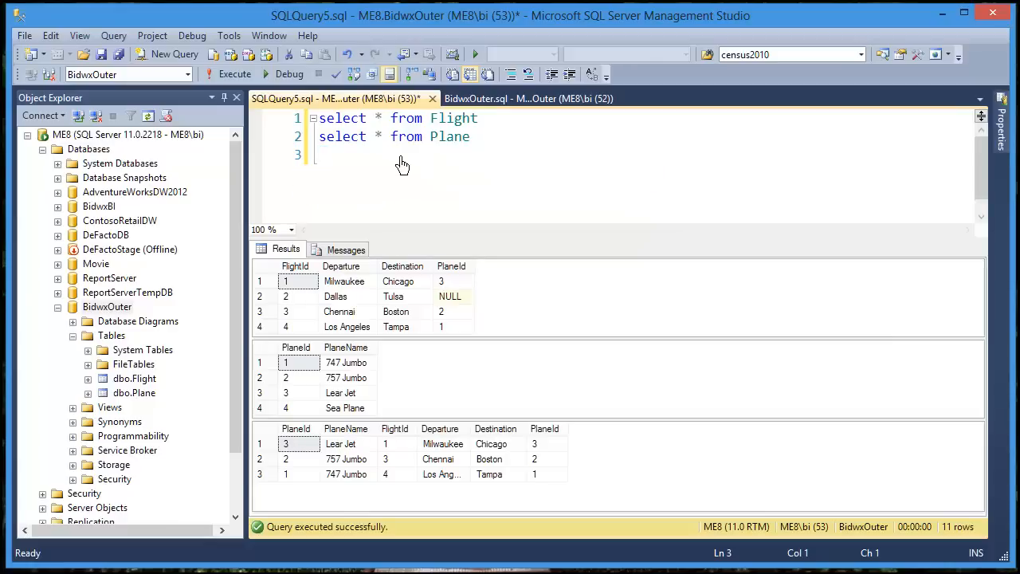
pyautogui.moveTo(234, 73)
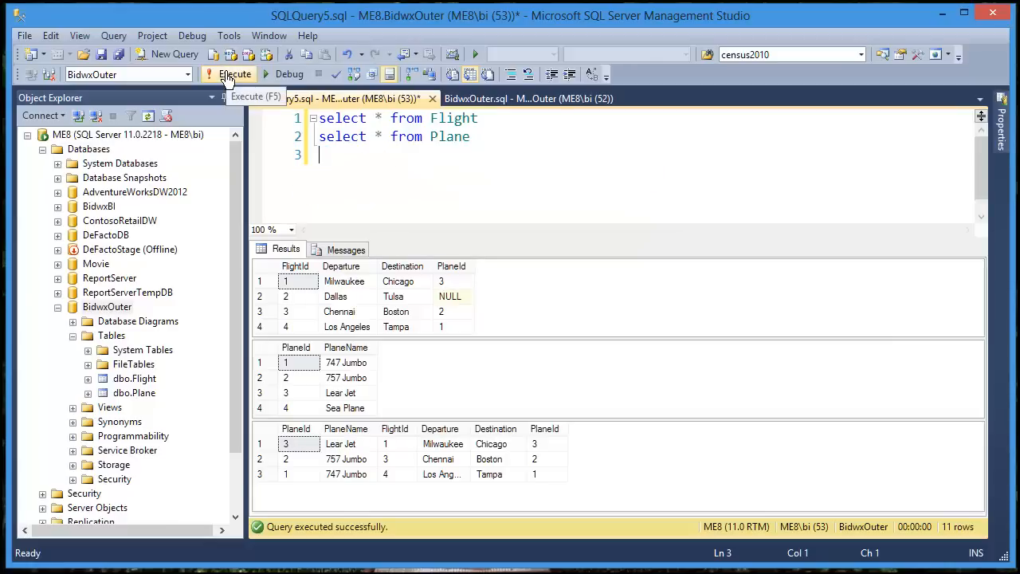
pyautogui.click(234, 75)
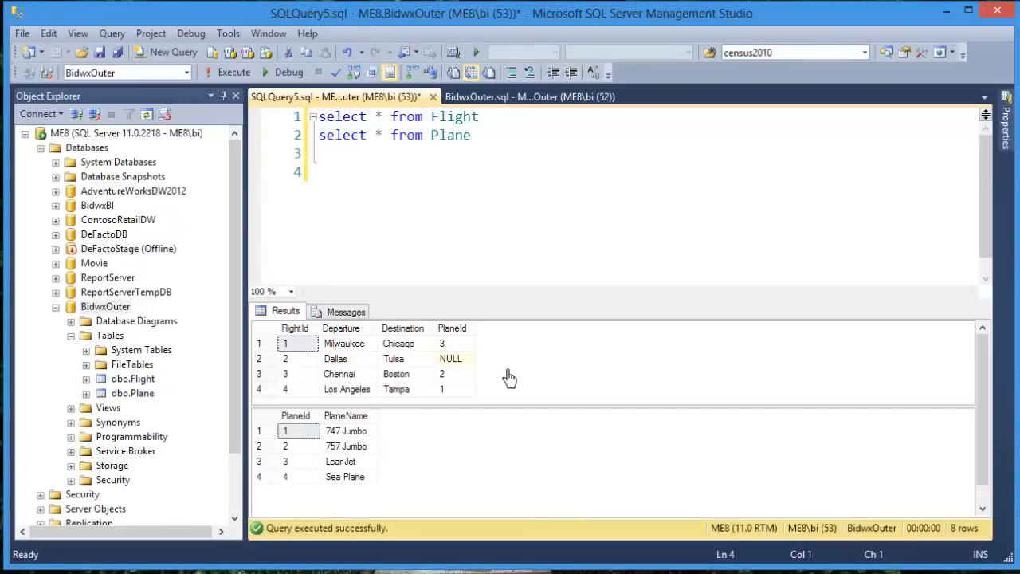
pyautogui.moveTo(296, 338)
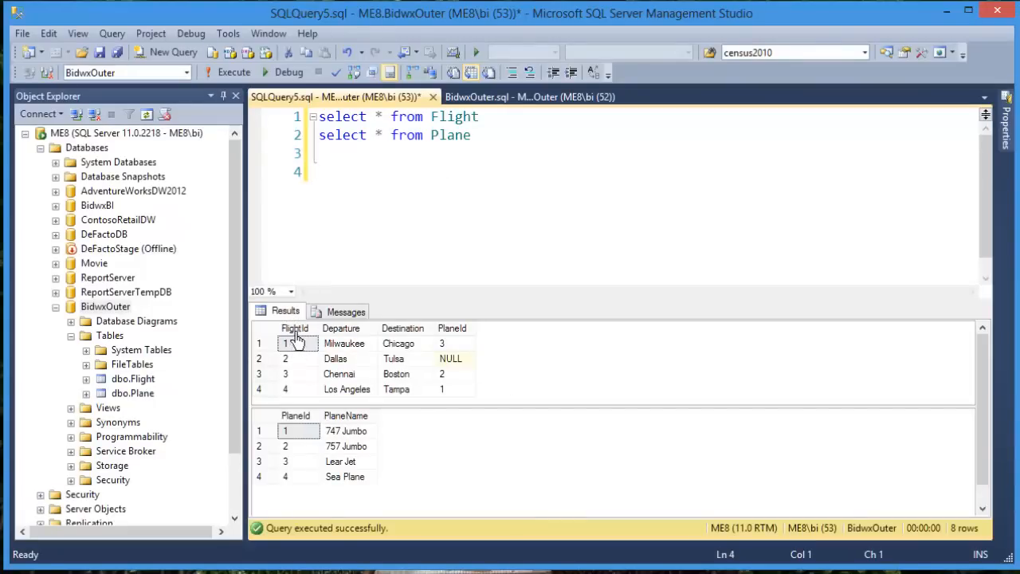
# Write select * from Flight f left outer join Plane p on f.PlaneId=p.PlaneId.
pyautogui.write('sel')
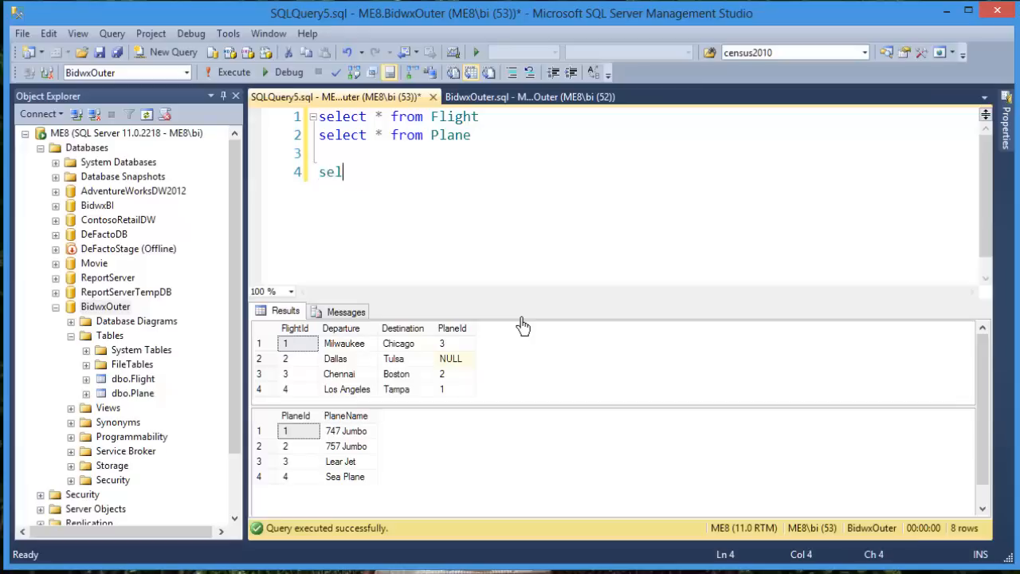
pyautogui.write('ect * fro')
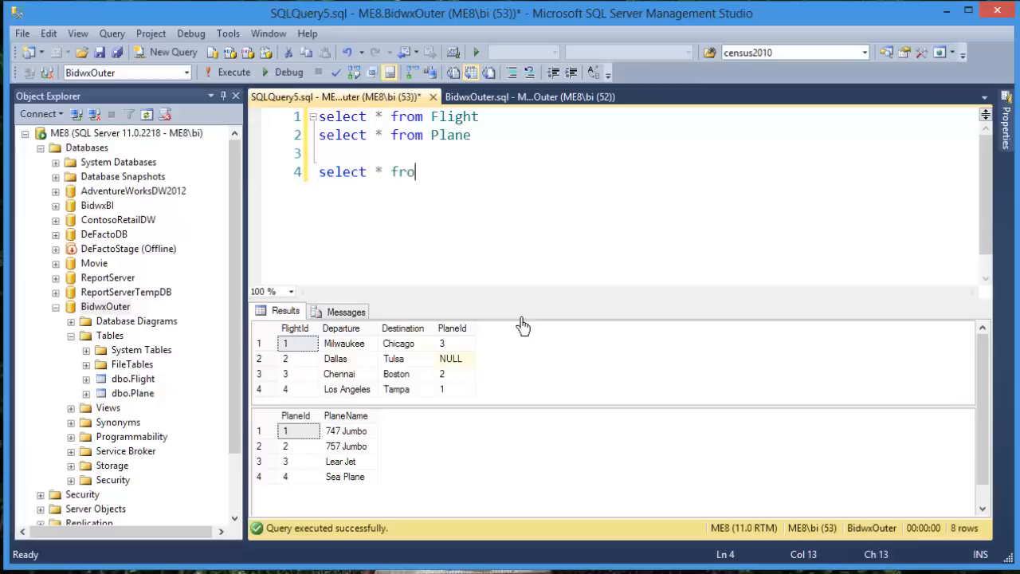
pyautogui.write('m Flight')
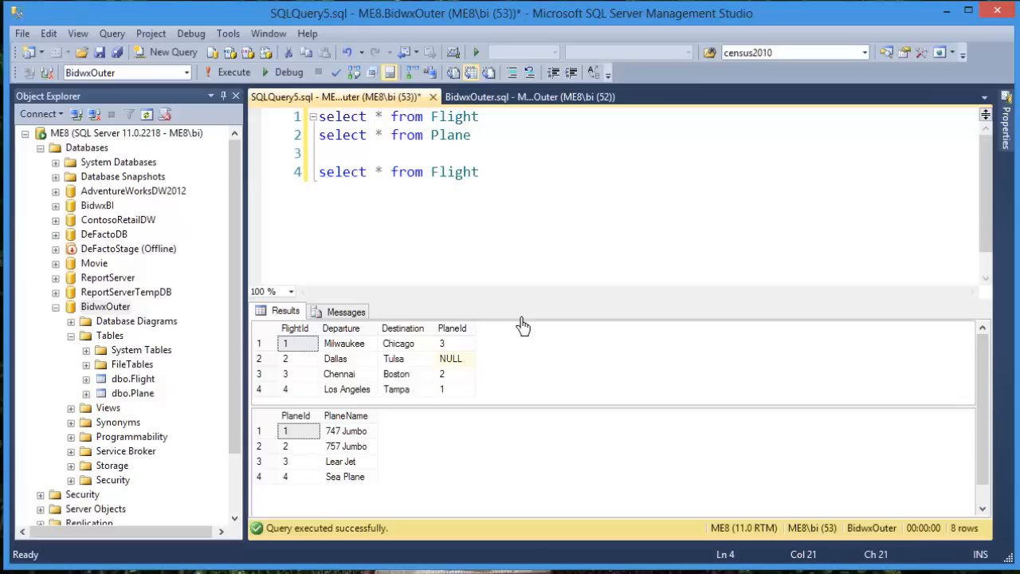
pyautogui.write('f')
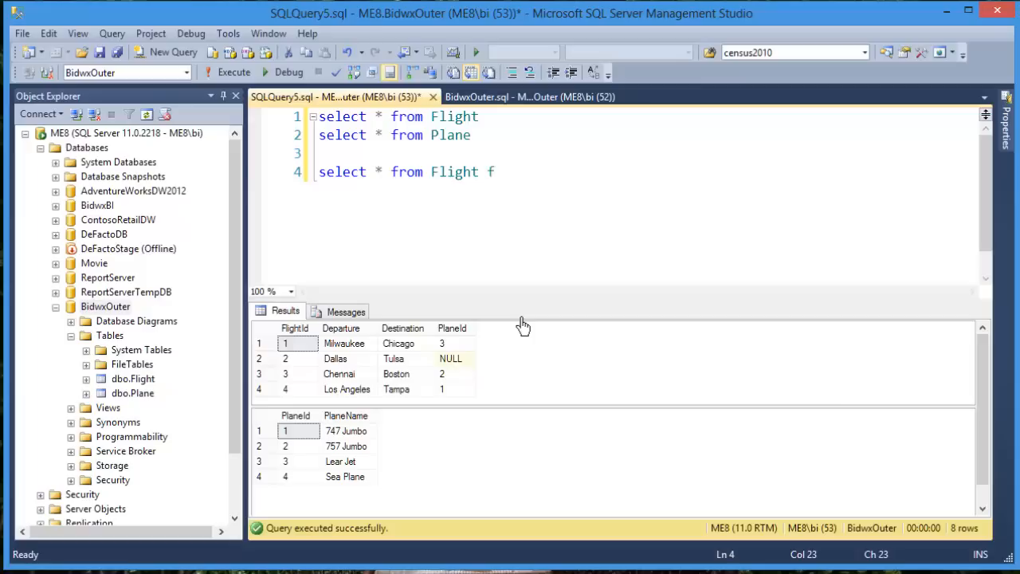
pyautogui.write('le')
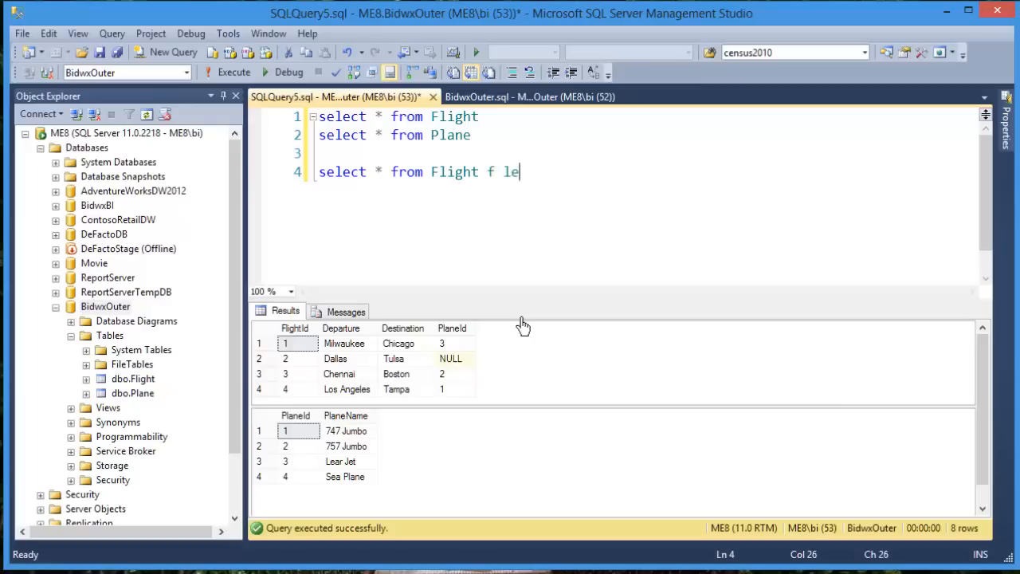
pyautogui.write('ft outer join')
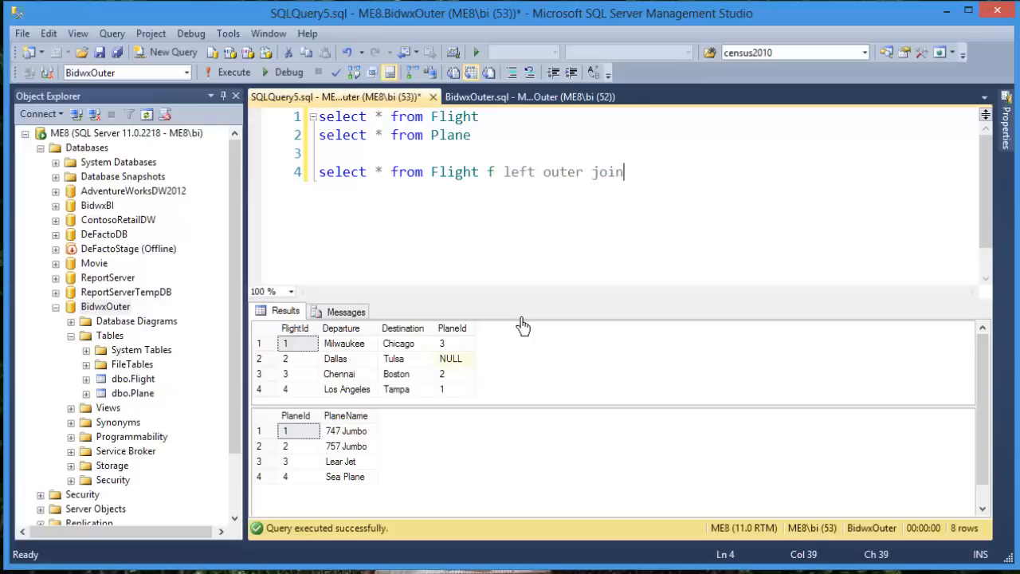
pyautogui.write('Plane p')
pyautogui.write('on')
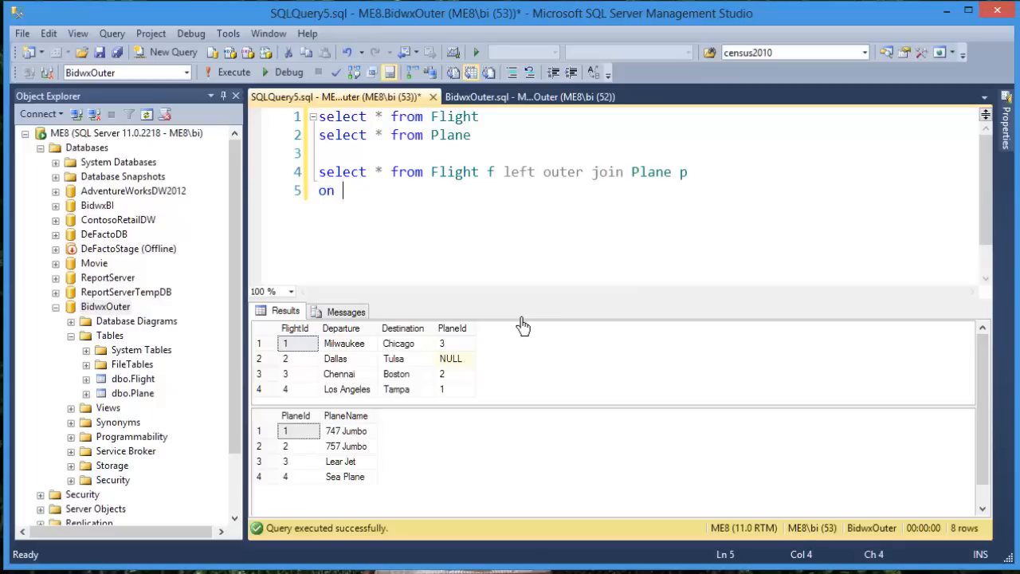
pyautogui.write('f.PlaneId')
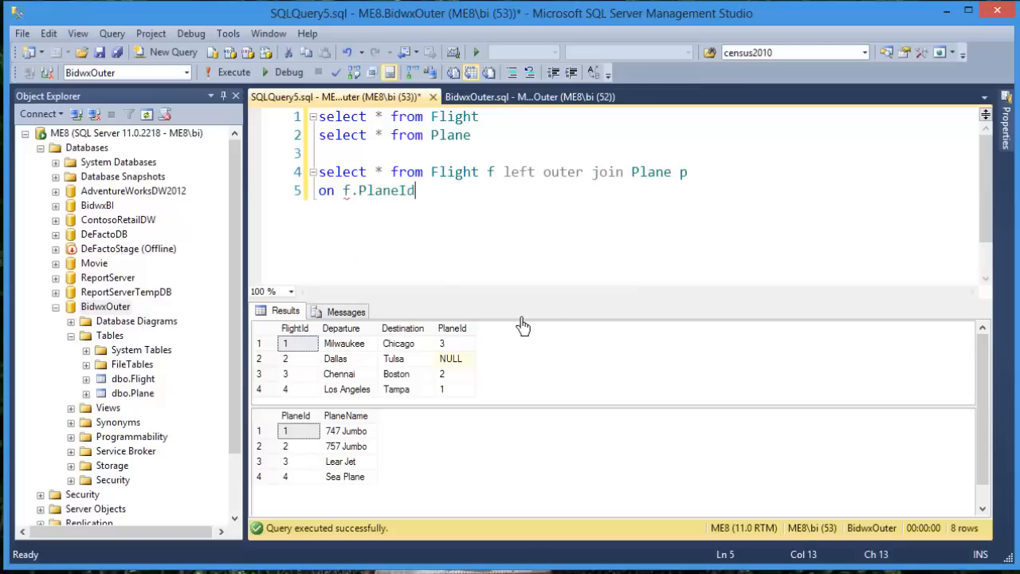
pyautogui.write('=p.PlaneId')
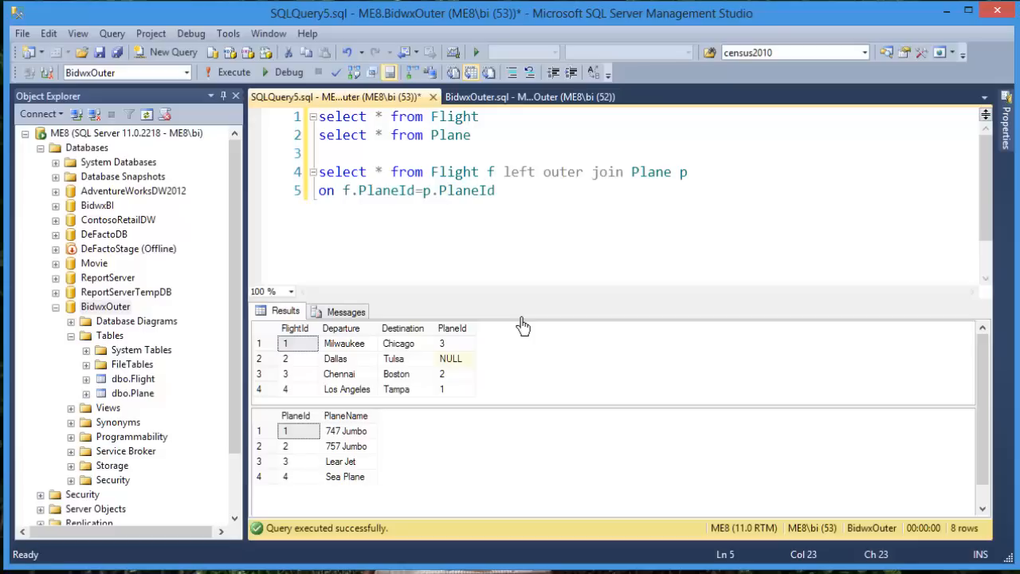
pyautogui.moveTo(526, 317)
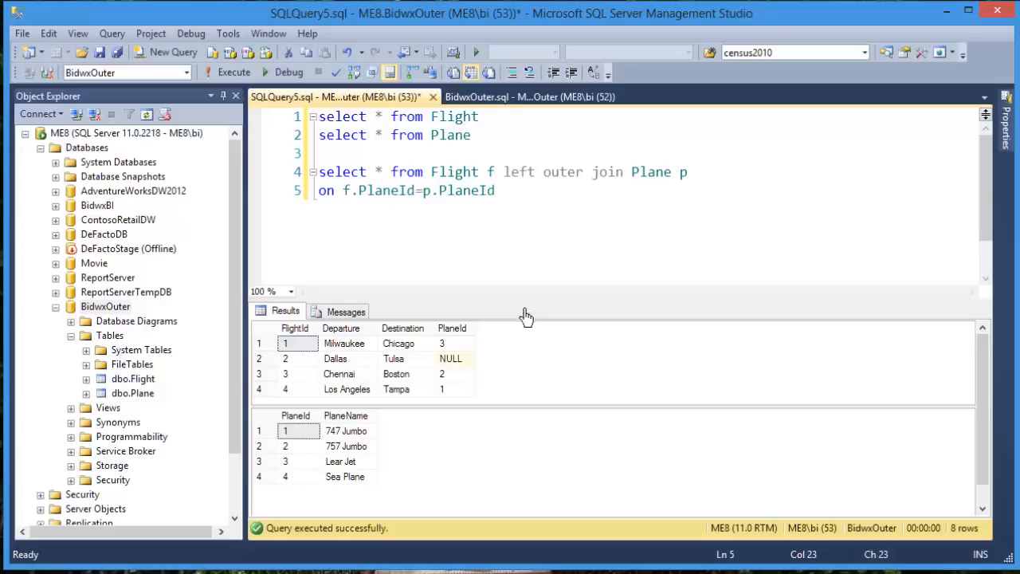
pyautogui.doubleClick(606, 172)
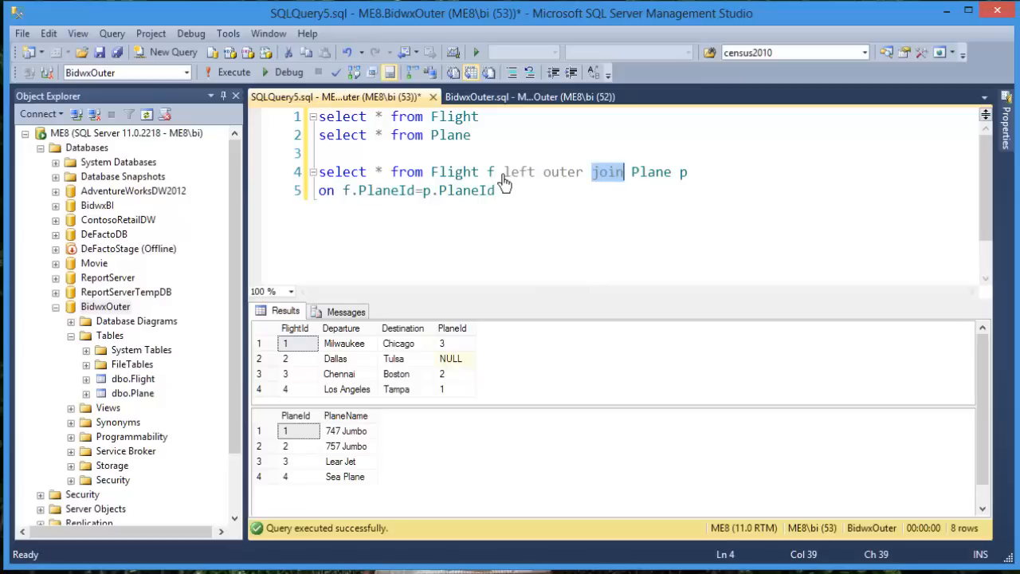
pyautogui.moveTo(610, 198)
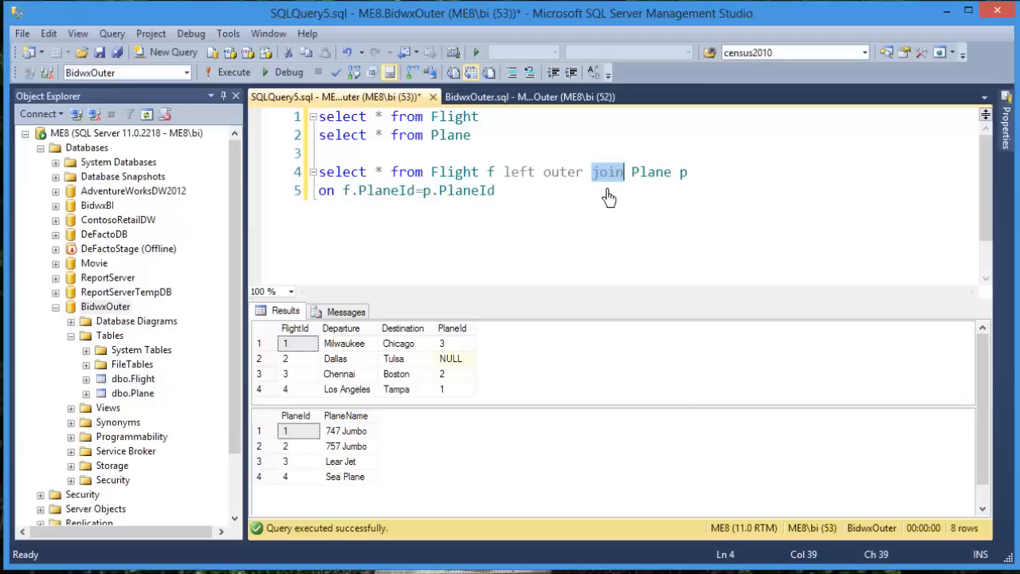
pyautogui.moveTo(558, 169)
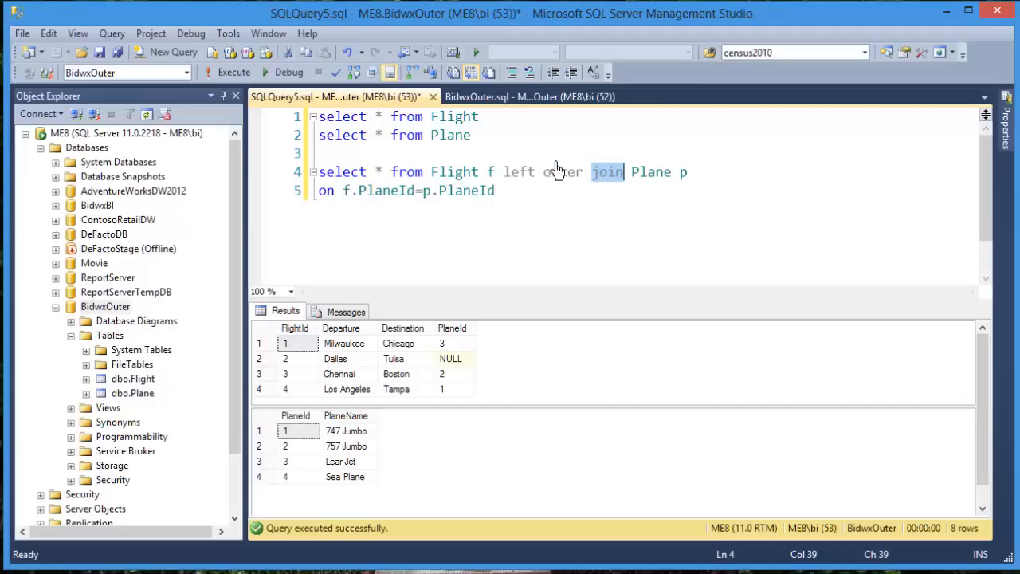
pyautogui.doubleClick(454, 172)
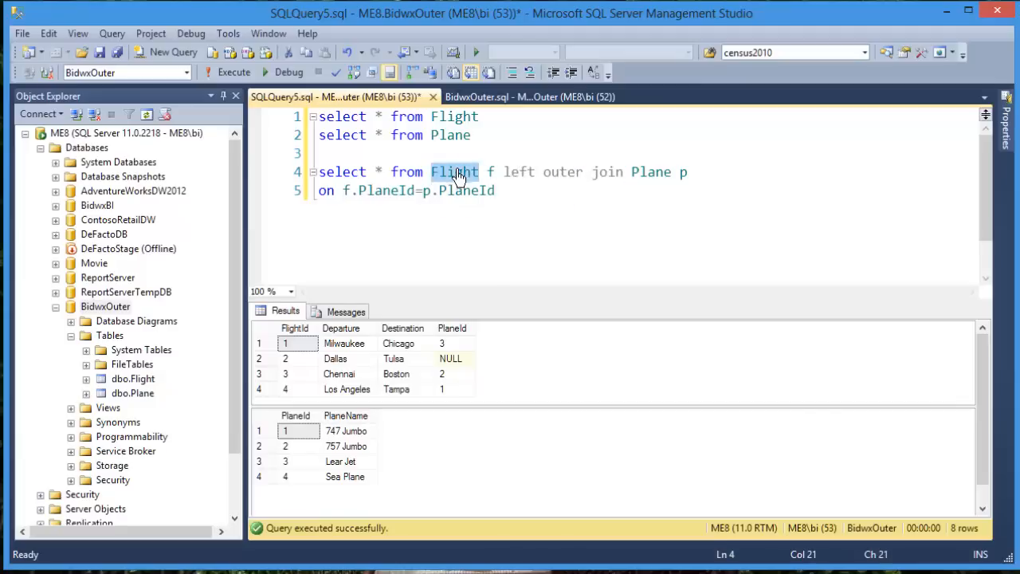
pyautogui.moveTo(456, 173)
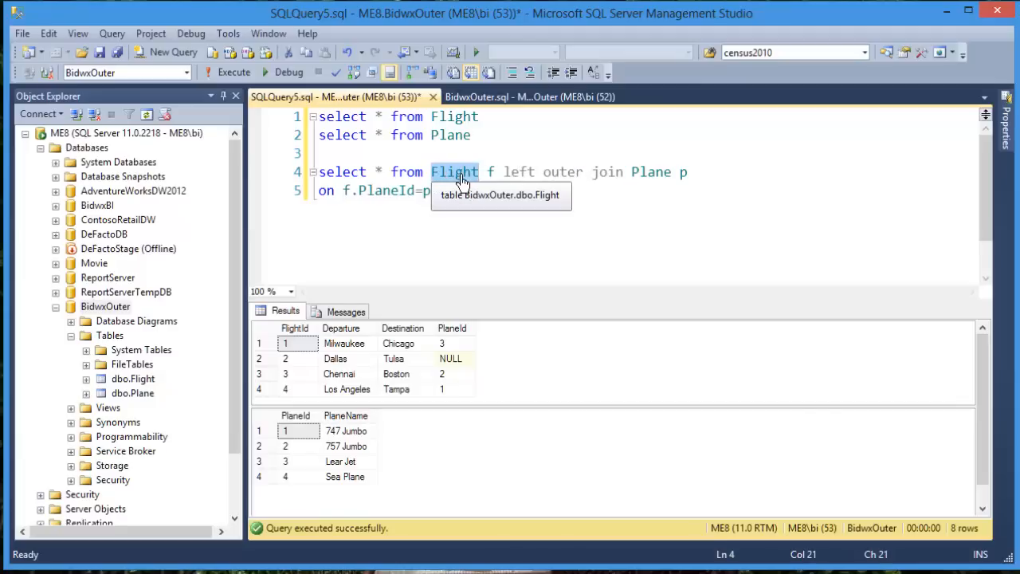
pyautogui.moveTo(651, 172)
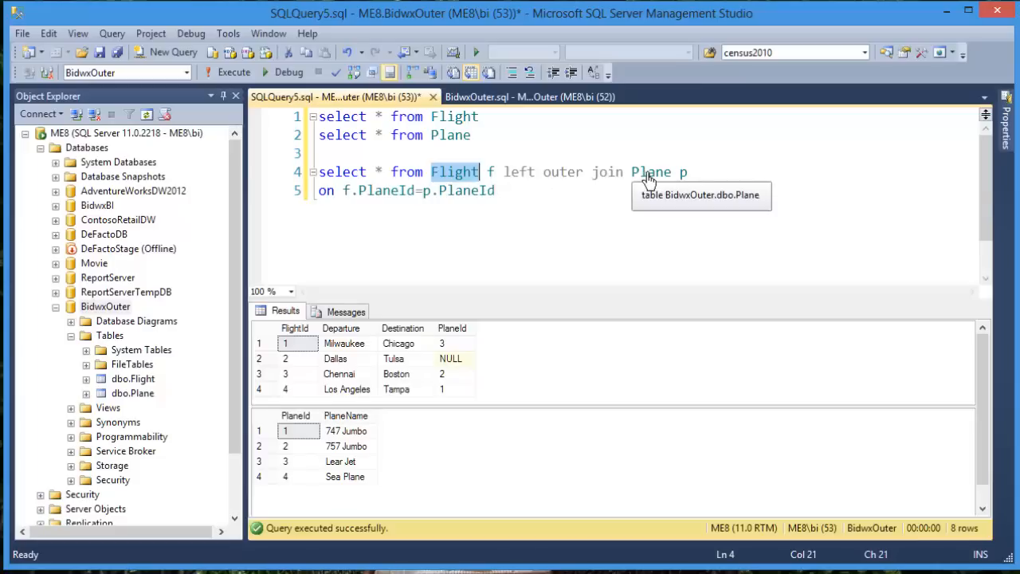
pyautogui.doubleClick(652, 172)
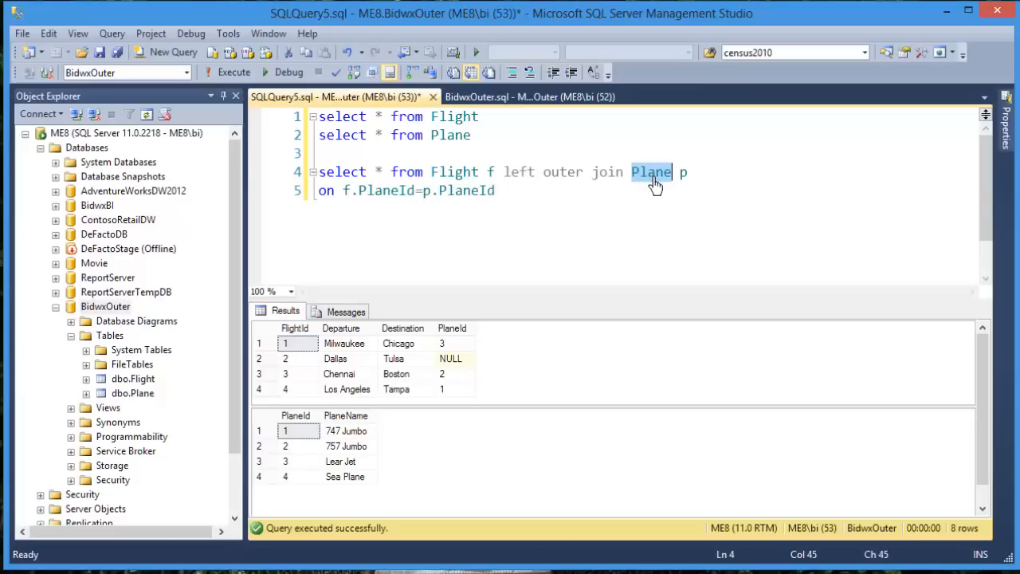
pyautogui.moveTo(625, 192)
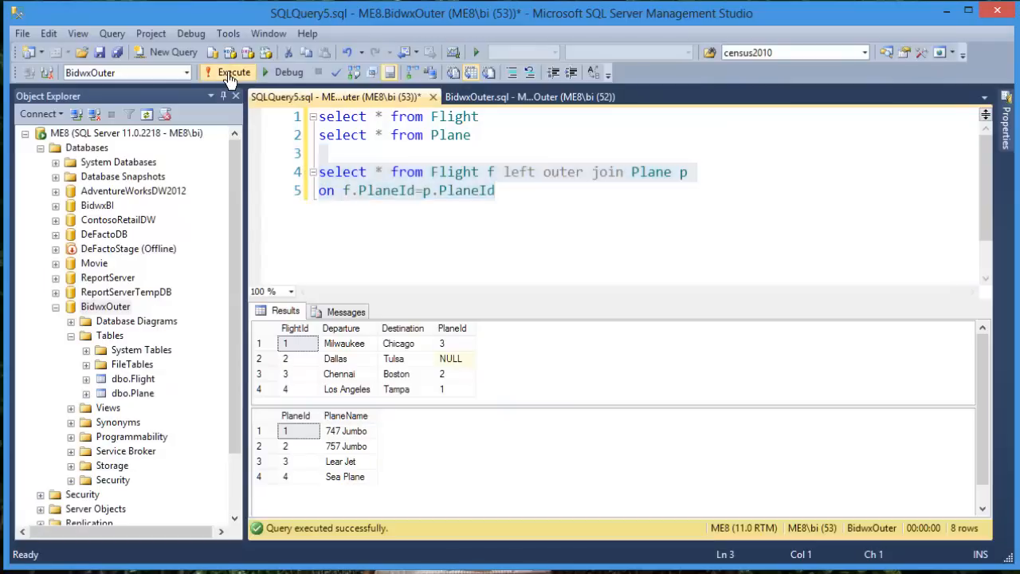
pyautogui.click(233, 71)
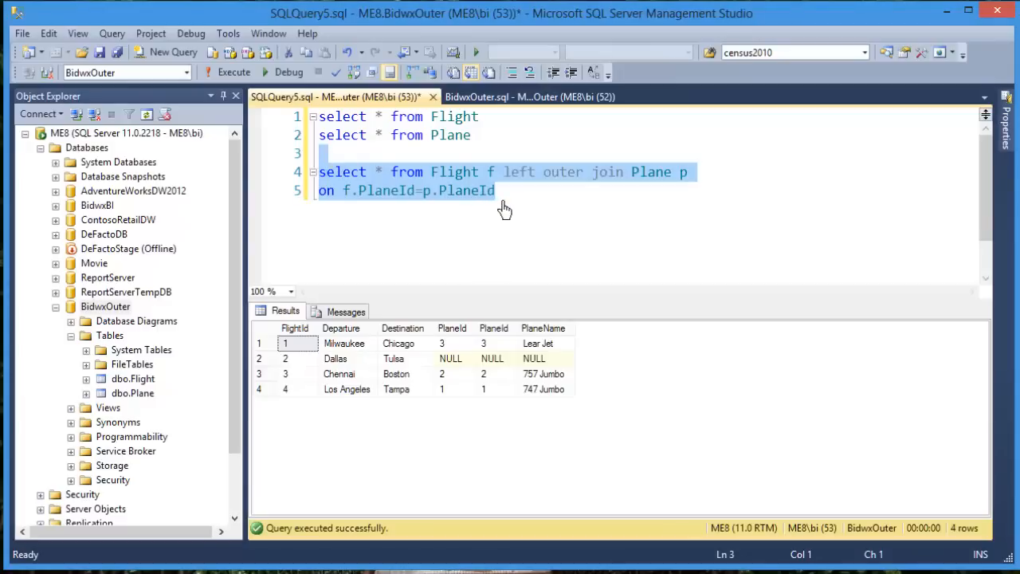
pyautogui.moveTo(443, 177)
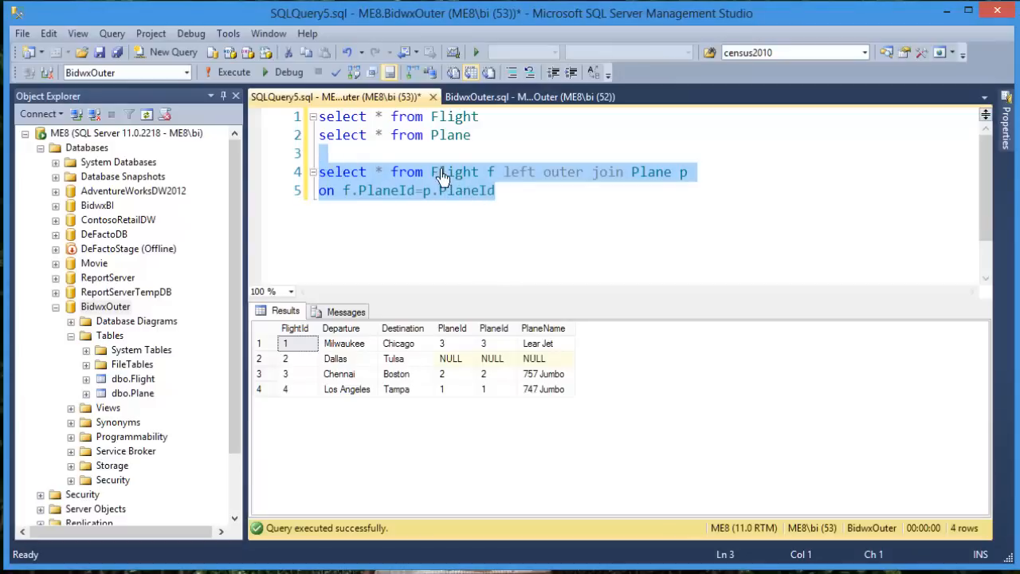
pyautogui.moveTo(471, 188)
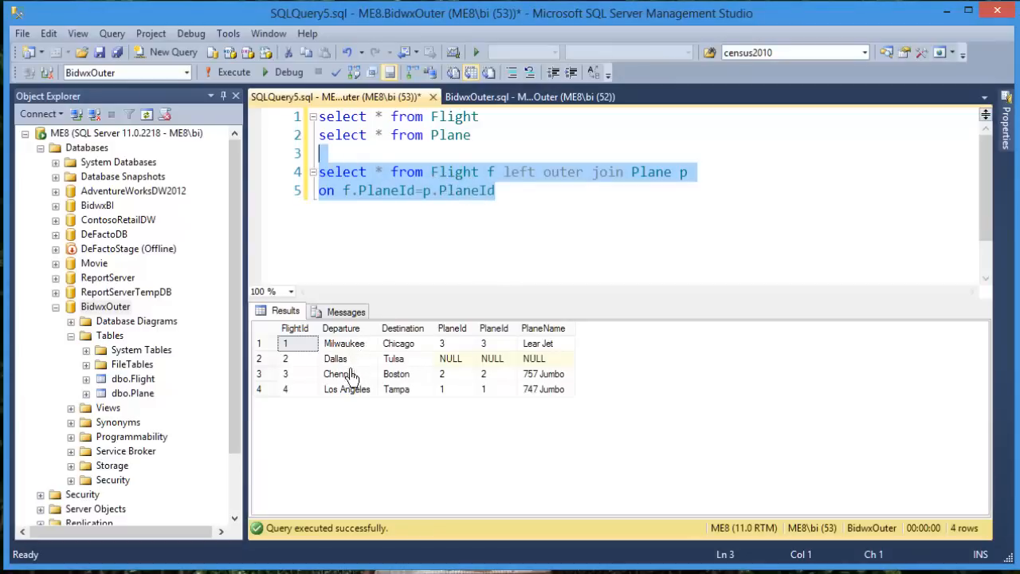
pyautogui.moveTo(630, 179)
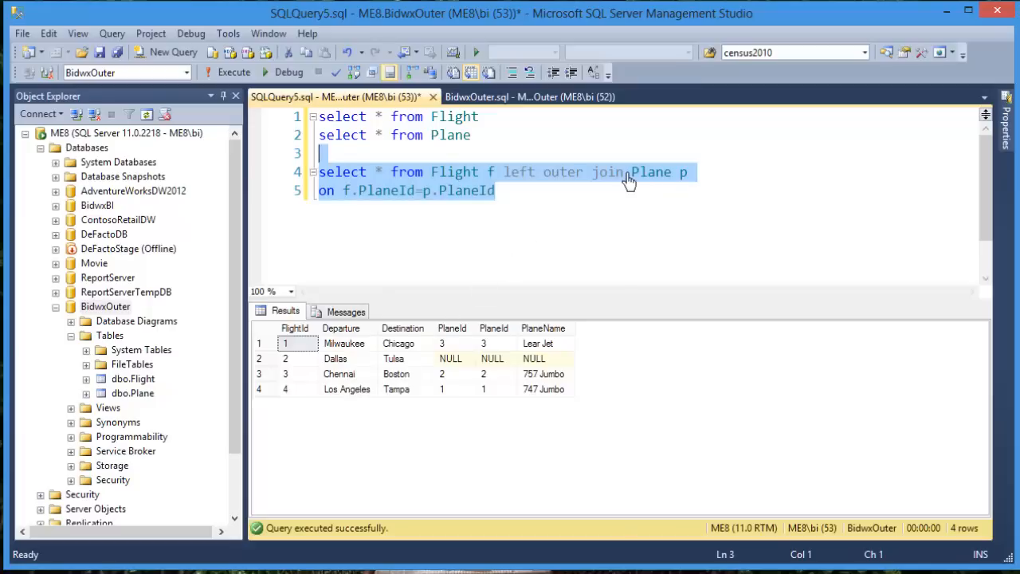
pyautogui.moveTo(662, 183)
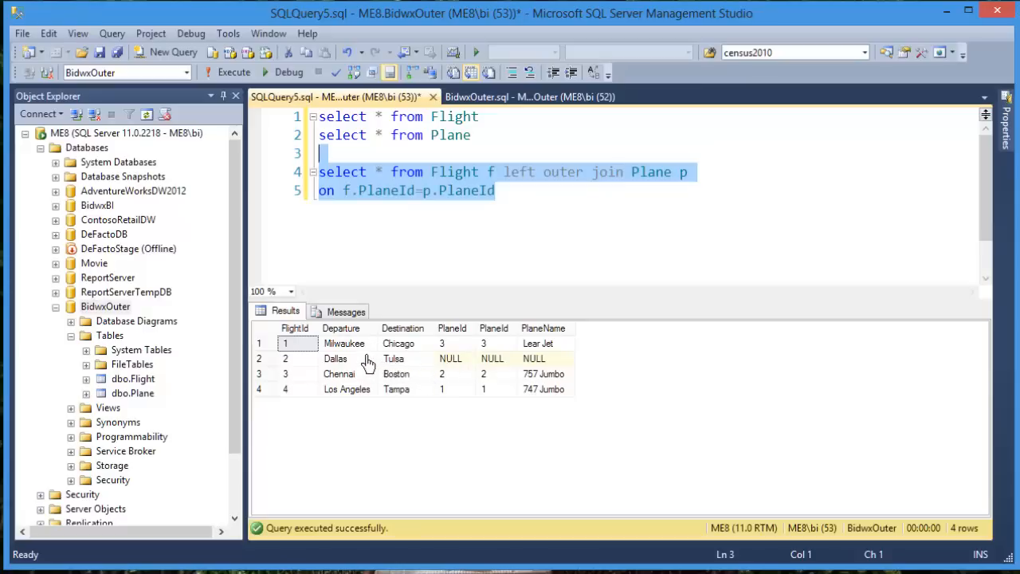
pyautogui.moveTo(351, 344)
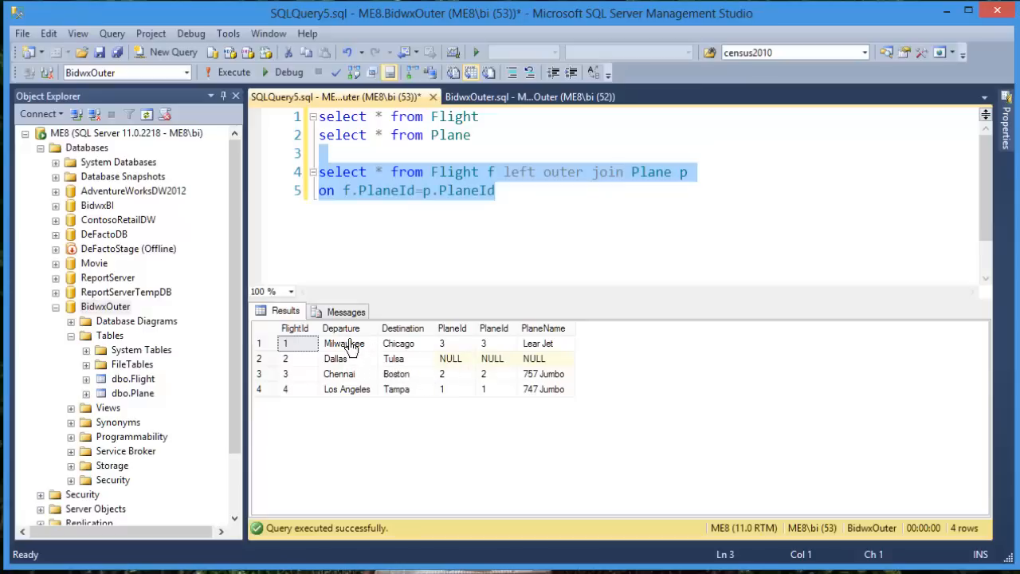
pyautogui.moveTo(446, 363)
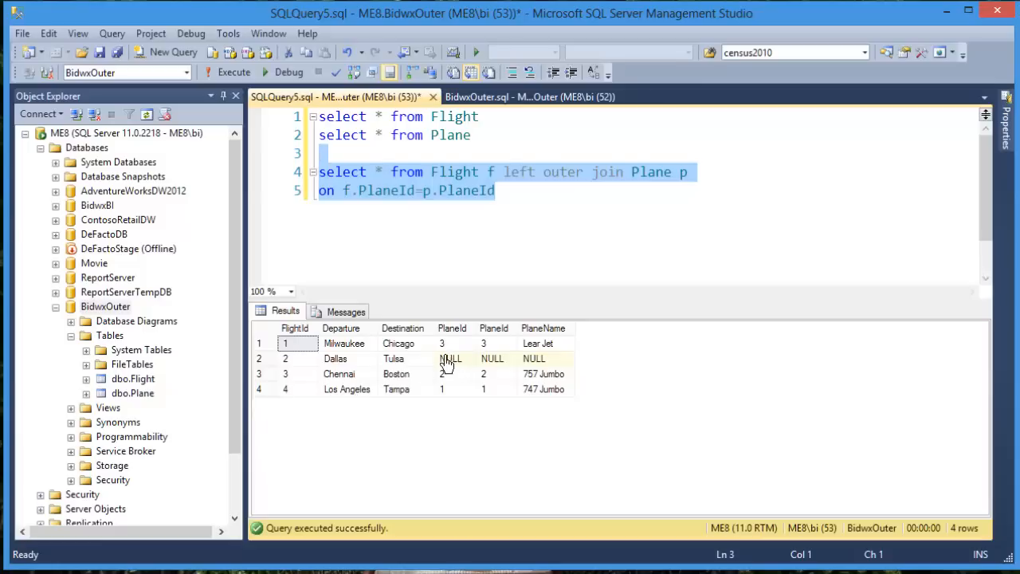
pyautogui.moveTo(453, 369)
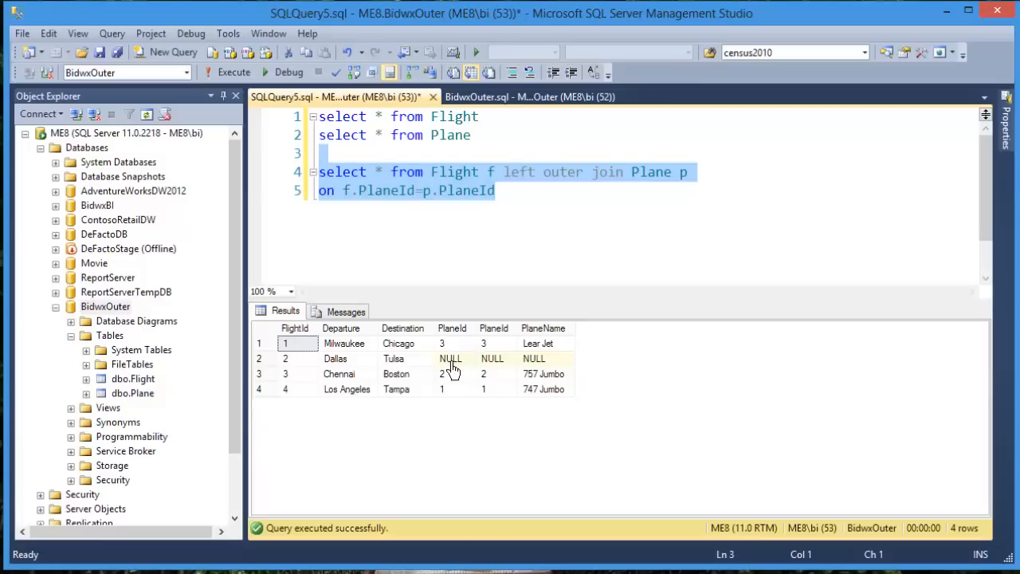
pyautogui.moveTo(453, 368)
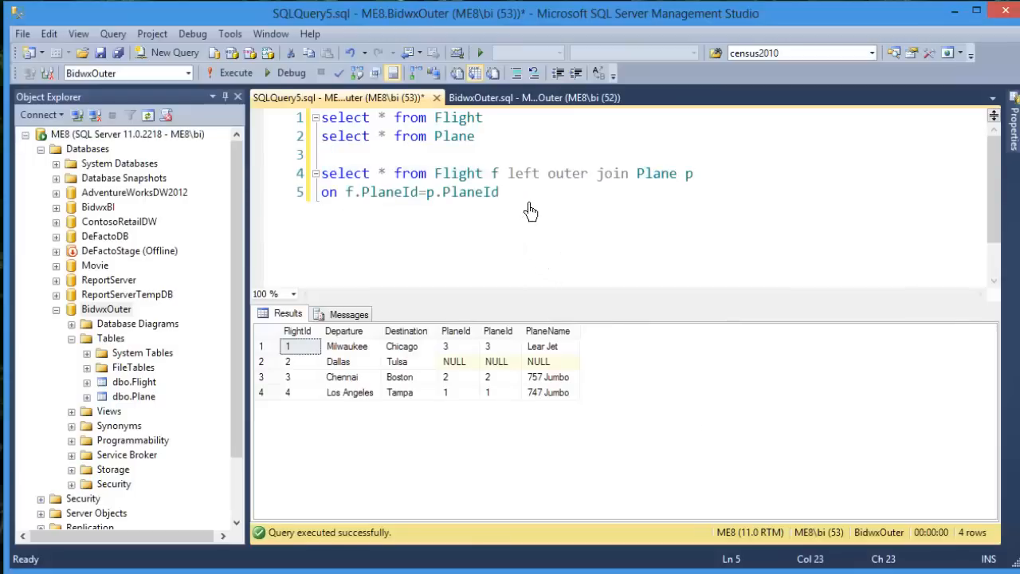
pyautogui.press('Enter')
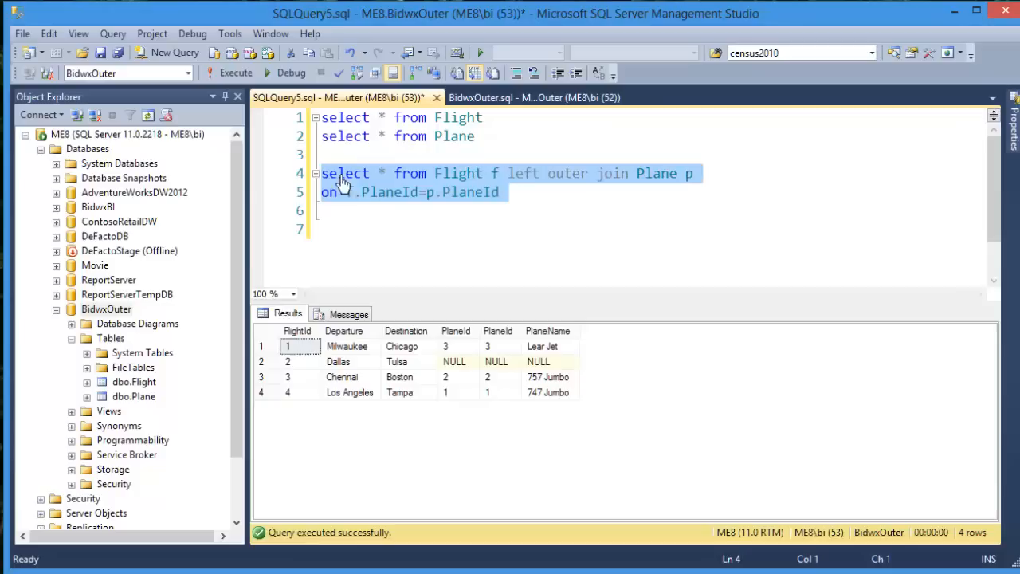
pyautogui.moveTo(341, 223)
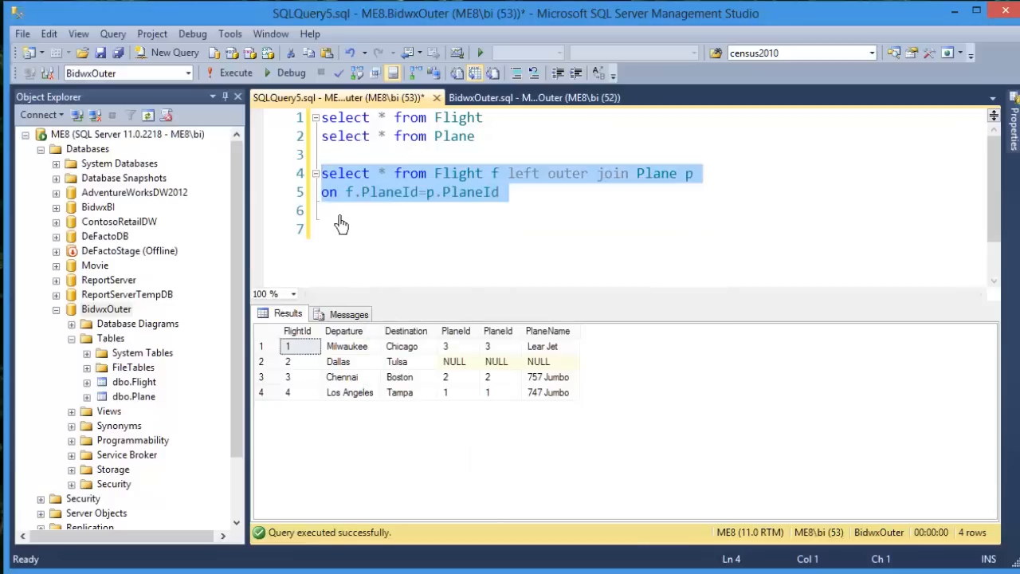
# Paste a copy of the query, change left to right outer join and run it, showing Sea Plane with NULLs.
pyautogui.rightClick(341, 223)
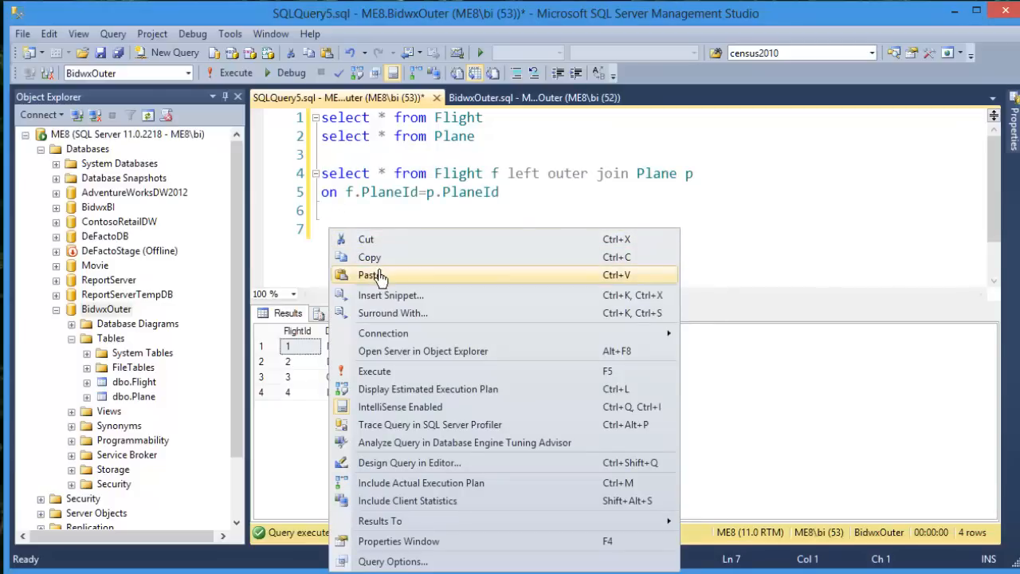
pyautogui.click(368, 274)
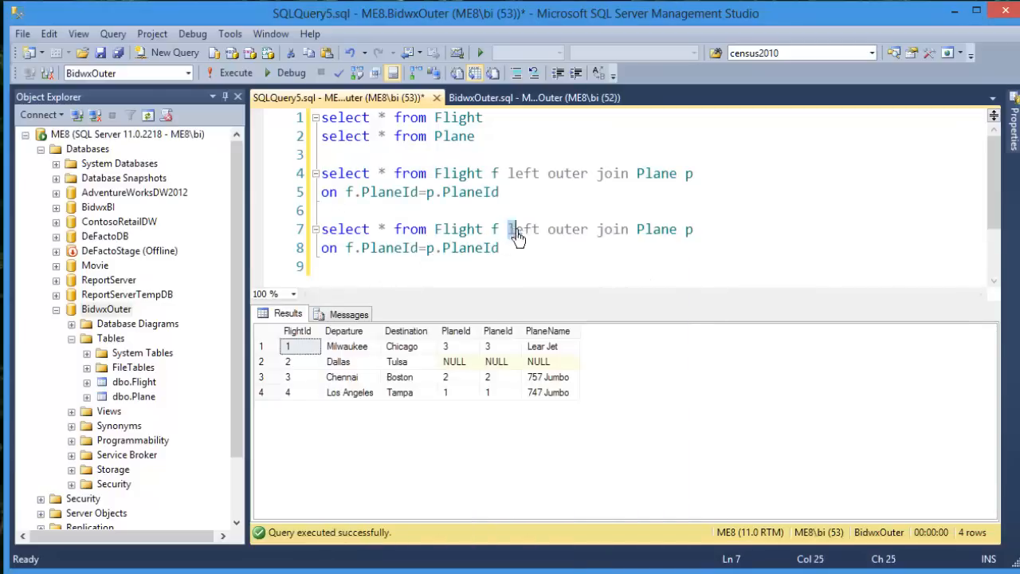
pyautogui.doubleClick(523, 230)
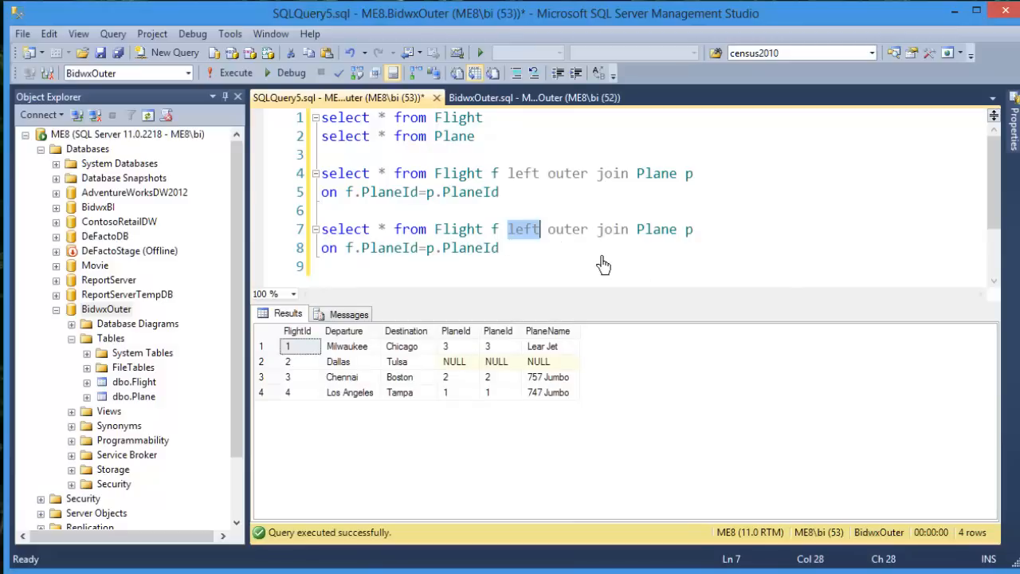
pyautogui.write('right')
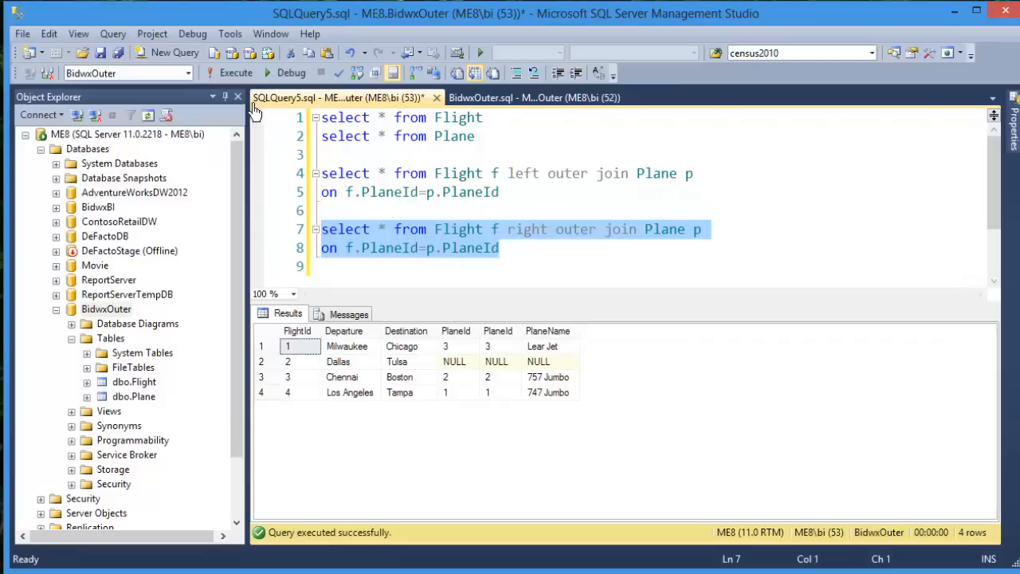
pyautogui.click(236, 73)
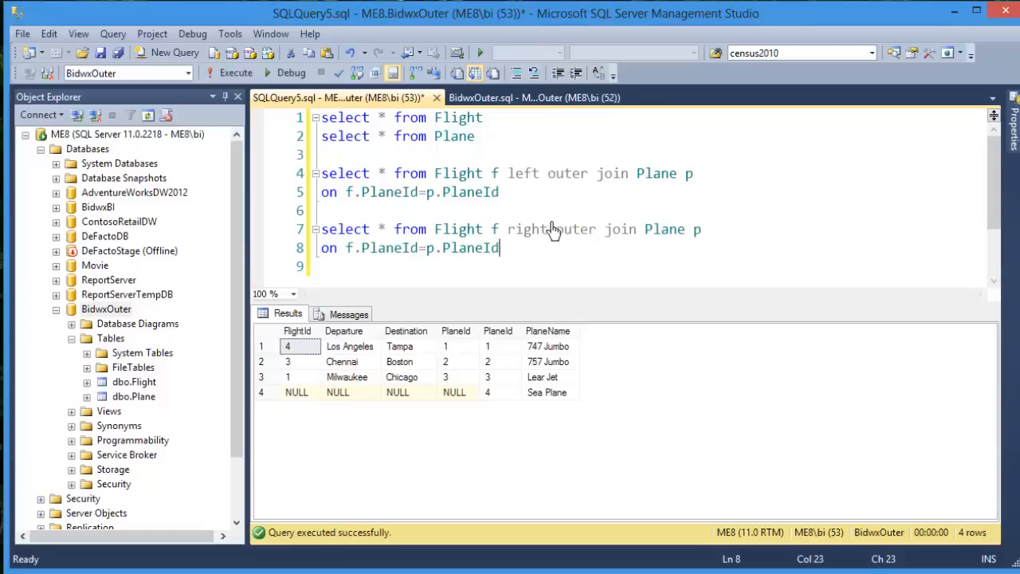
pyautogui.doubleClick(526, 229)
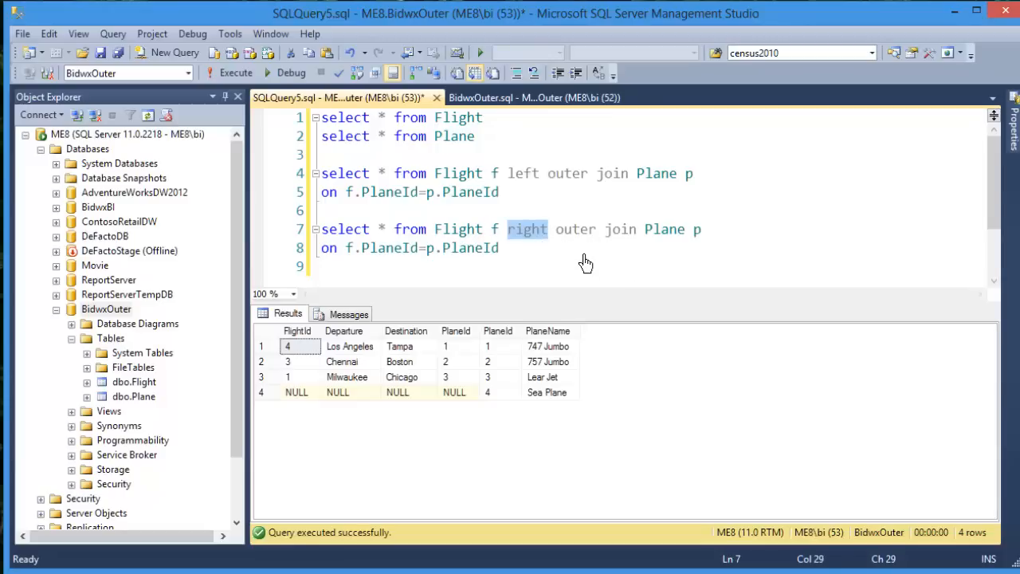
pyautogui.moveTo(612, 237)
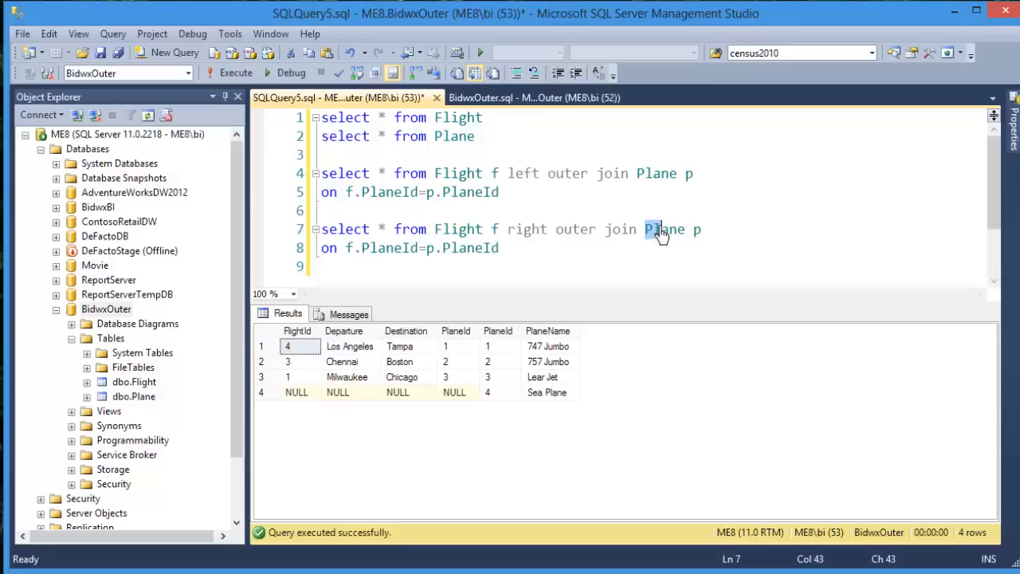
pyautogui.doubleClick(663, 229)
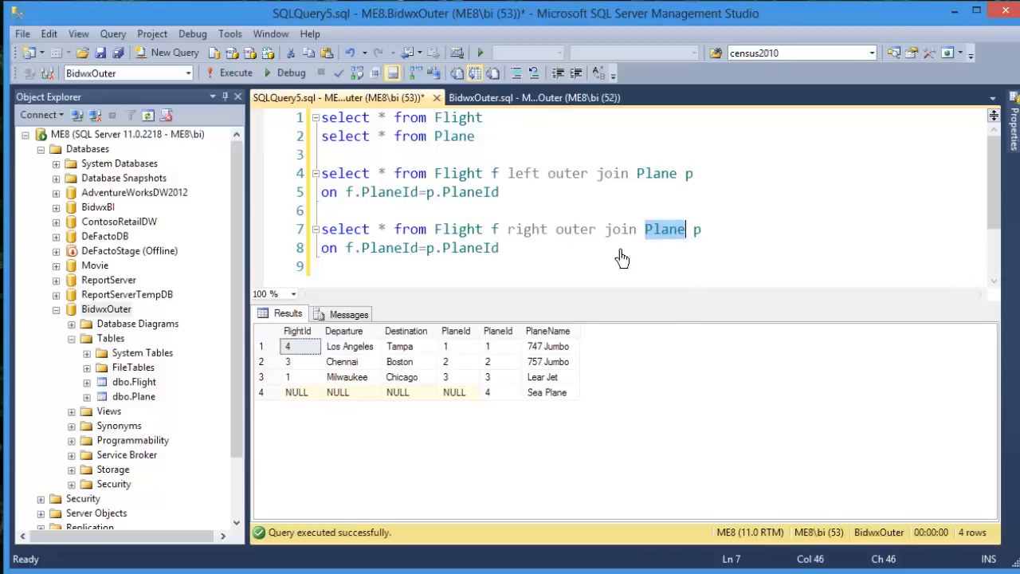
pyautogui.moveTo(309, 392)
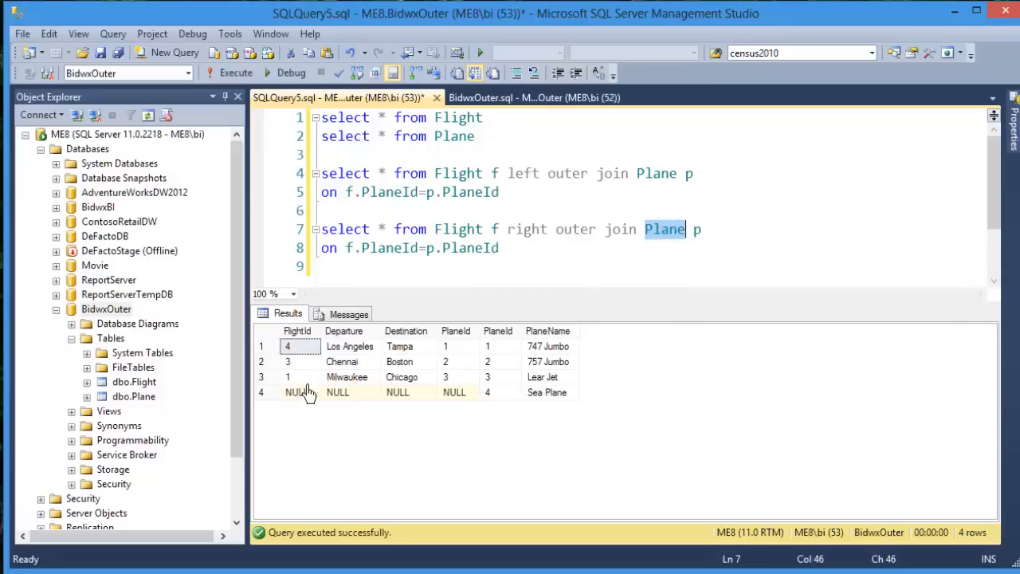
pyautogui.moveTo(566, 366)
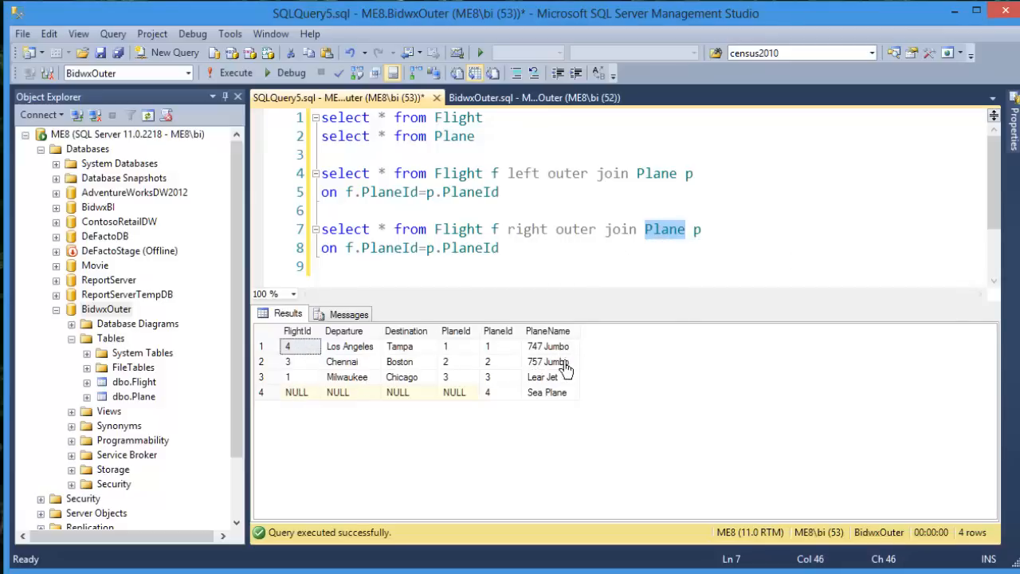
pyautogui.moveTo(540, 374)
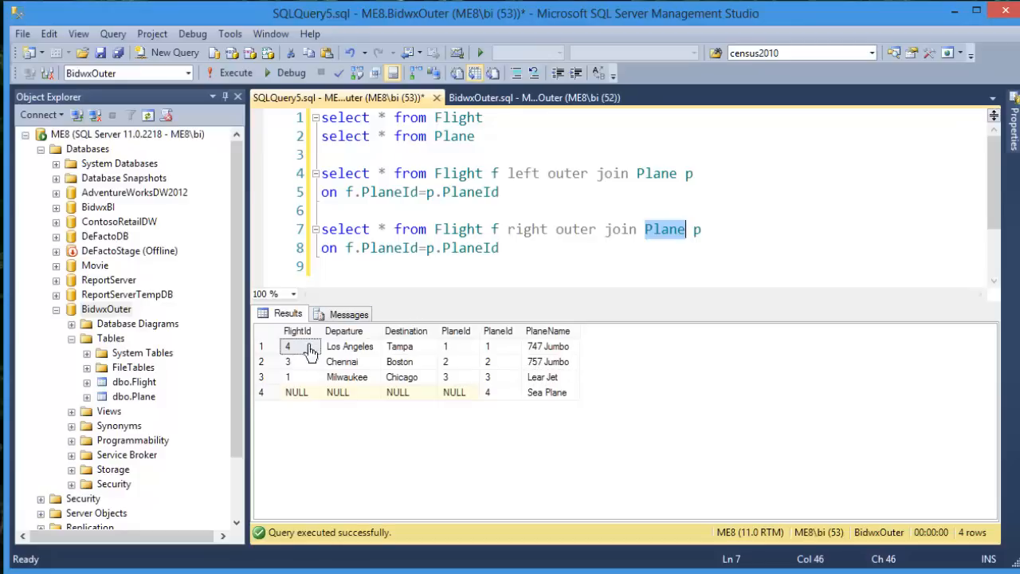
pyautogui.moveTo(542, 374)
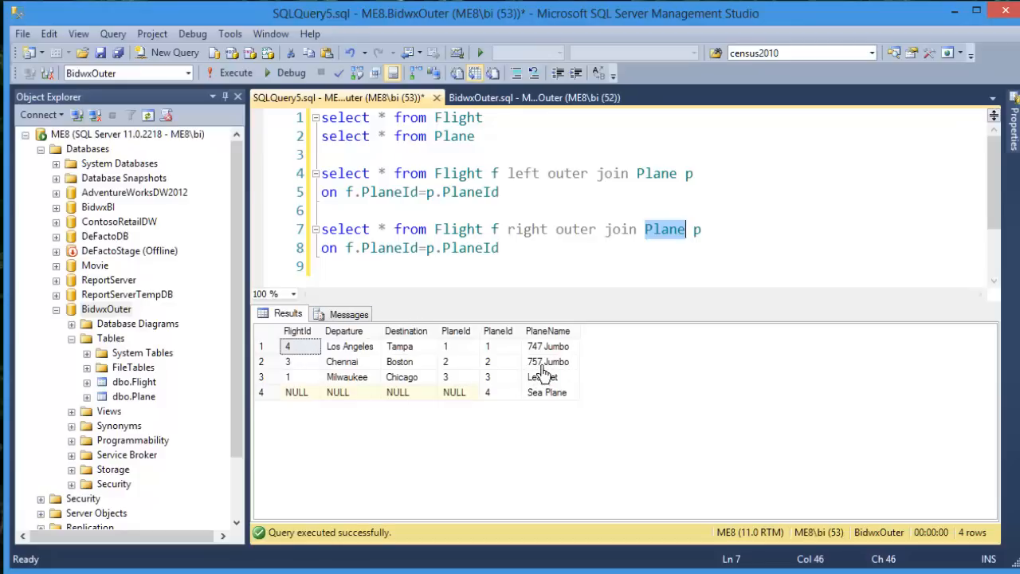
pyautogui.moveTo(326, 405)
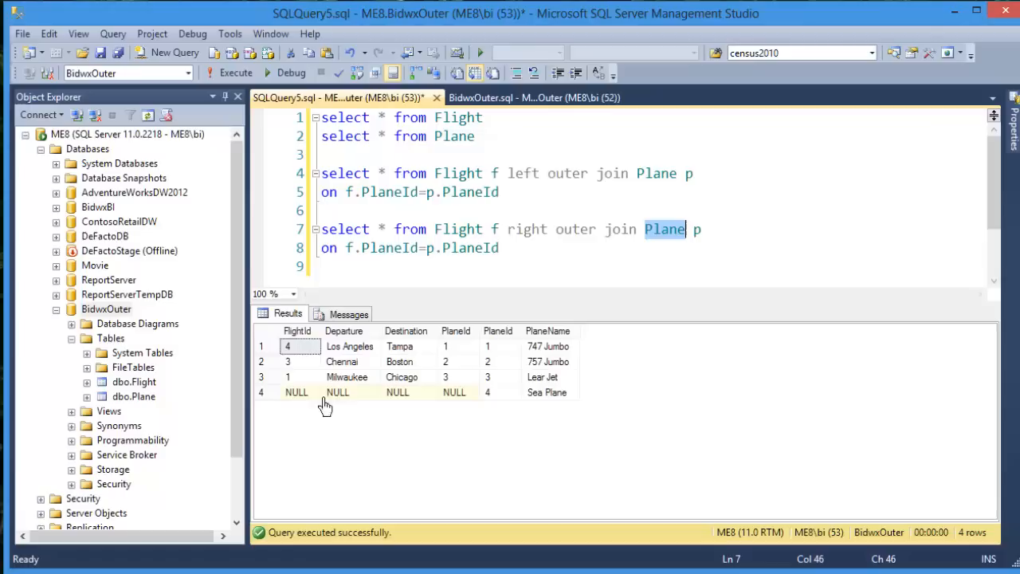
pyautogui.moveTo(402, 395)
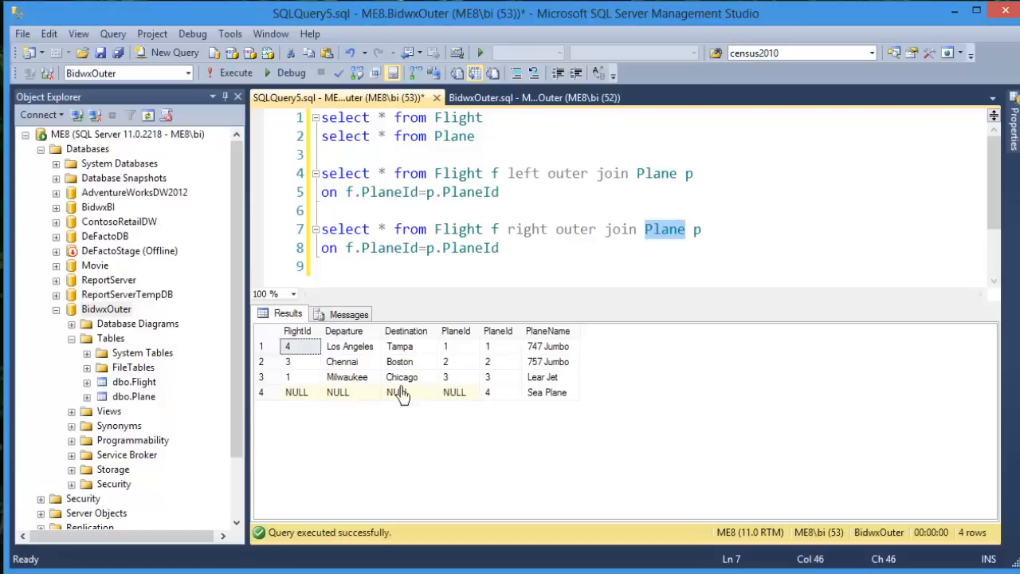
pyautogui.moveTo(303, 395)
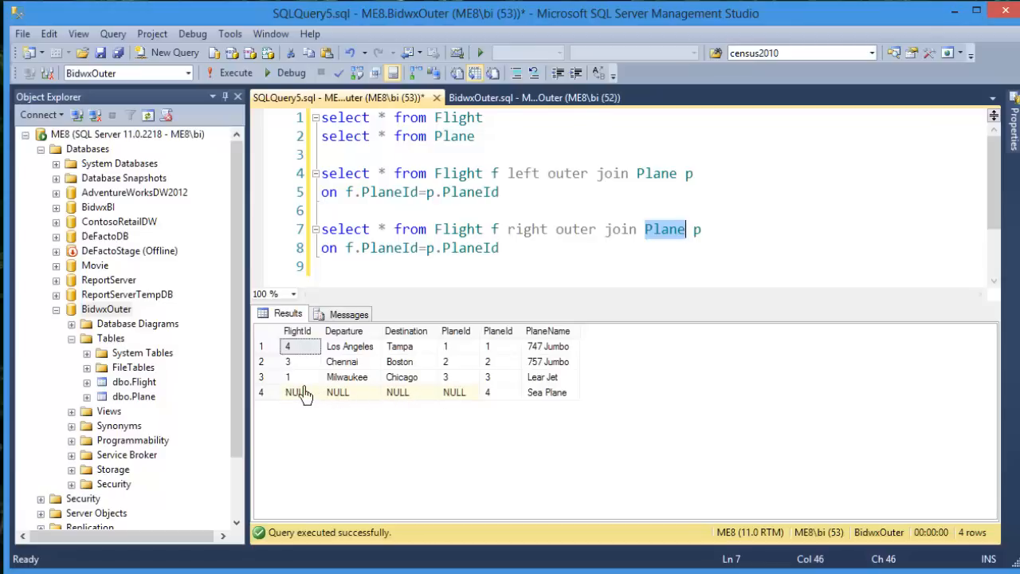
pyautogui.moveTo(466, 198)
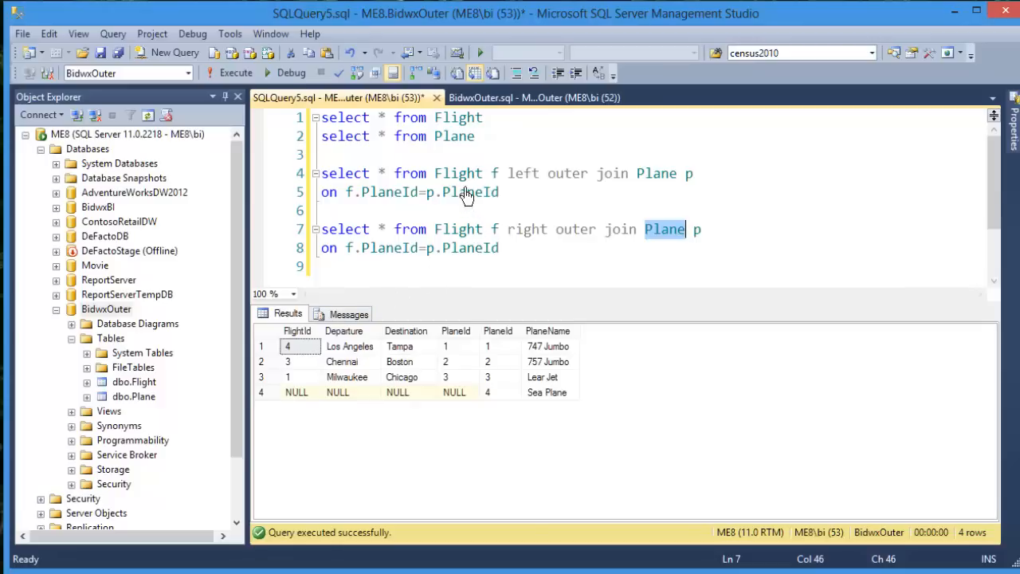
pyautogui.moveTo(459, 172)
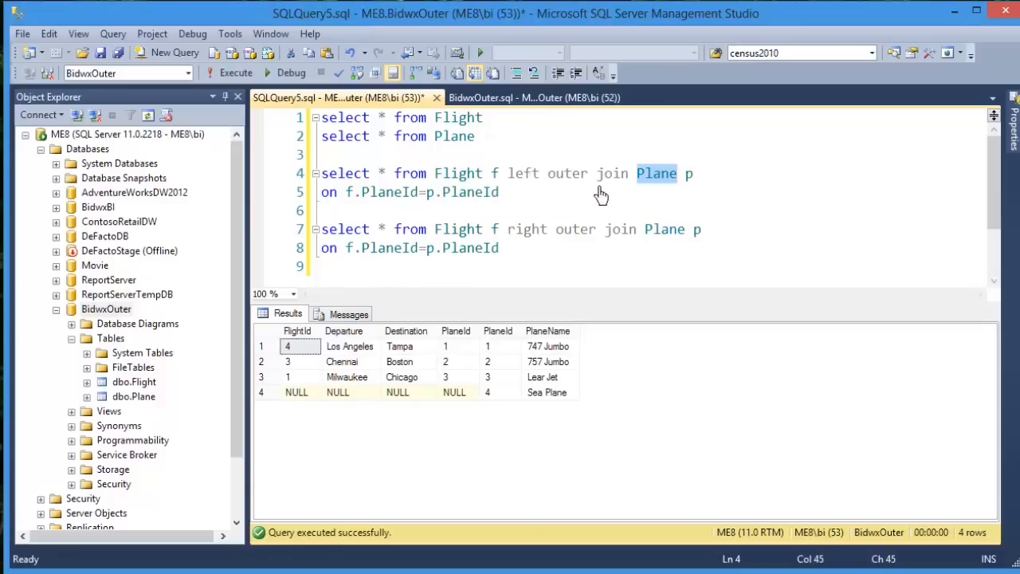
pyautogui.moveTo(504, 300)
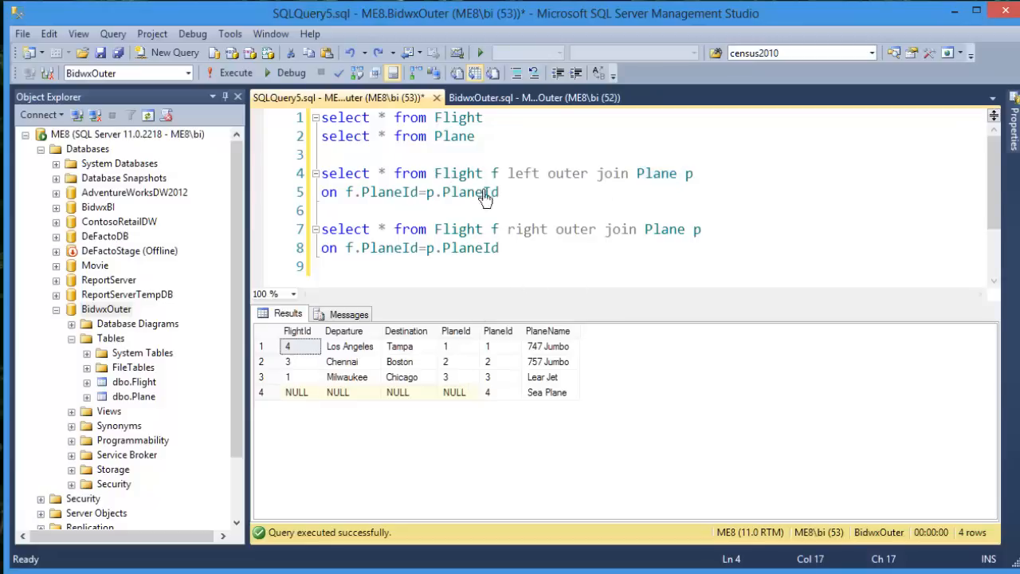
# Swap the left join's tables so it reads from Plane p left outer join, then run both queries.
pyautogui.doubleClick(458, 172)
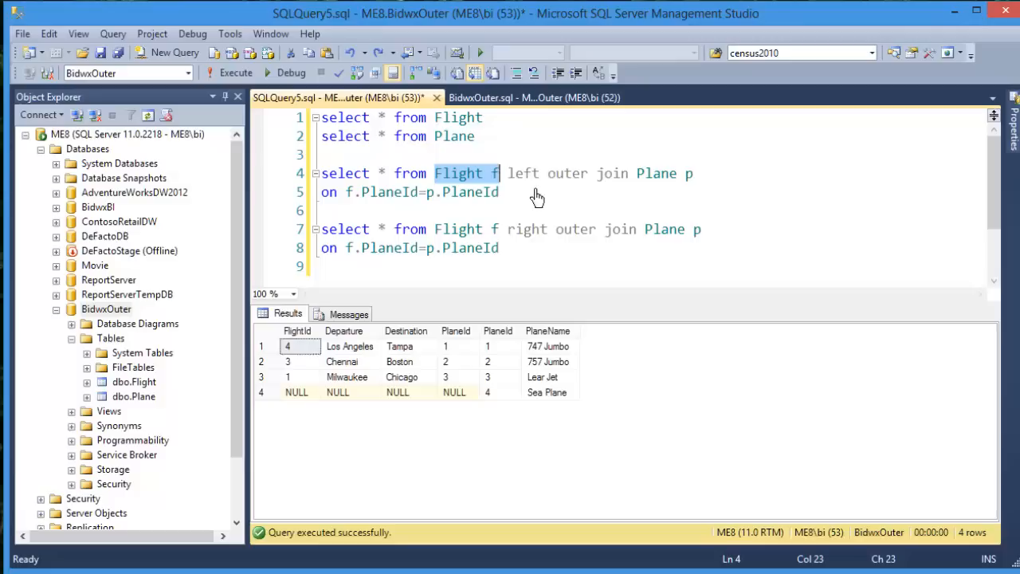
pyautogui.press('Delete')
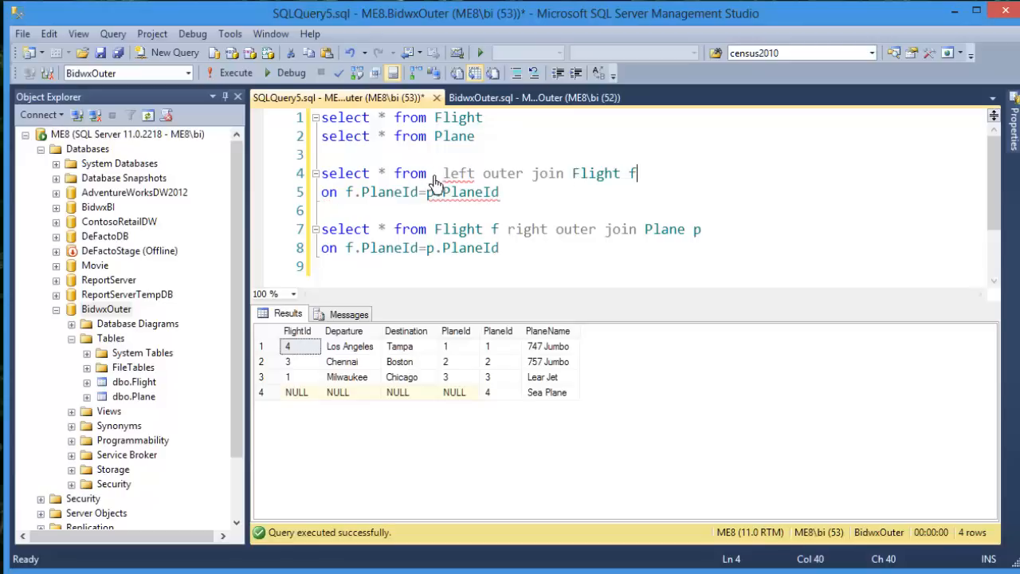
pyautogui.write('Plane p')
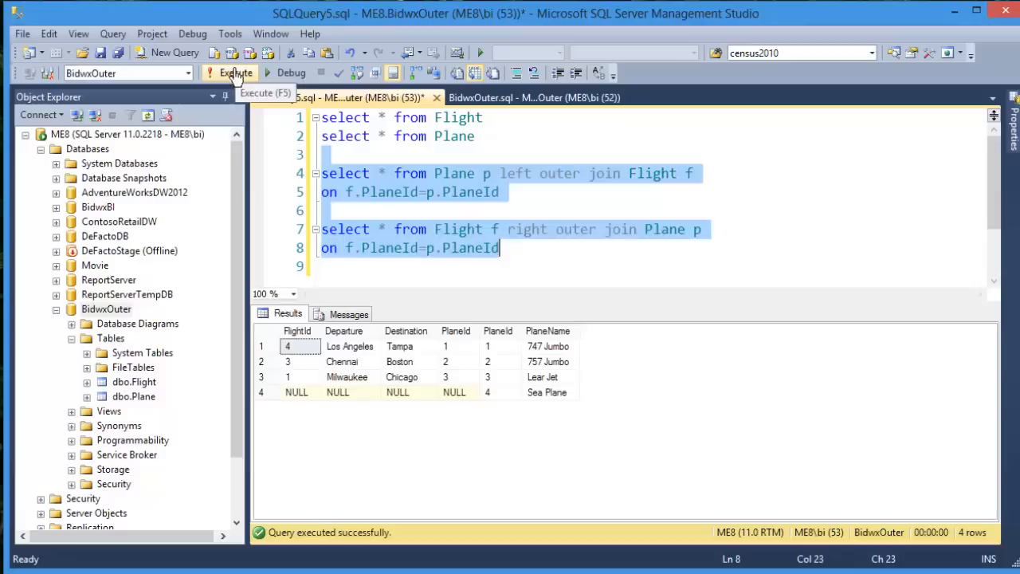
pyautogui.click(230, 73)
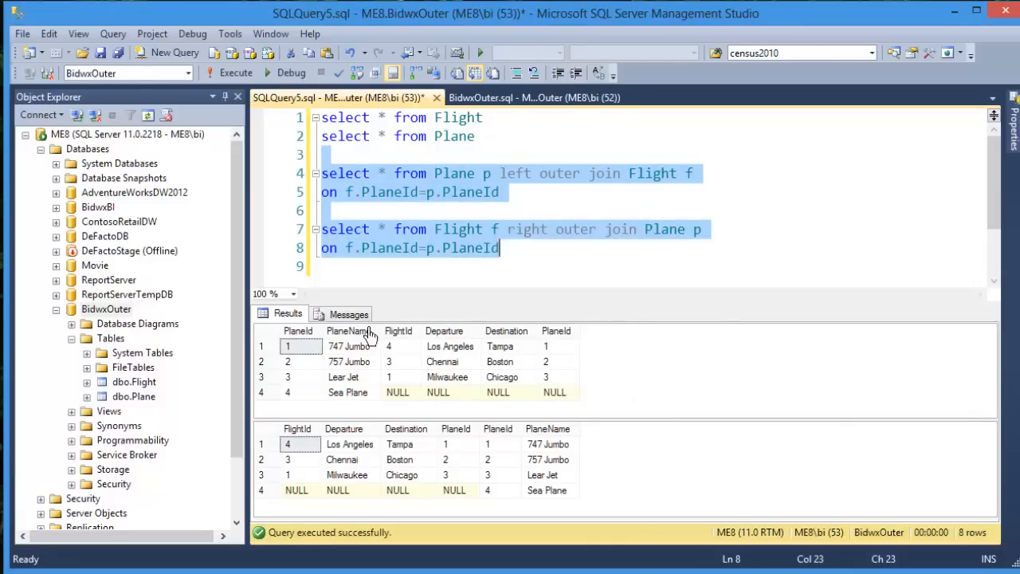
pyautogui.moveTo(470, 358)
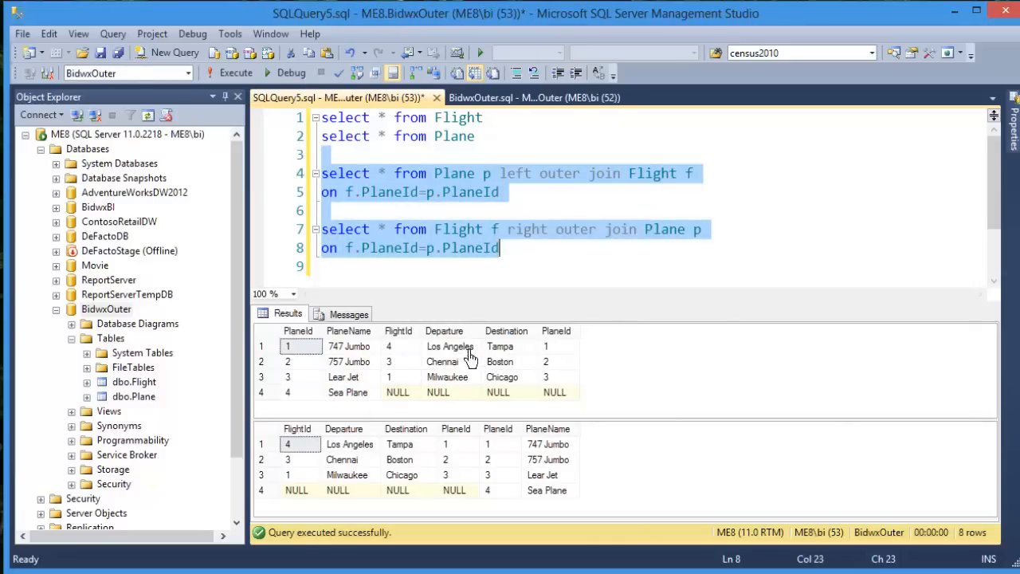
pyautogui.moveTo(555, 498)
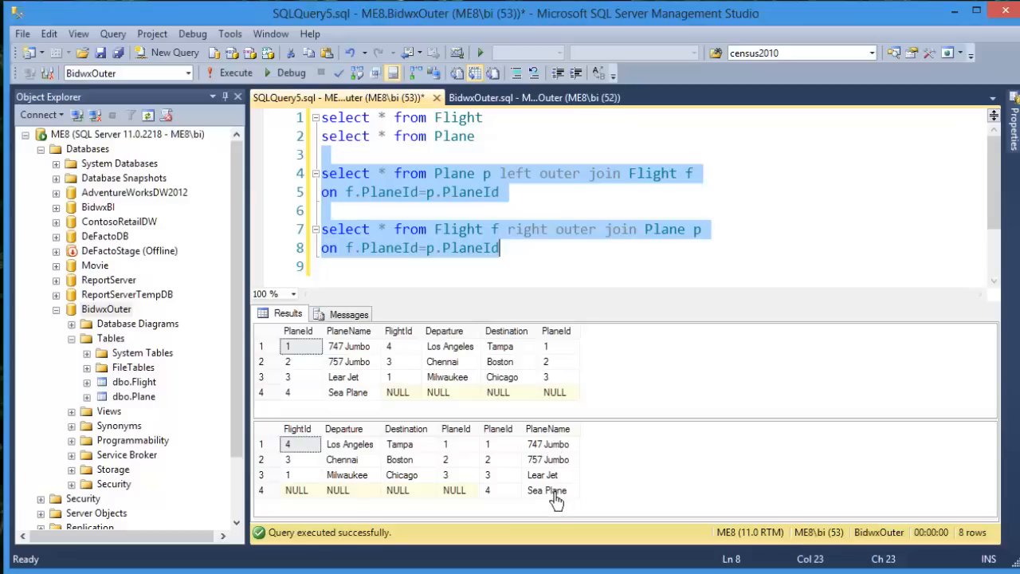
pyautogui.moveTo(354, 401)
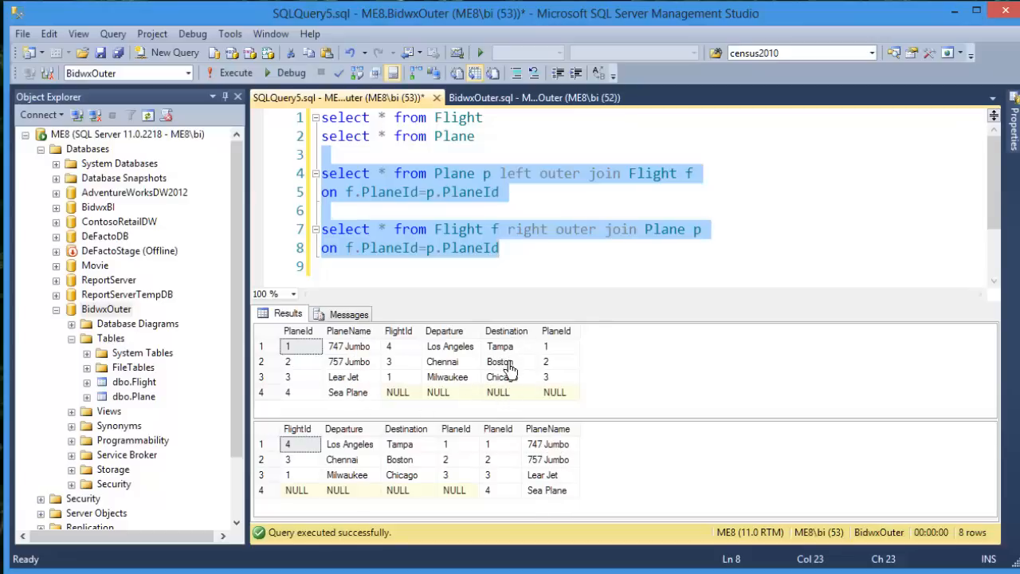
pyautogui.moveTo(407, 479)
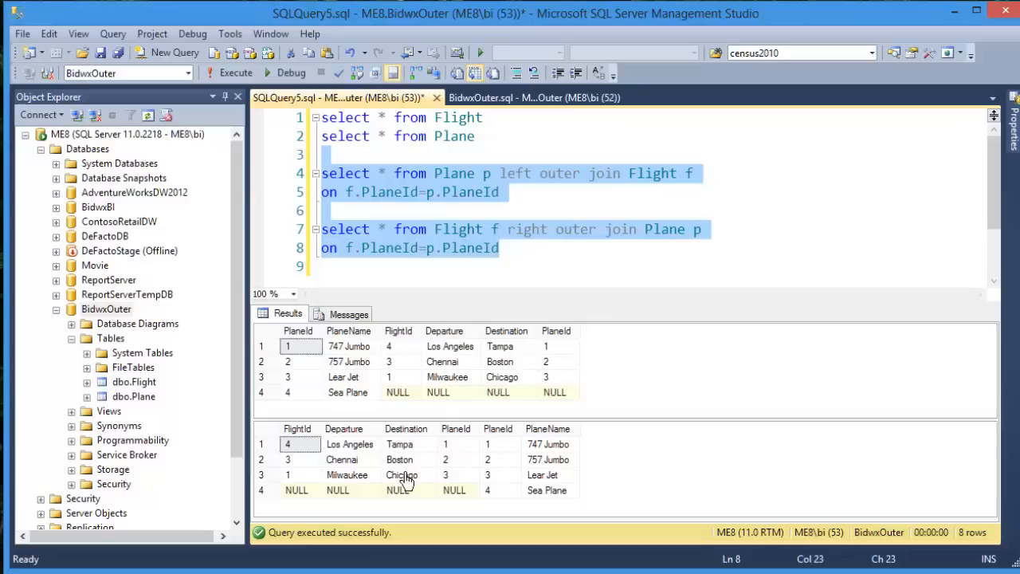
pyautogui.moveTo(507, 170)
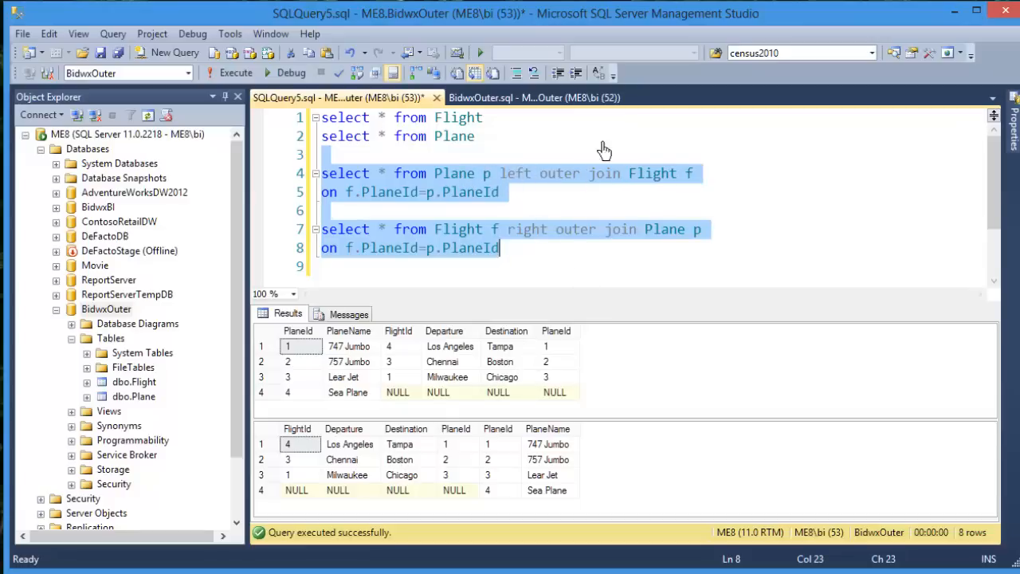
pyautogui.moveTo(582, 153)
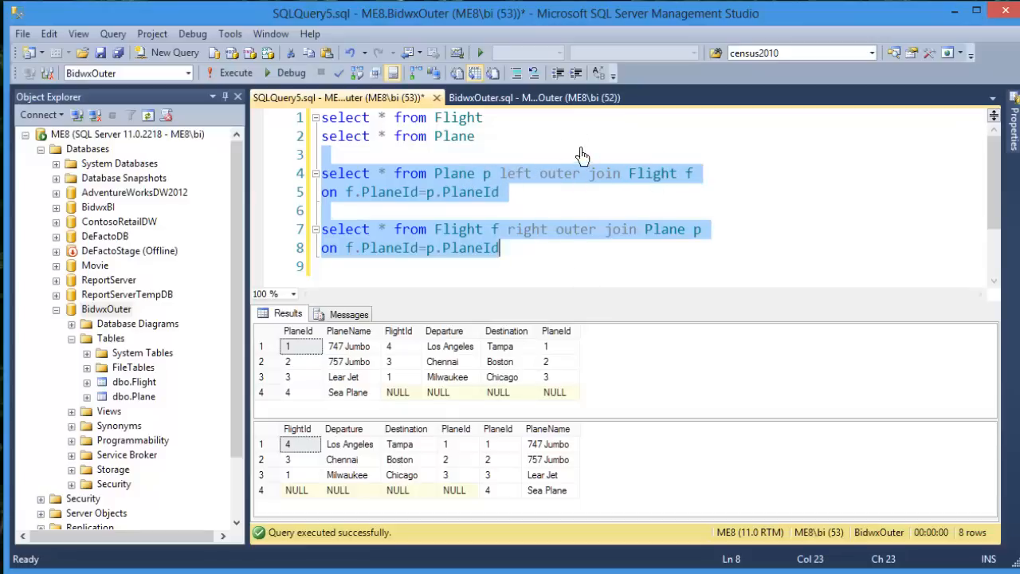
pyautogui.moveTo(520, 178)
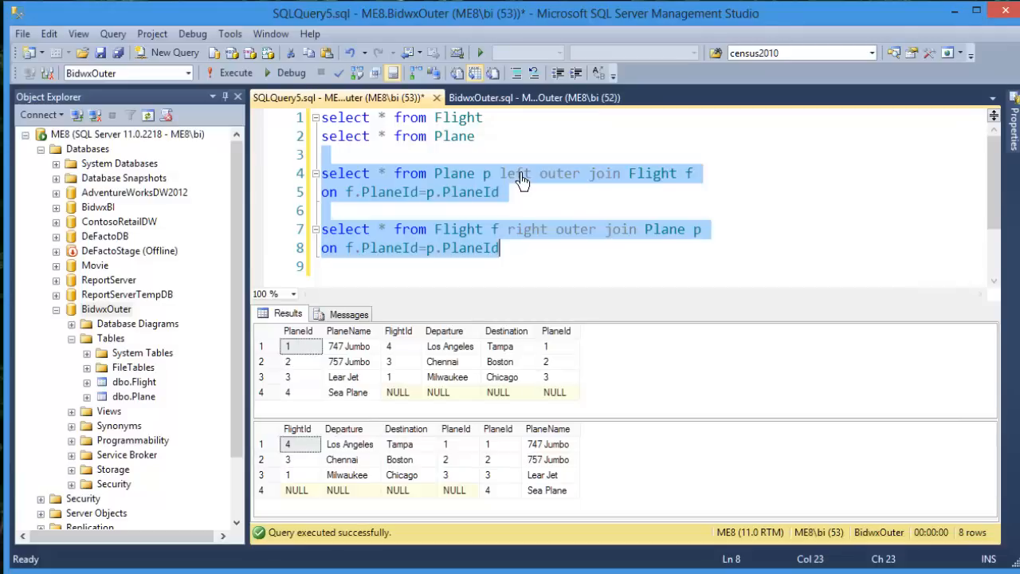
pyautogui.moveTo(460, 182)
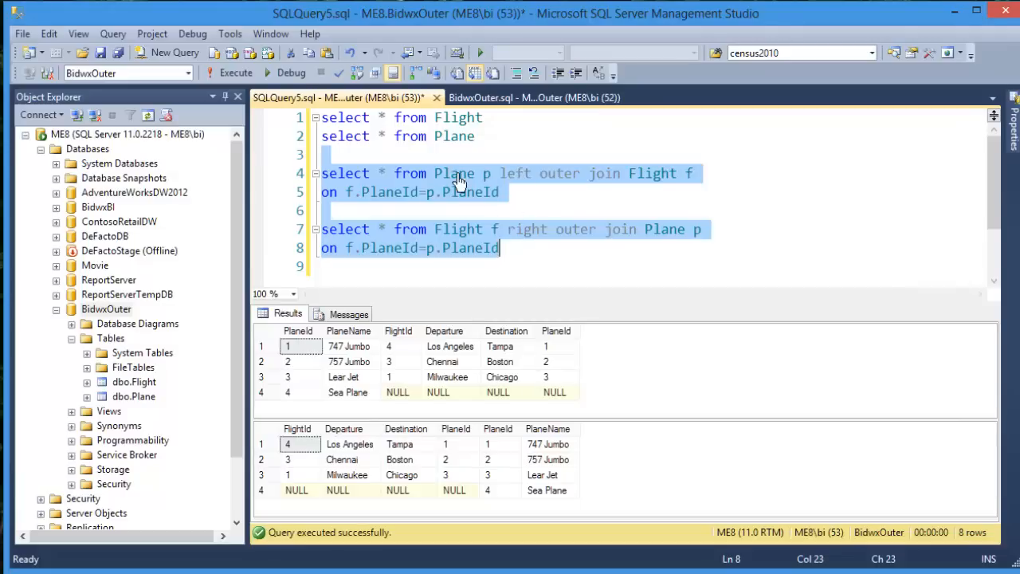
pyautogui.moveTo(475, 185)
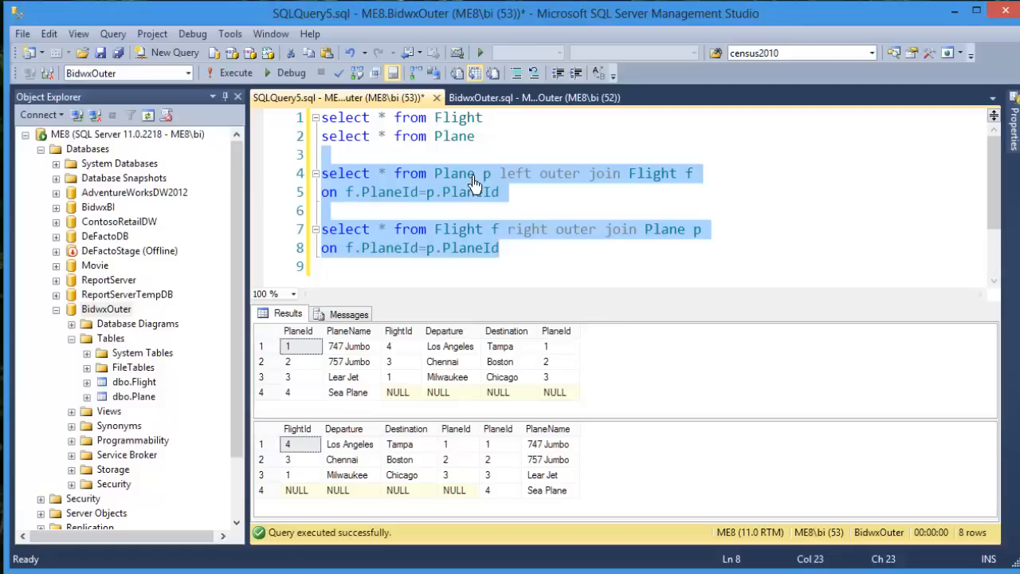
pyautogui.moveTo(510, 200)
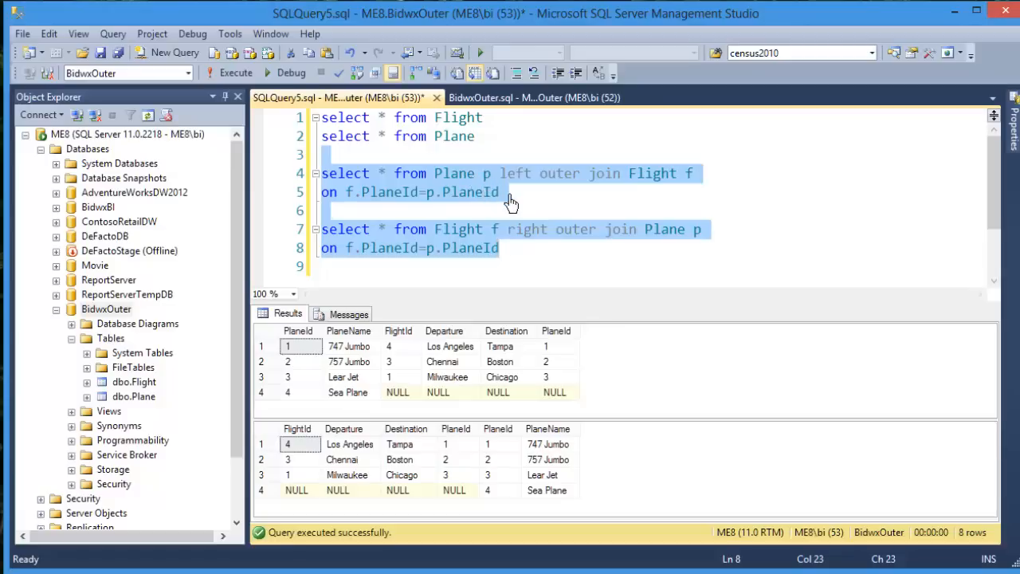
pyautogui.moveTo(517, 204)
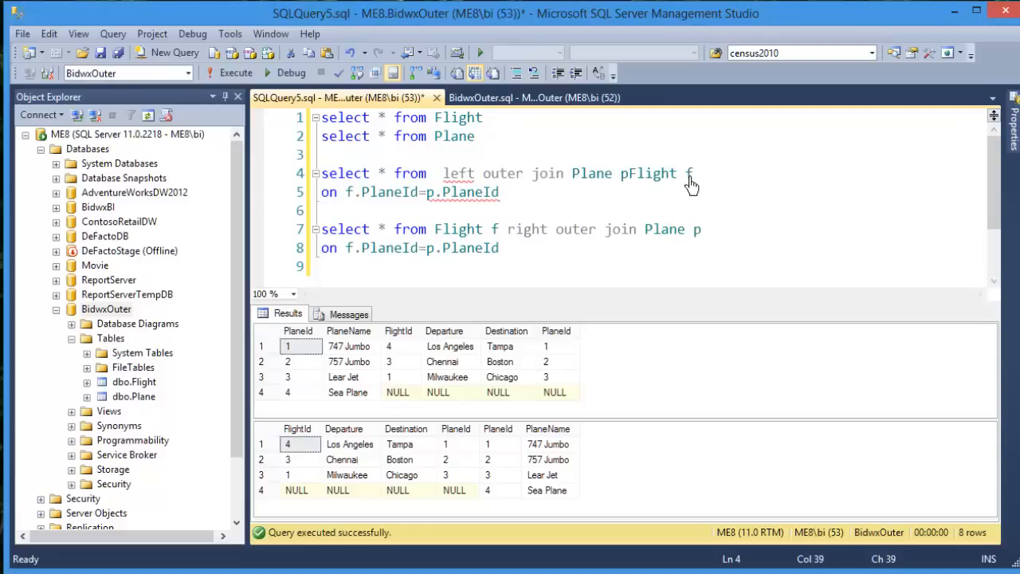
# Restore the left join to Flight f left outer join Plane p and rerun it for four flight rows.
pyautogui.doubleClick(652, 172)
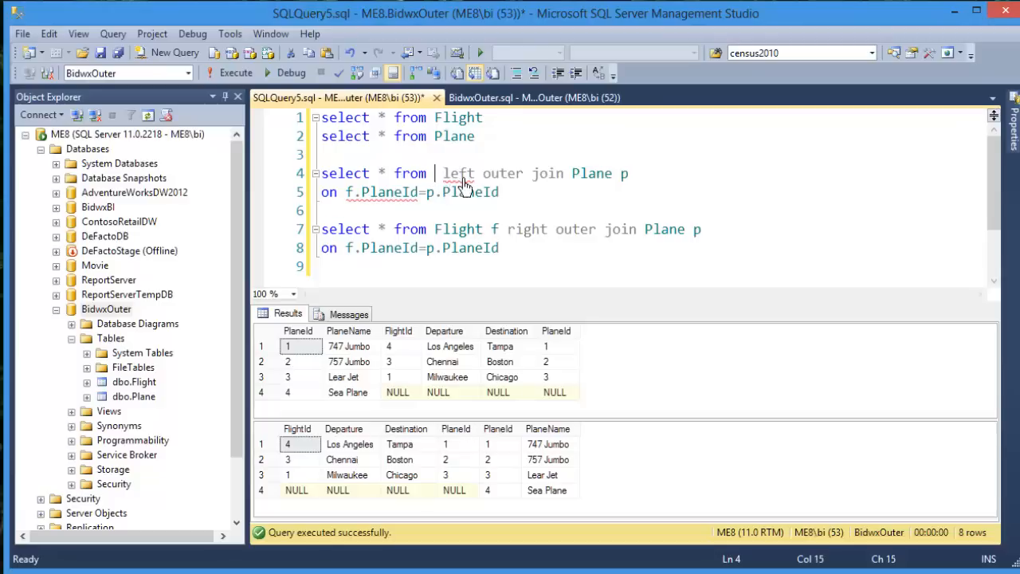
pyautogui.write('Flight f')
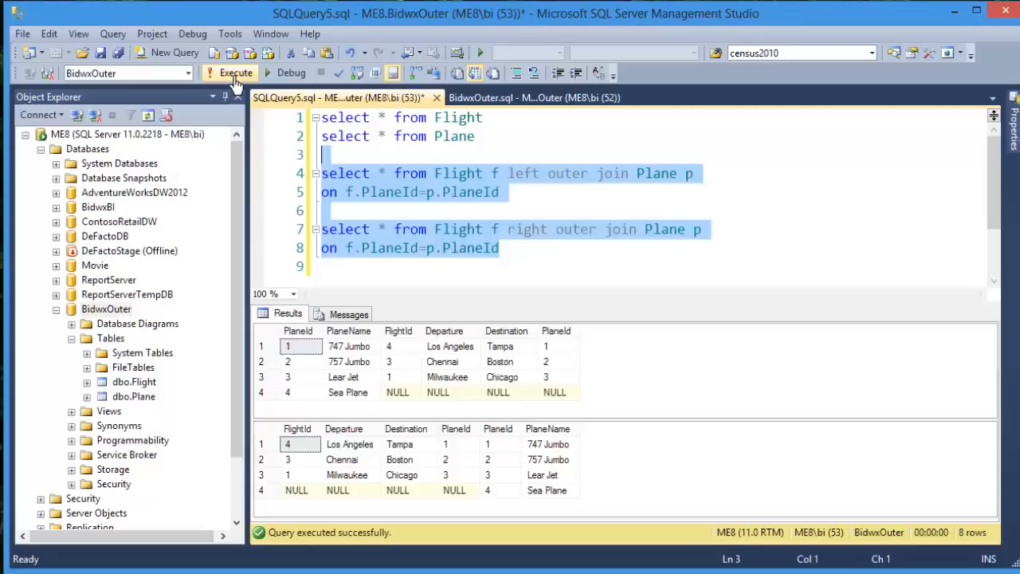
pyautogui.click(236, 73)
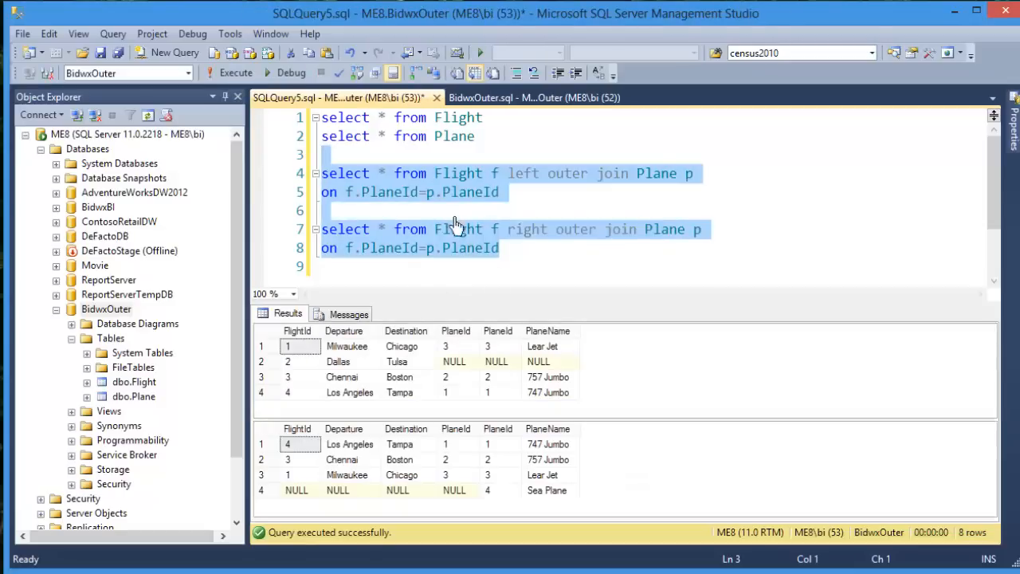
pyautogui.moveTo(503, 173)
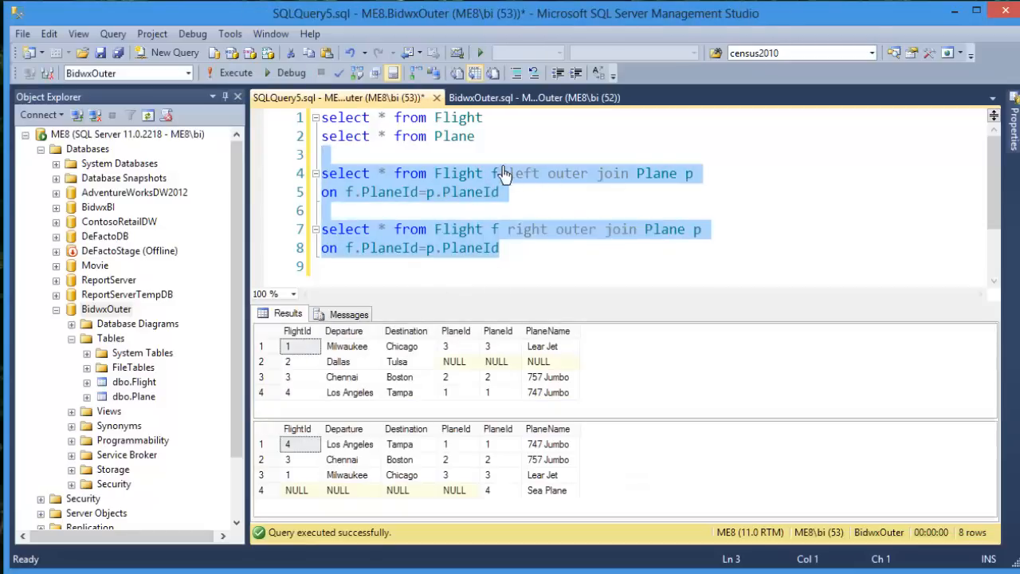
pyautogui.moveTo(460, 179)
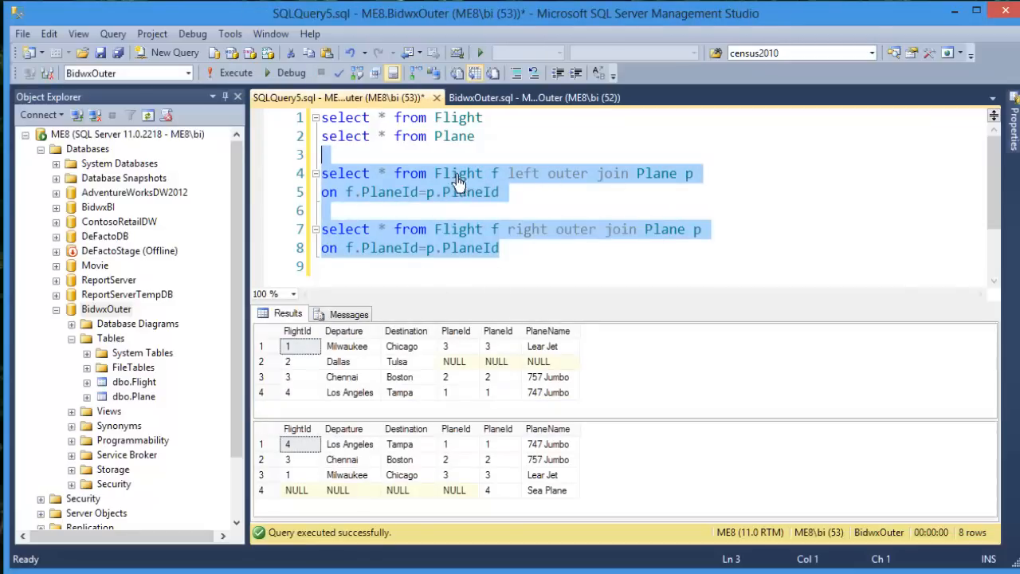
pyautogui.moveTo(456, 207)
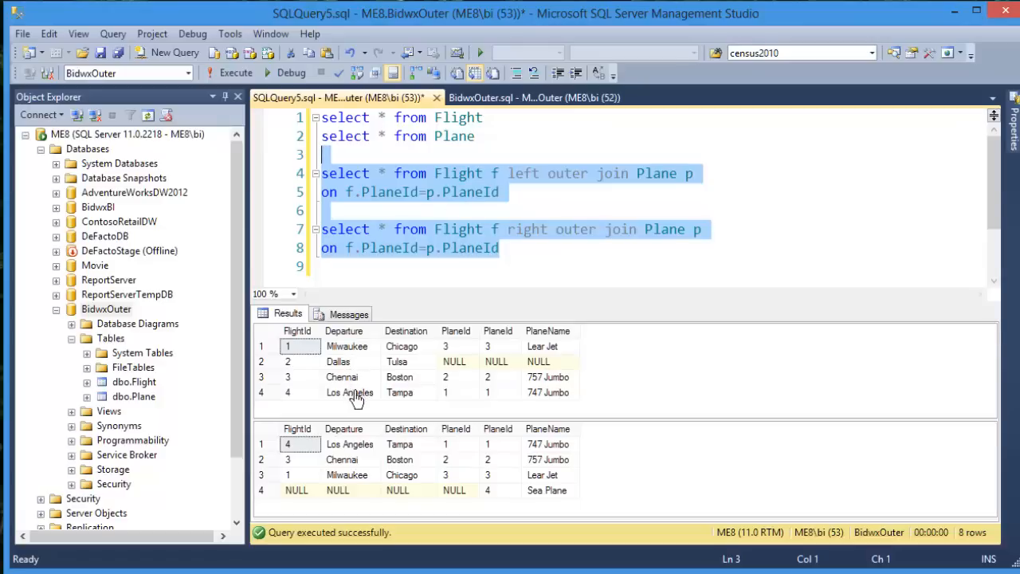
pyautogui.moveTo(539, 300)
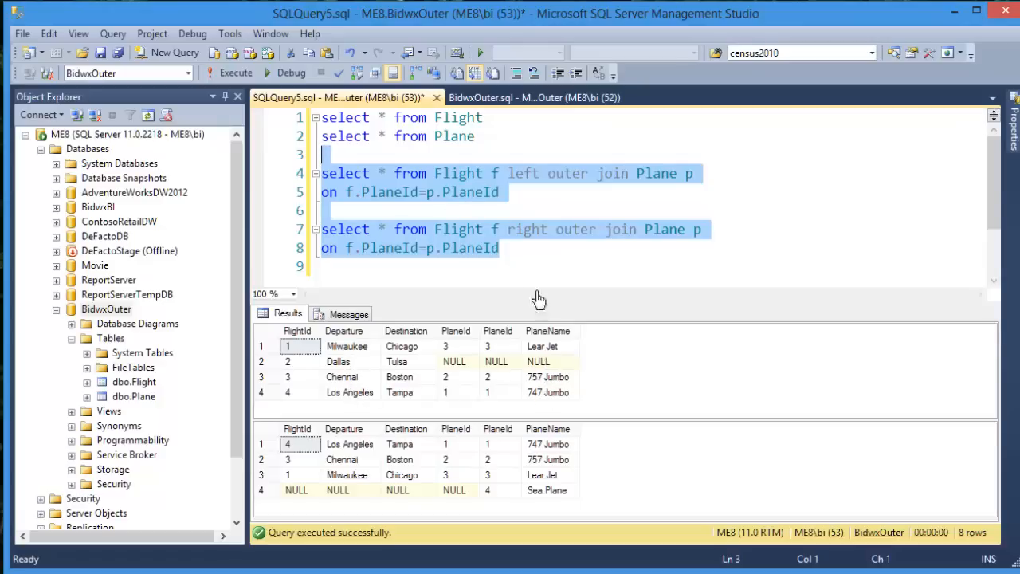
pyautogui.moveTo(464, 236)
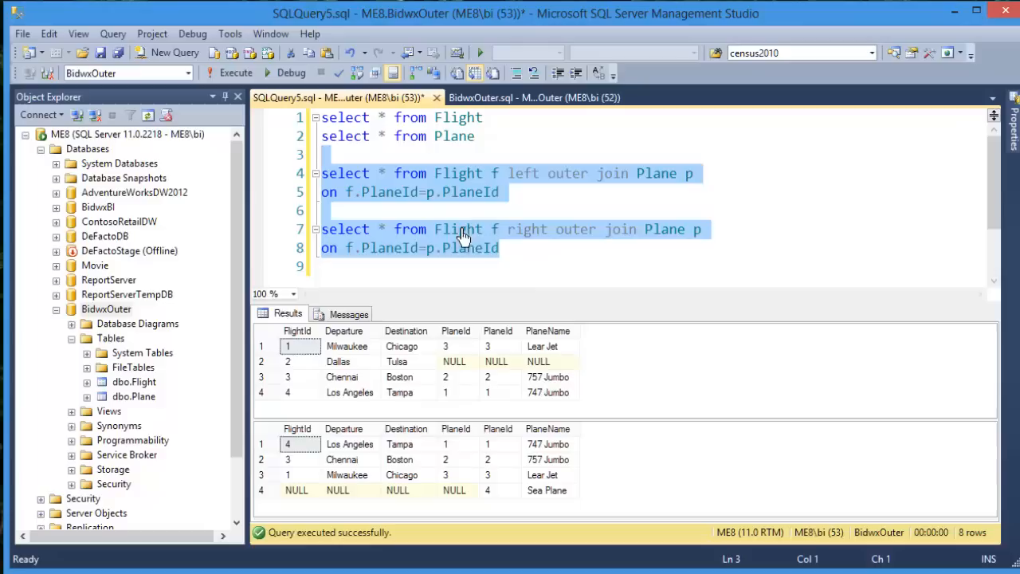
pyautogui.moveTo(511, 239)
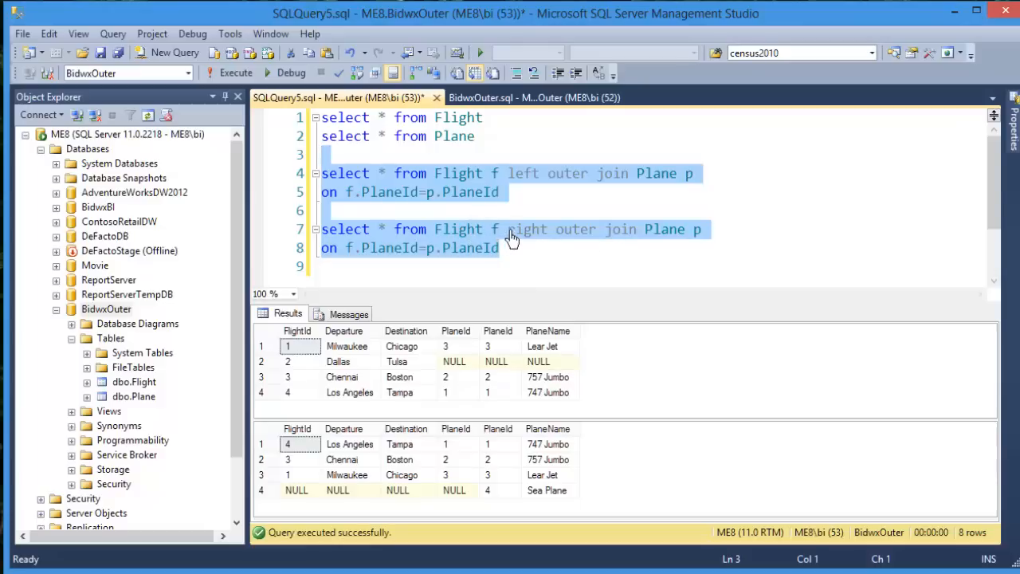
pyautogui.moveTo(638, 233)
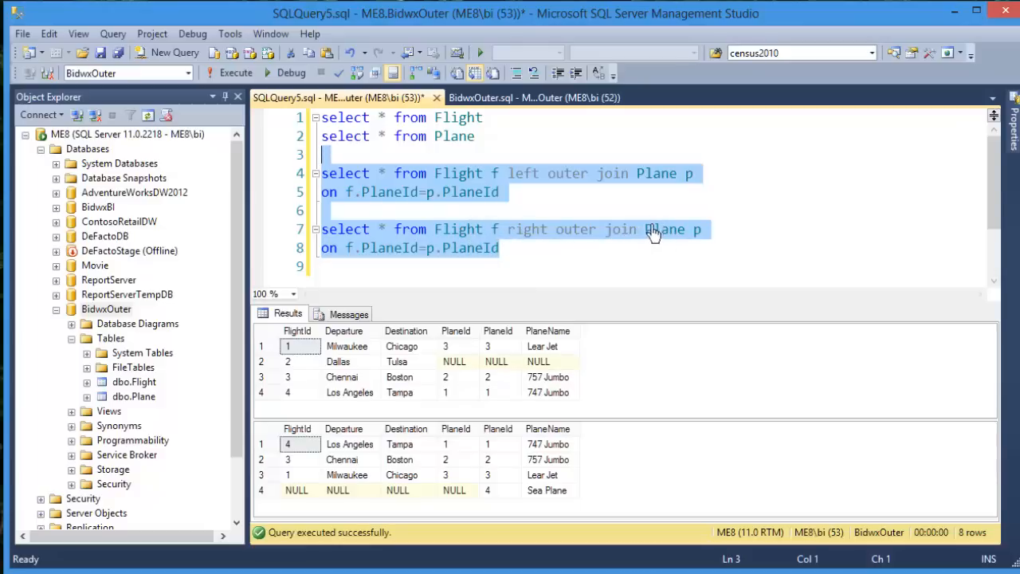
pyautogui.moveTo(561, 494)
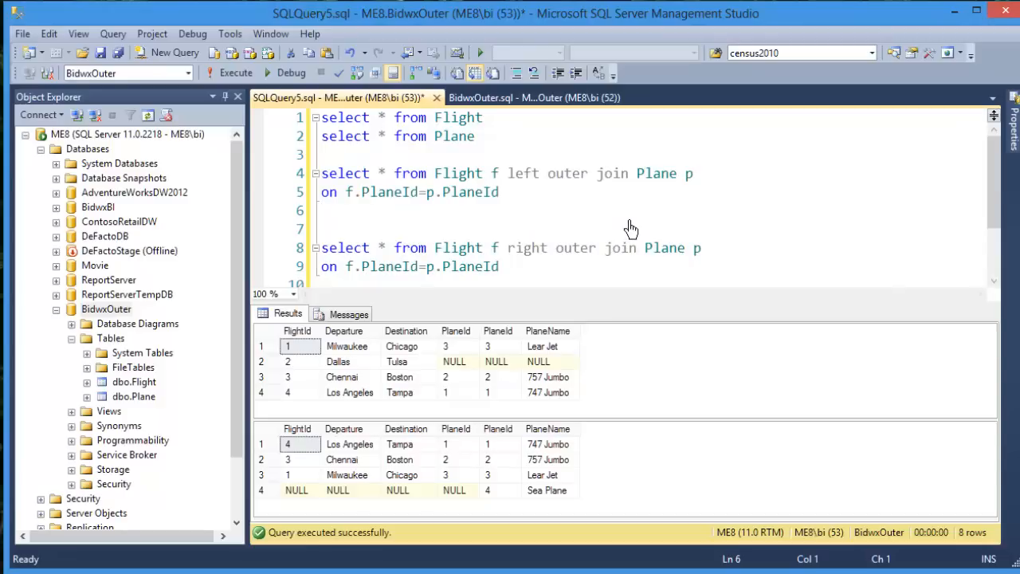
# Add where p.PlaneId is null to the left join and run it, returning only Dallas–Tulsa.
pyautogui.click(322, 210)
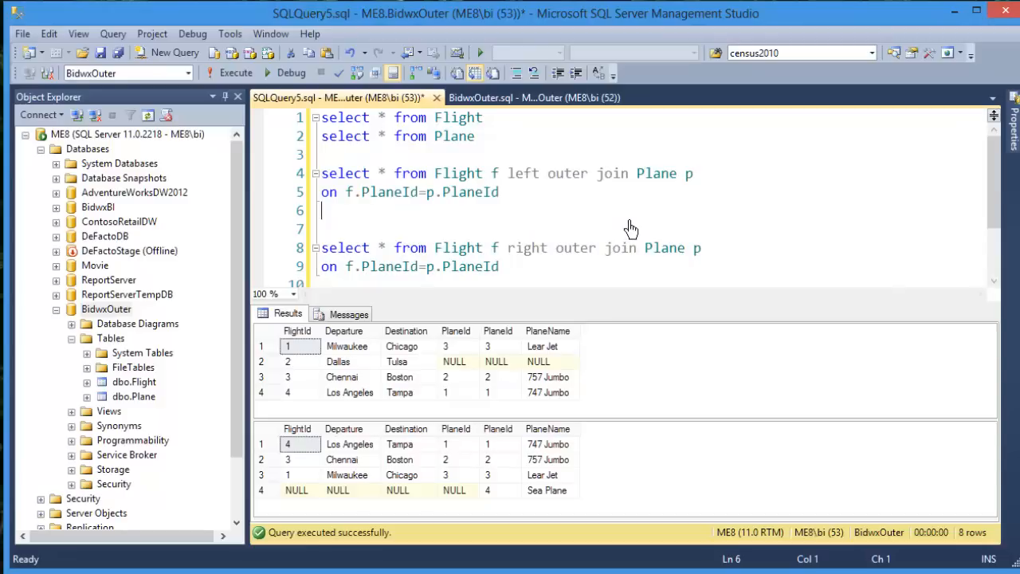
pyautogui.moveTo(443, 178)
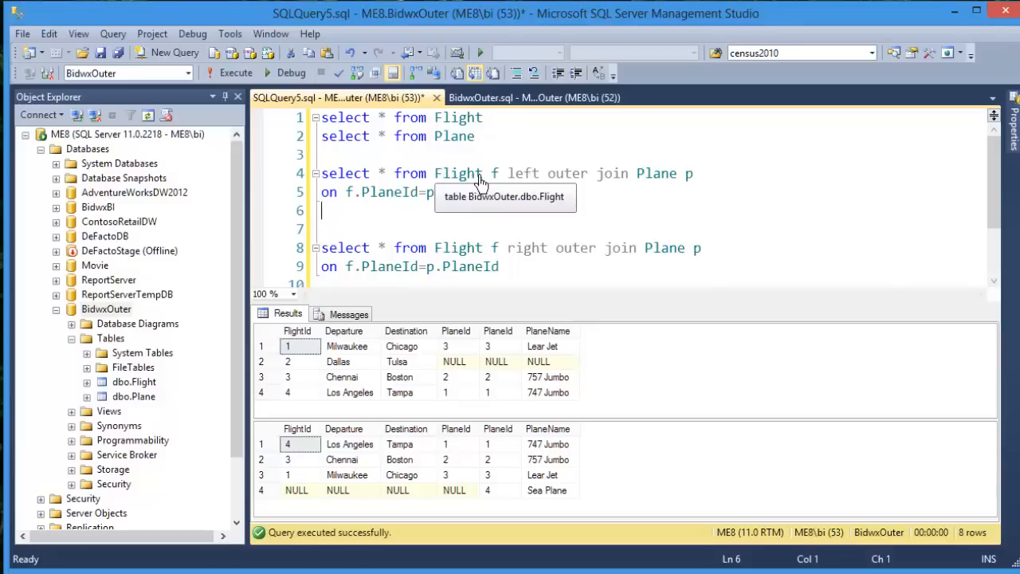
pyautogui.moveTo(507, 211)
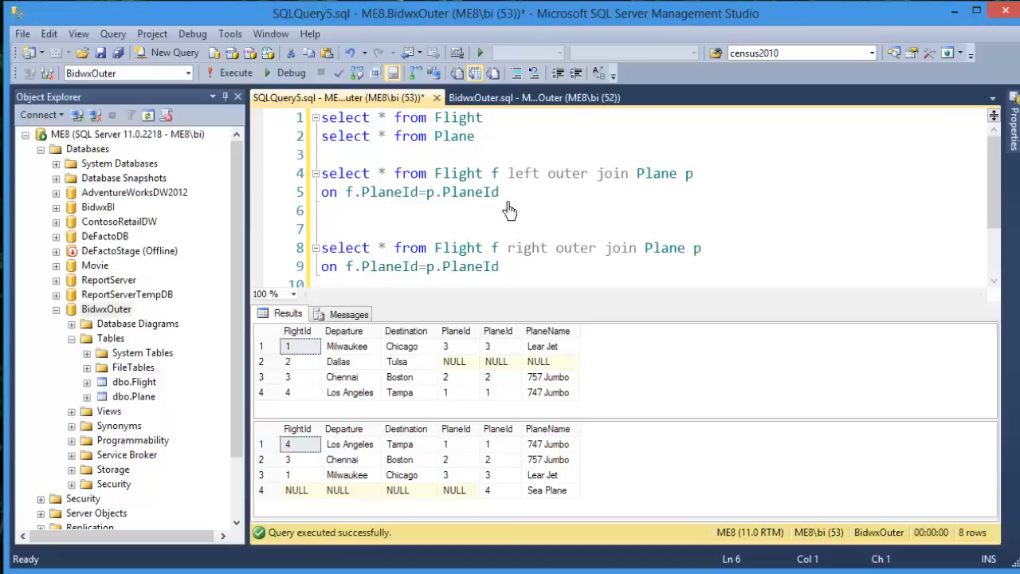
pyautogui.moveTo(502, 349)
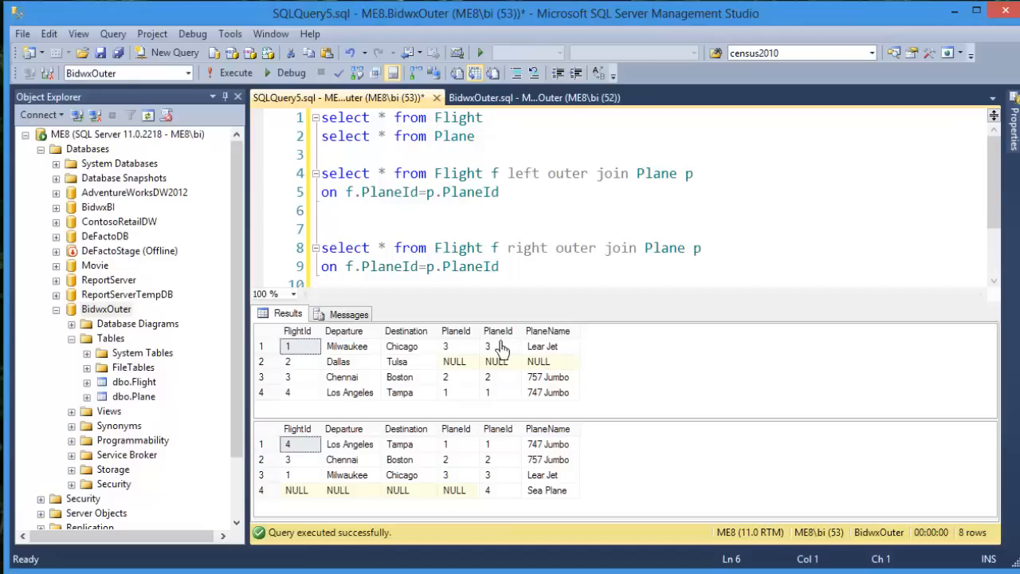
pyautogui.moveTo(502, 374)
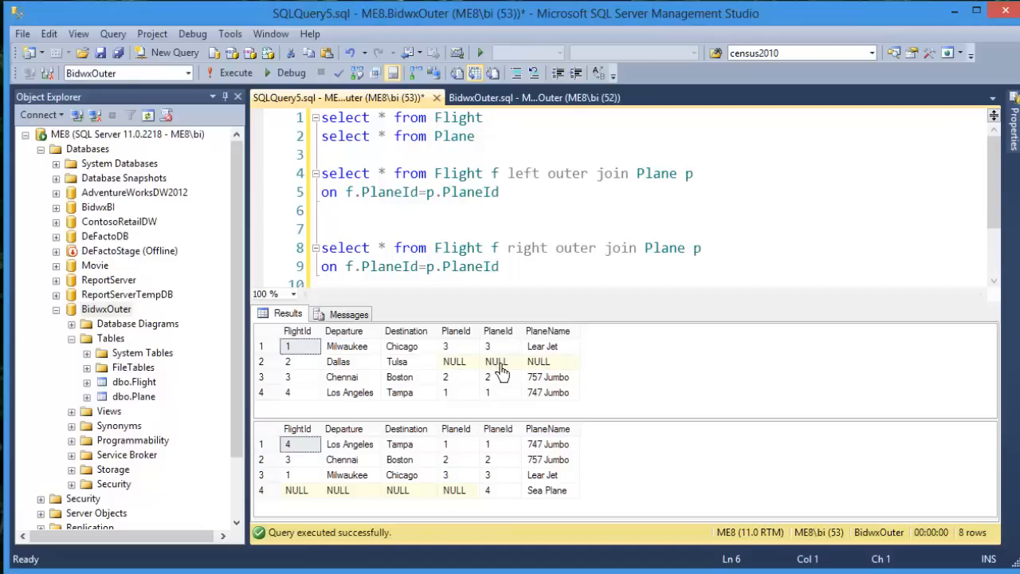
pyautogui.moveTo(536, 271)
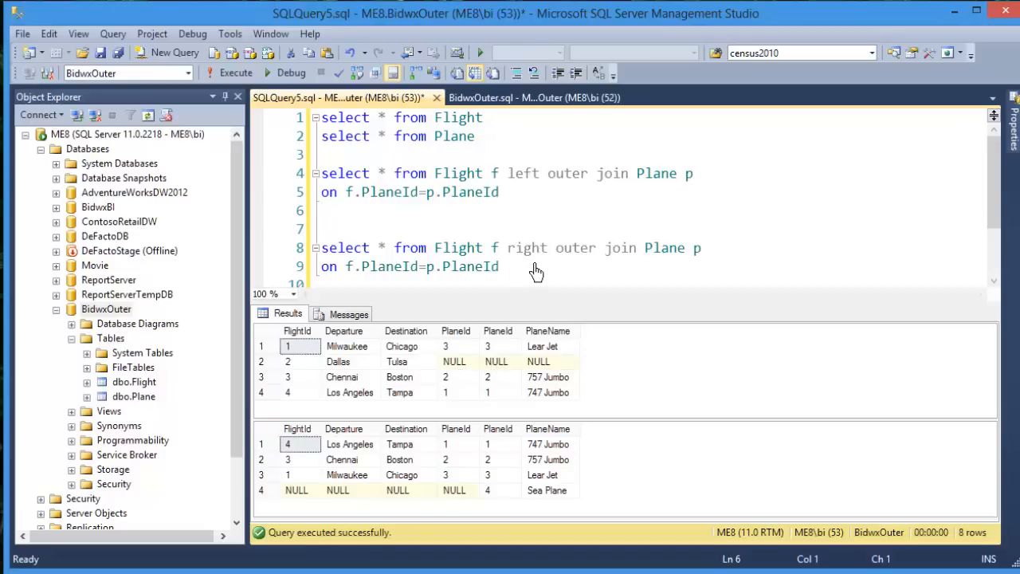
pyautogui.write('where')
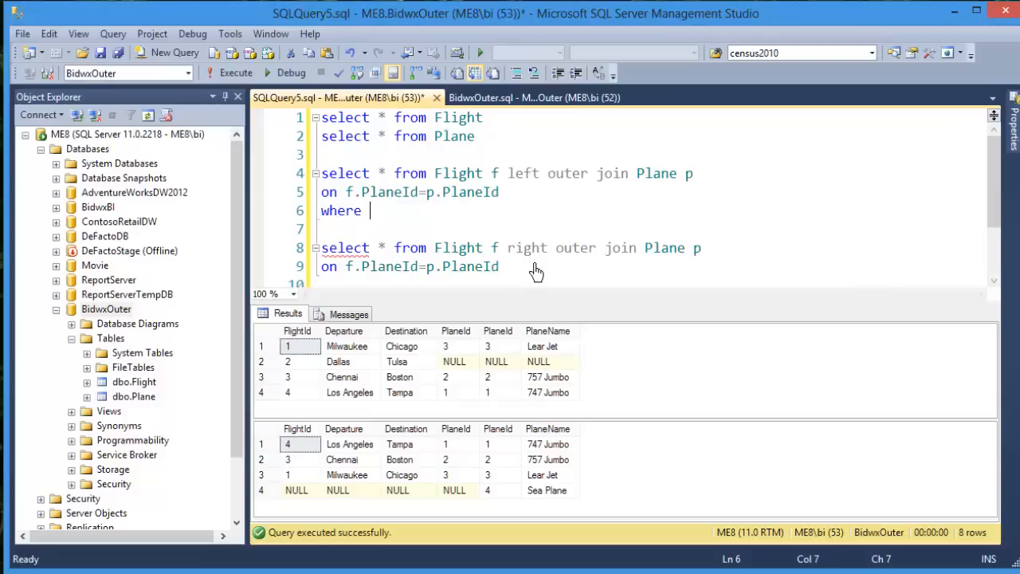
pyautogui.write('p.p')
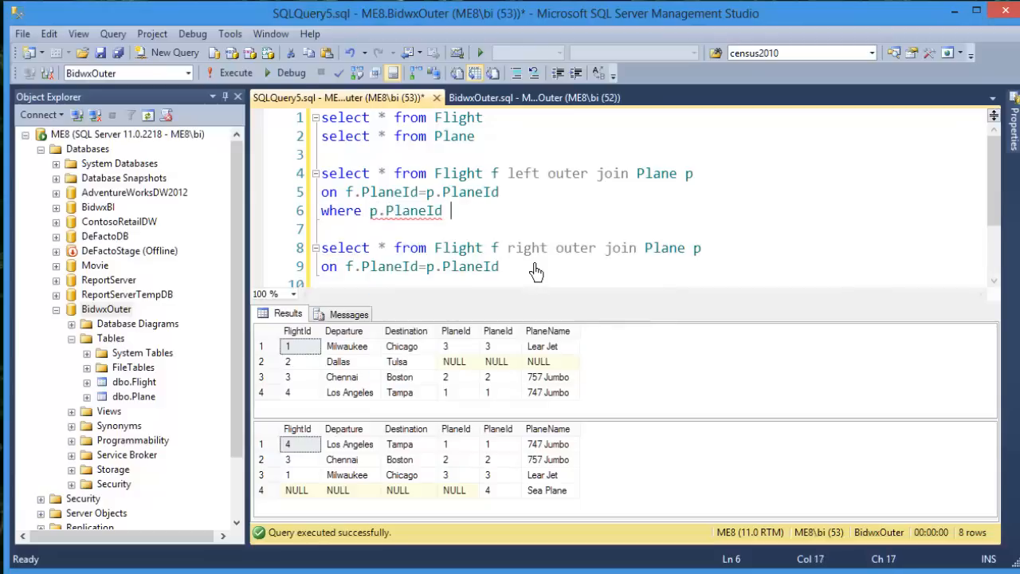
pyautogui.write('is null')
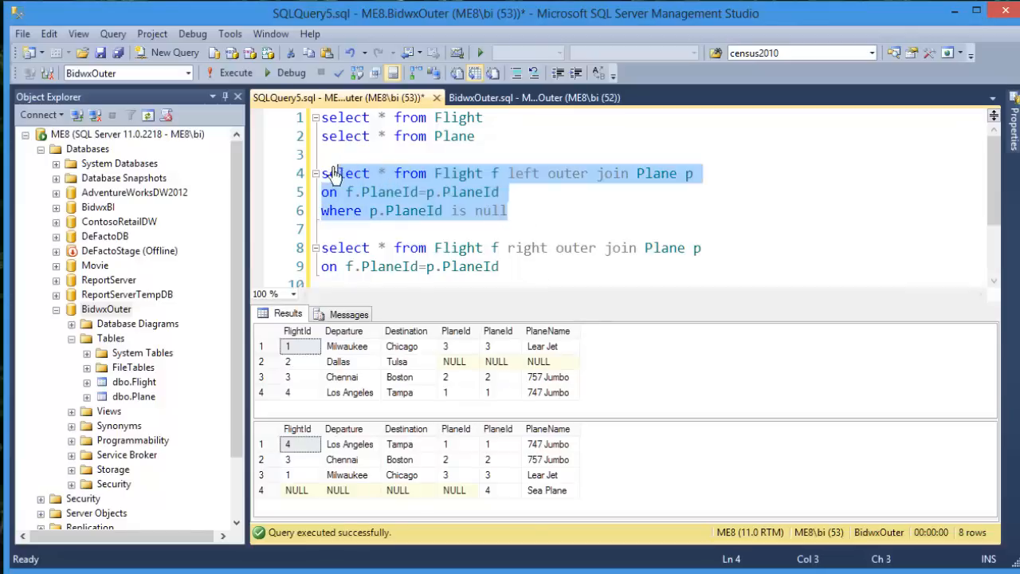
pyautogui.click(230, 74)
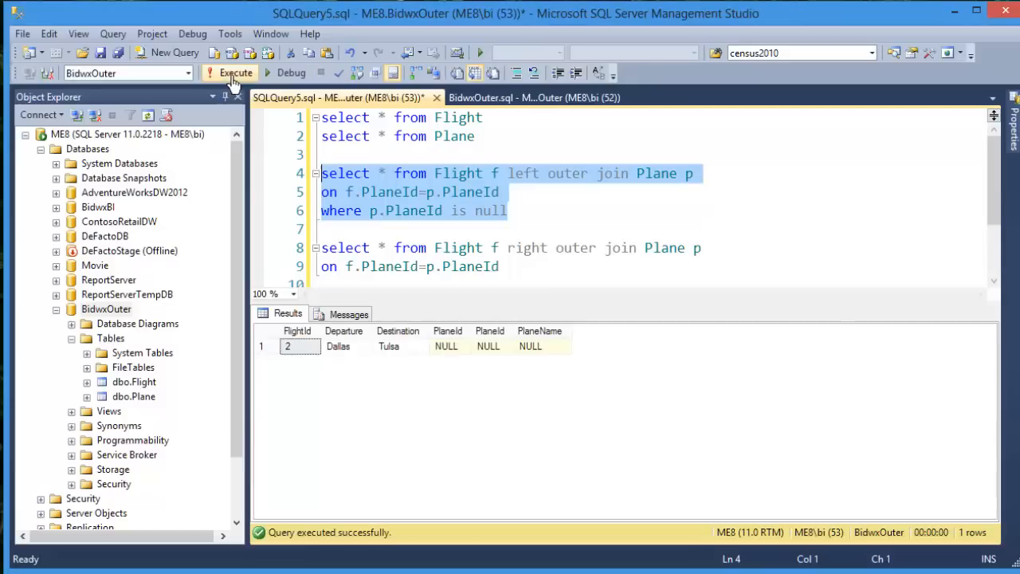
pyautogui.moveTo(306, 354)
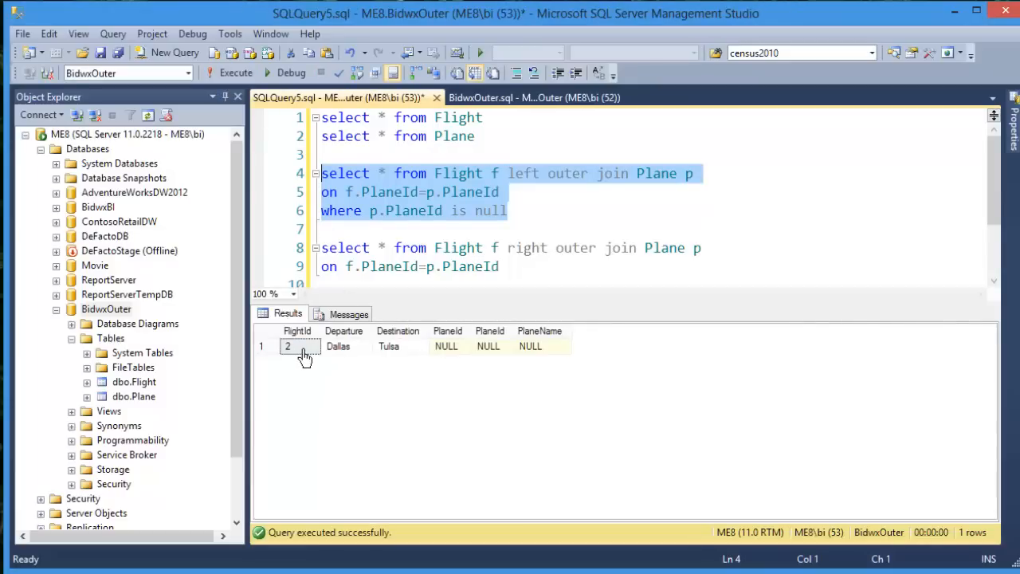
pyautogui.moveTo(532, 357)
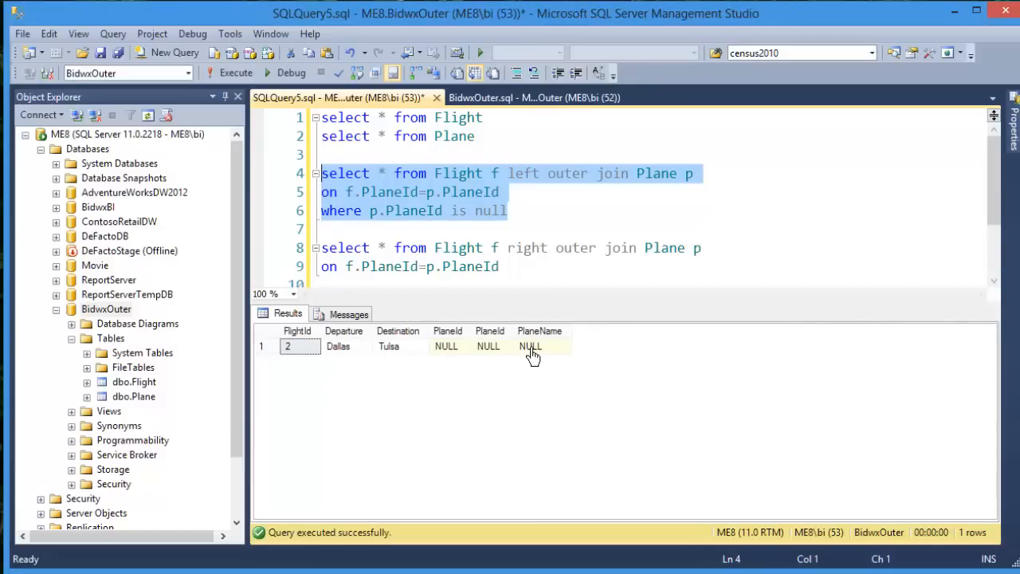
pyautogui.moveTo(589, 343)
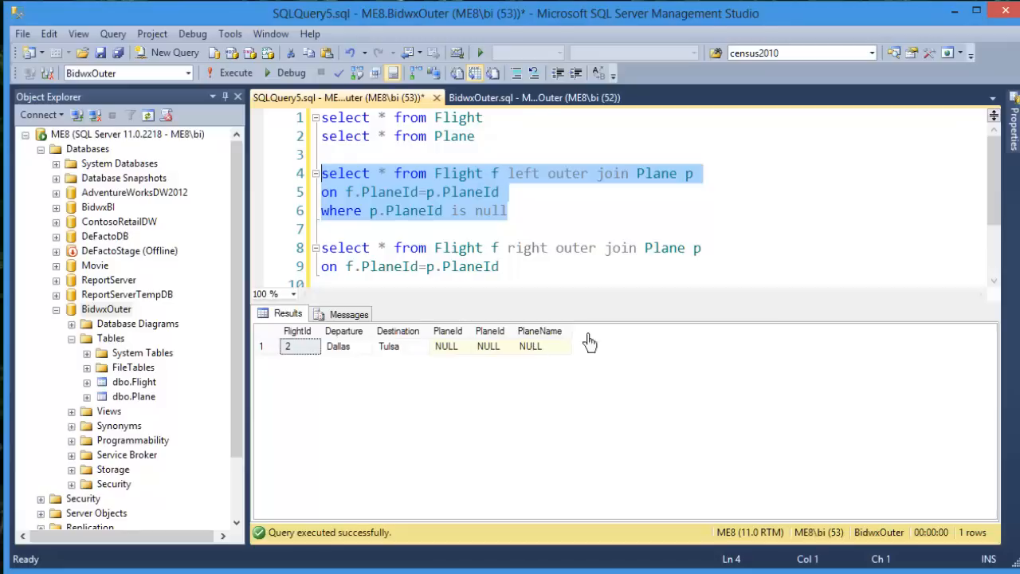
# Add the filter 'where f.PlaneId is null' under the right outer join query.
pyautogui.scroll(-3)
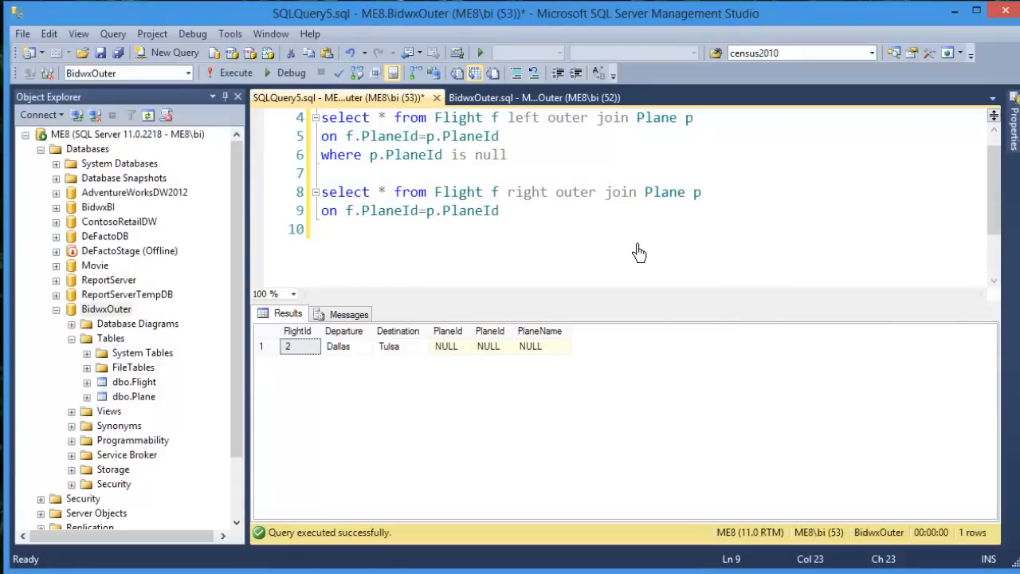
pyautogui.press('Return')
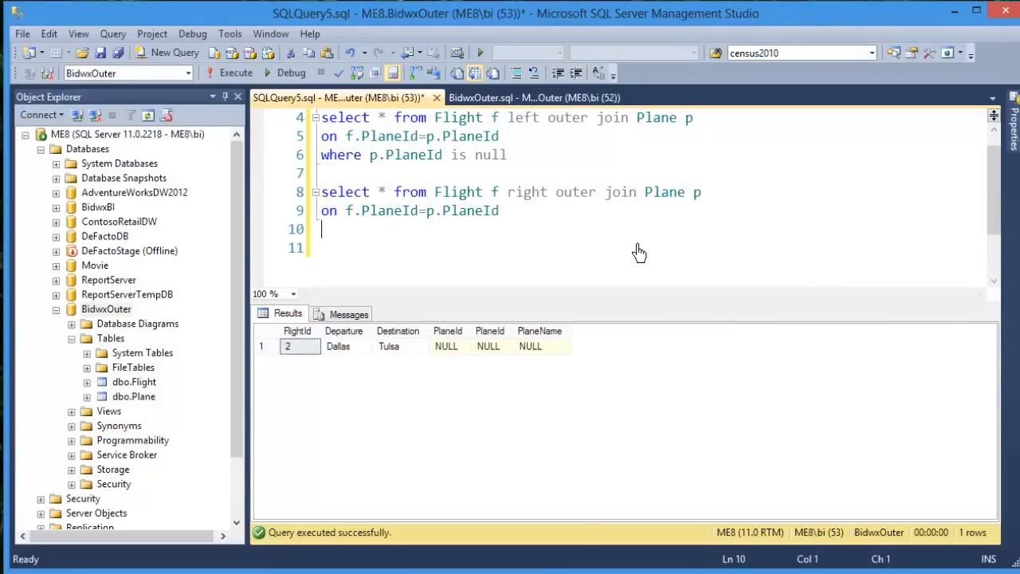
pyautogui.write('where')
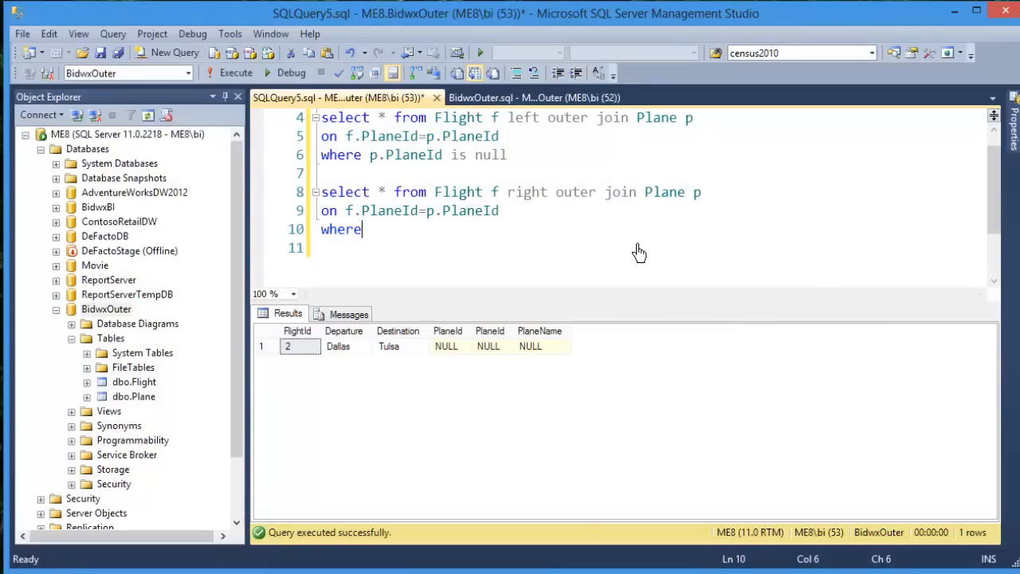
pyautogui.write('f.')
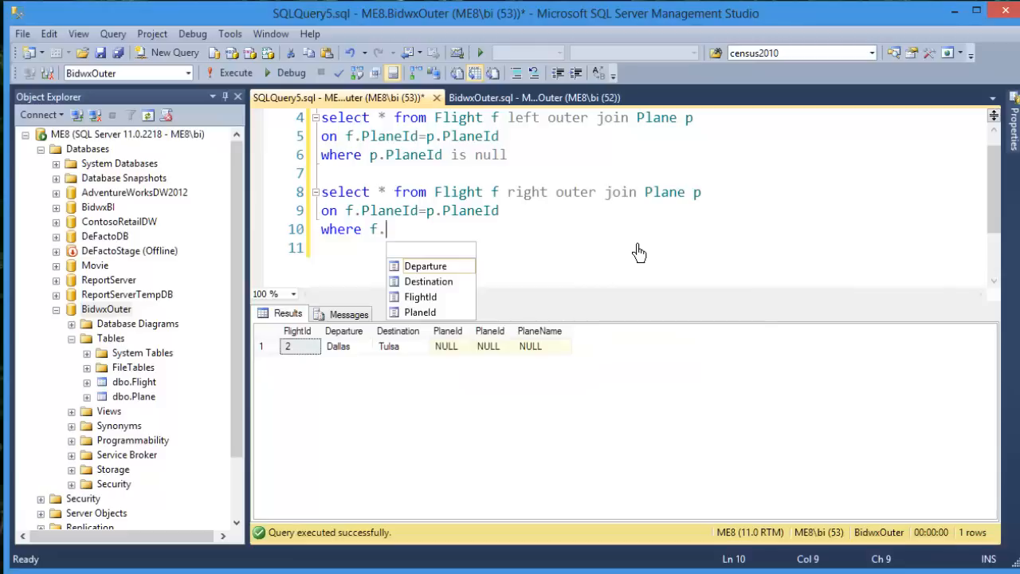
pyautogui.write('PlaneId is nul')
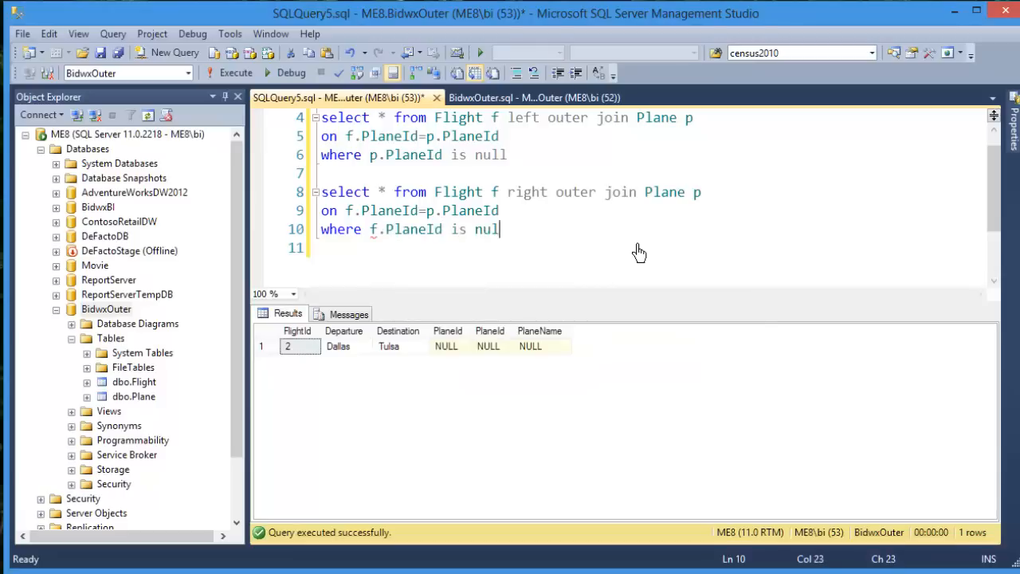
# Run the filtered right outer join, returning only the Sea Plane row with NULL flight columns.
pyautogui.moveTo(501, 230); pyautogui.dragTo(399, 192)
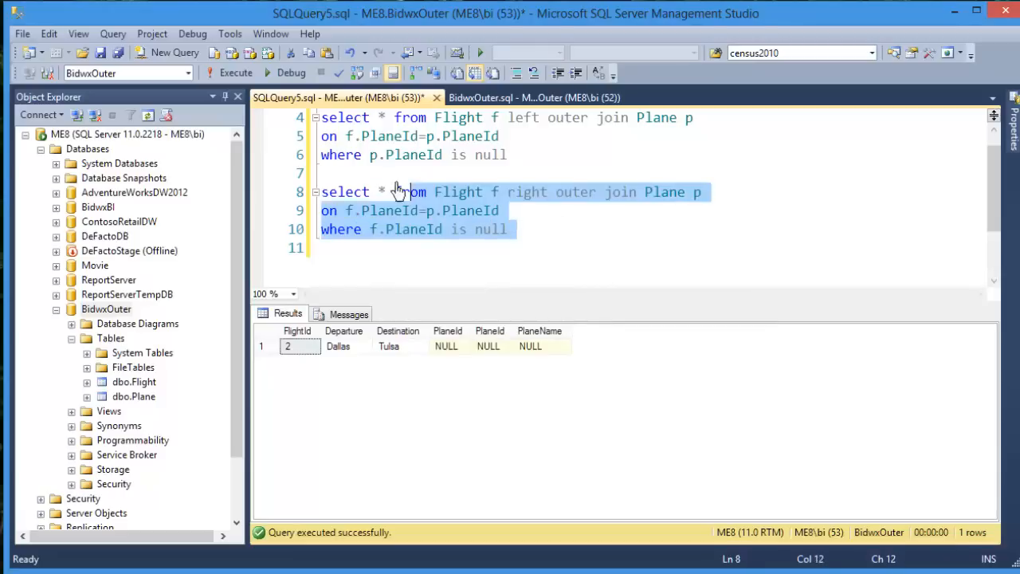
pyautogui.click(229, 73)
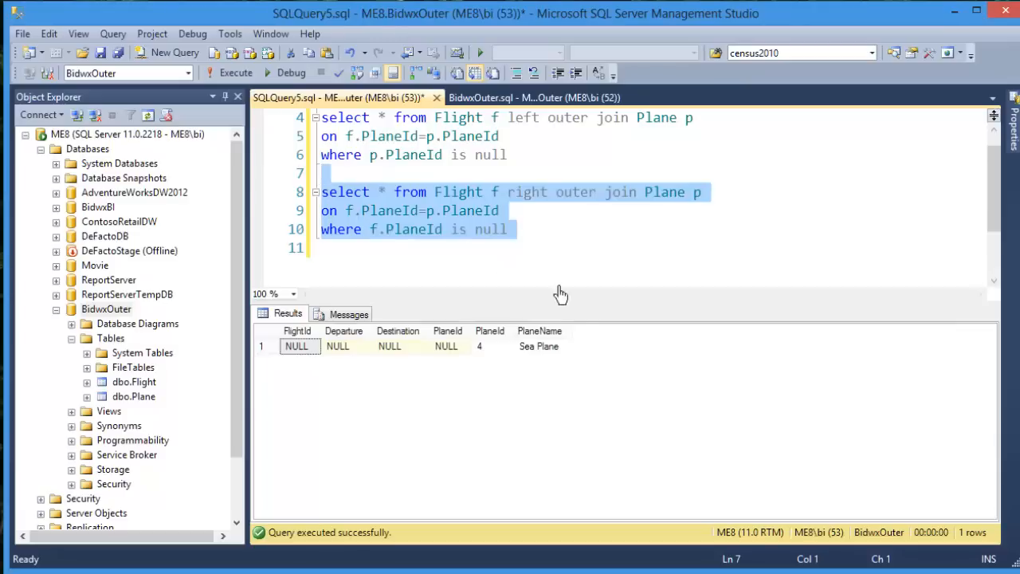
pyautogui.click(539, 346)
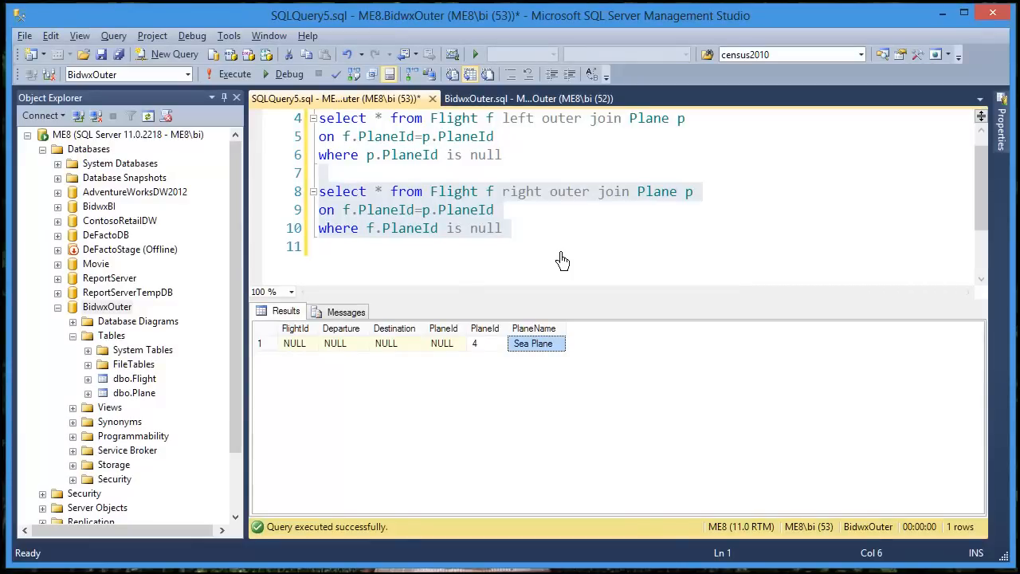
pyautogui.moveTo(504, 212)
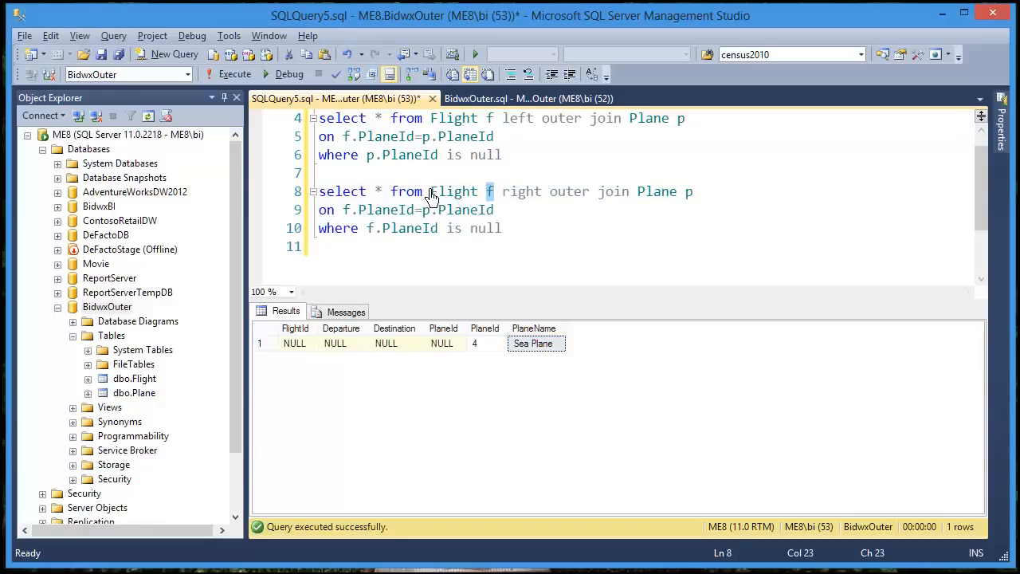
# Review the Flight table name and f alias references in the right join query.
pyautogui.doubleClick(453, 191)
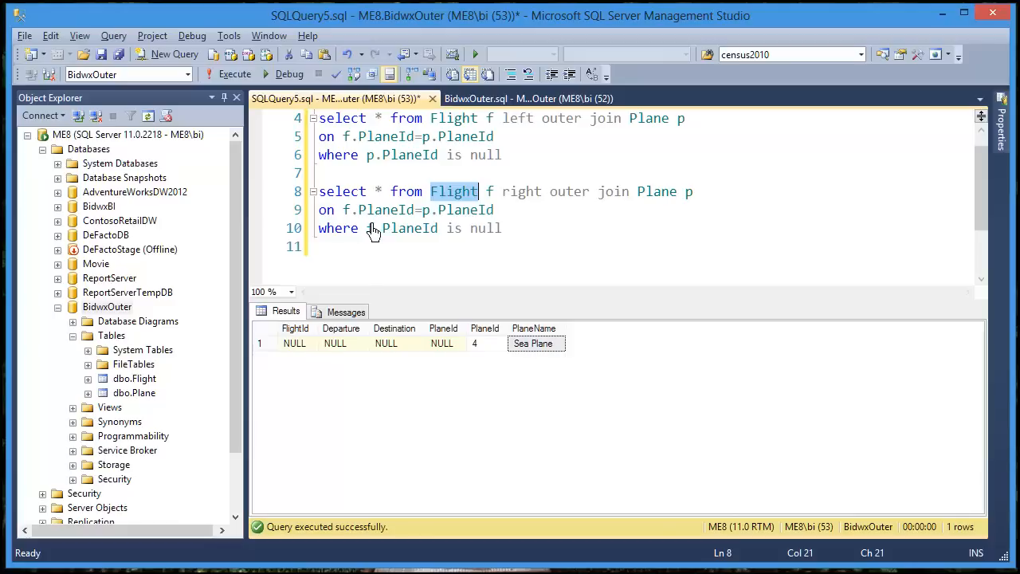
pyautogui.click(370, 228)
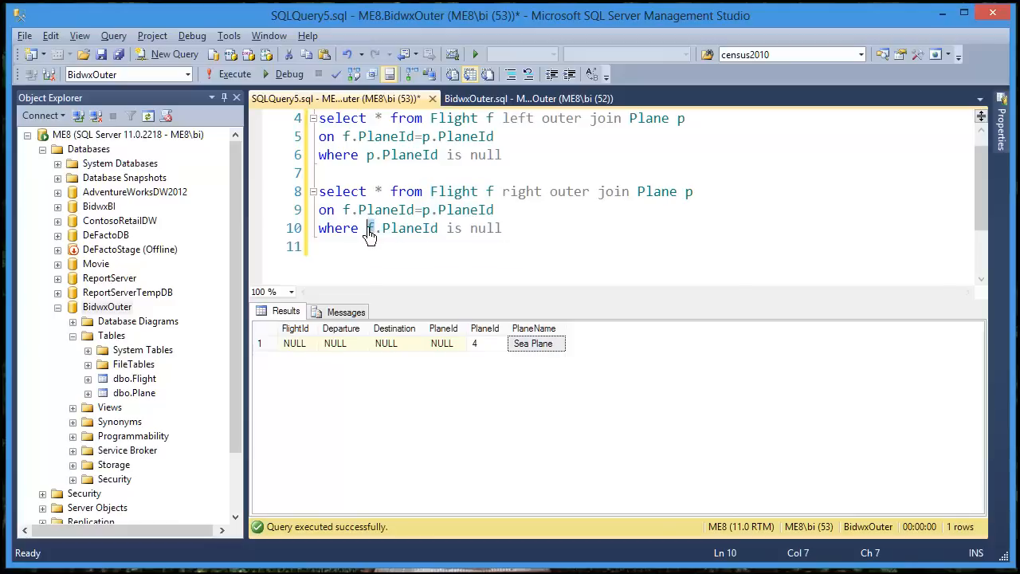
pyautogui.click(344, 211)
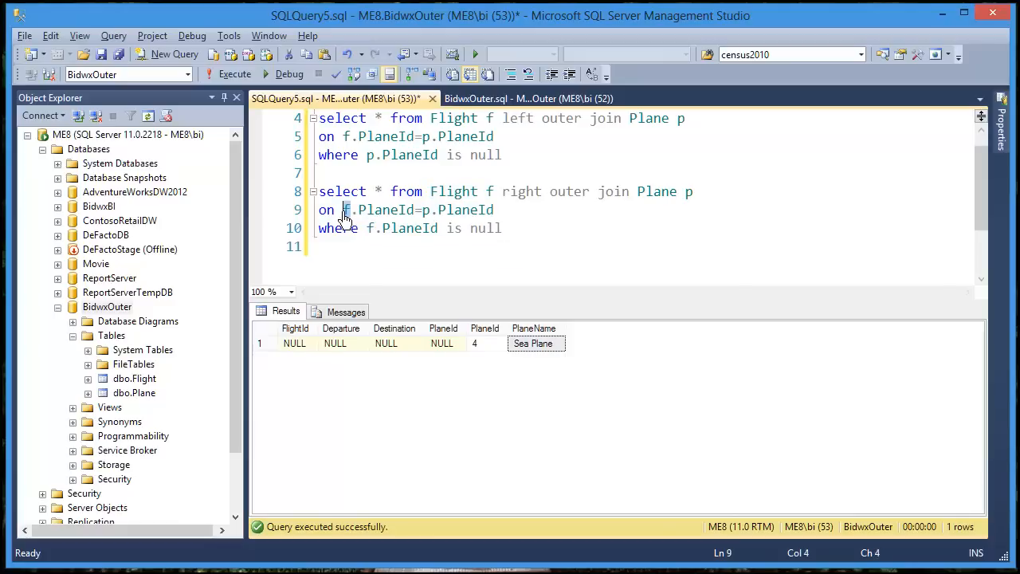
pyautogui.moveTo(526, 264)
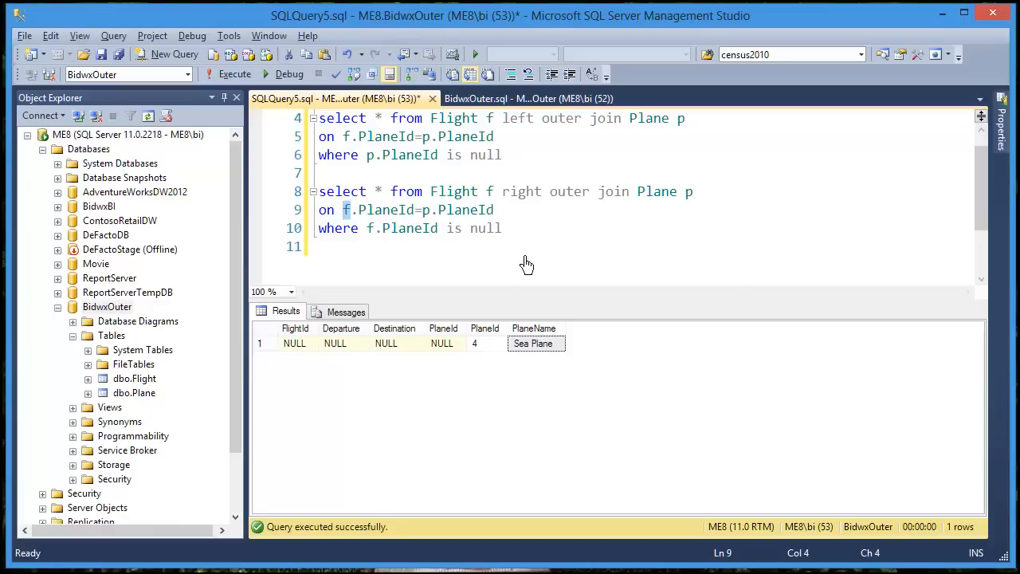
pyautogui.moveTo(558, 204)
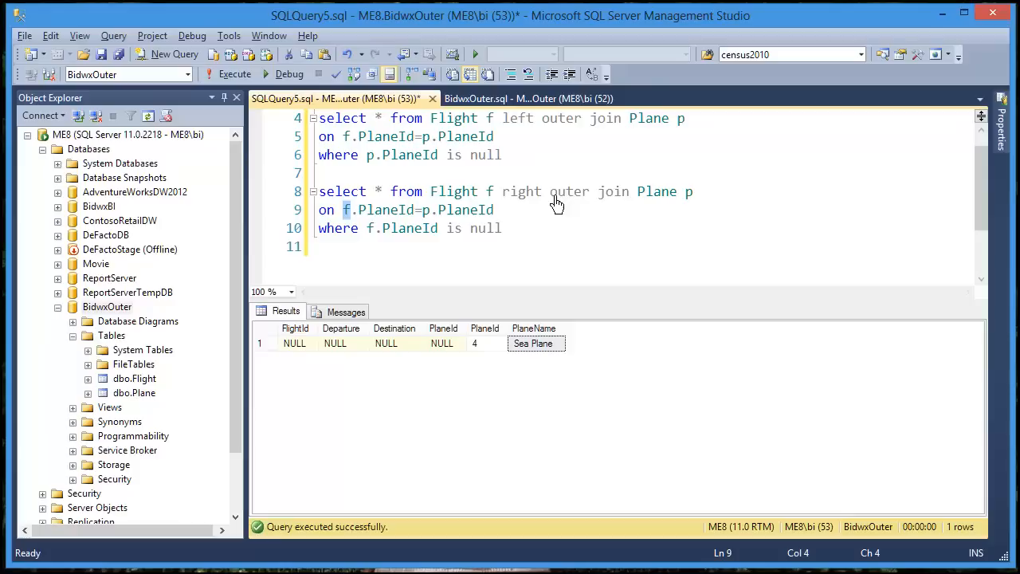
pyautogui.moveTo(565, 201)
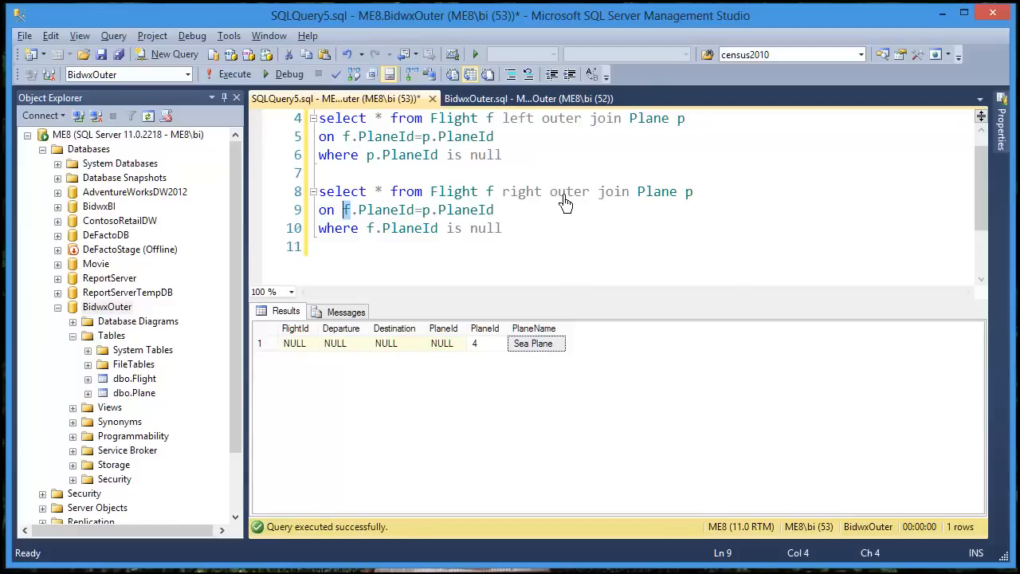
pyautogui.moveTo(513, 129)
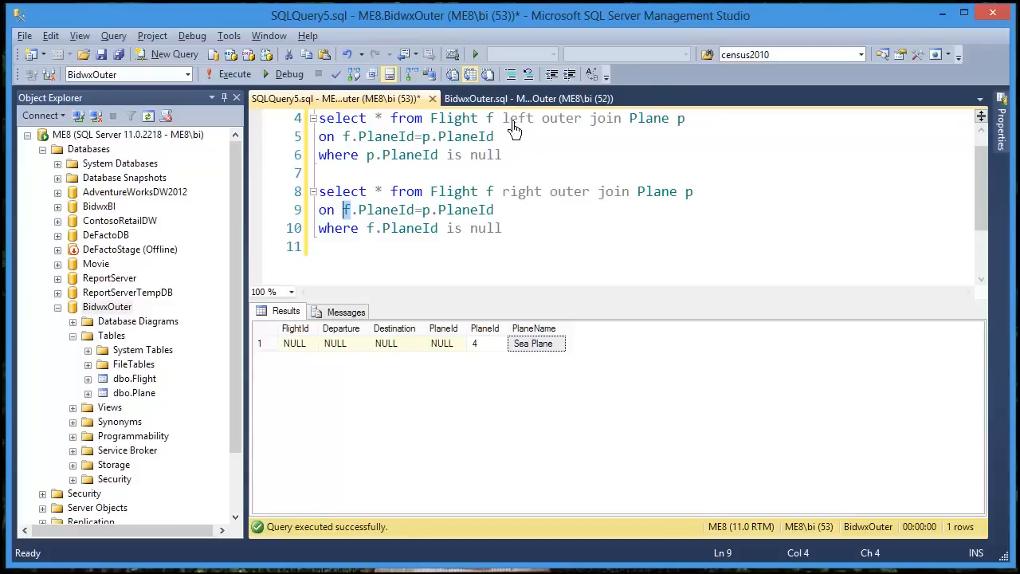
pyautogui.moveTo(565, 199)
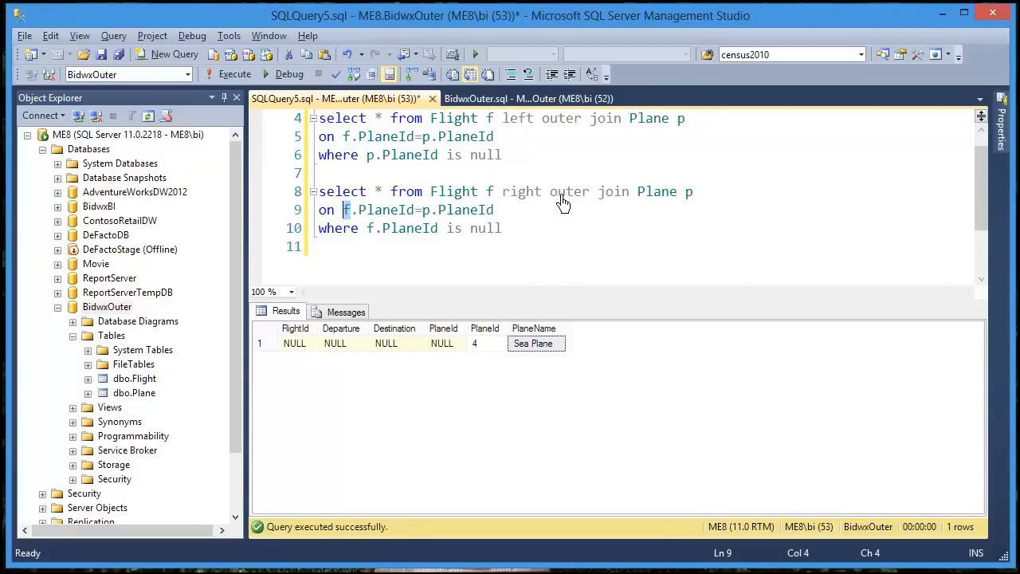
# Remove 'outer' from the joins and rerun both, still getting Dallas–Tulsa and Sea Plane rows.
pyautogui.doubleClick(568, 191)
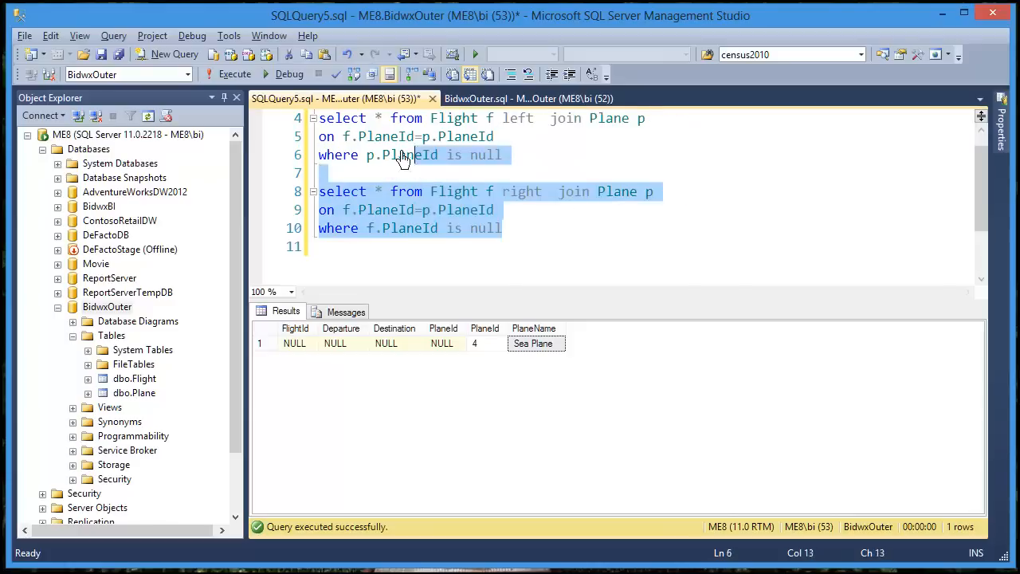
pyautogui.click(234, 73)
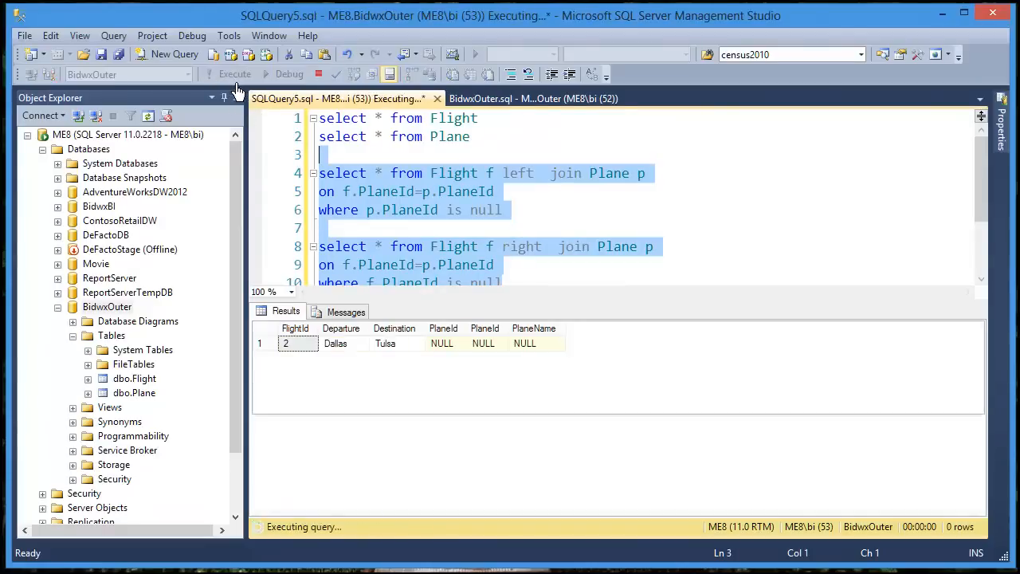
pyautogui.click(235, 75)
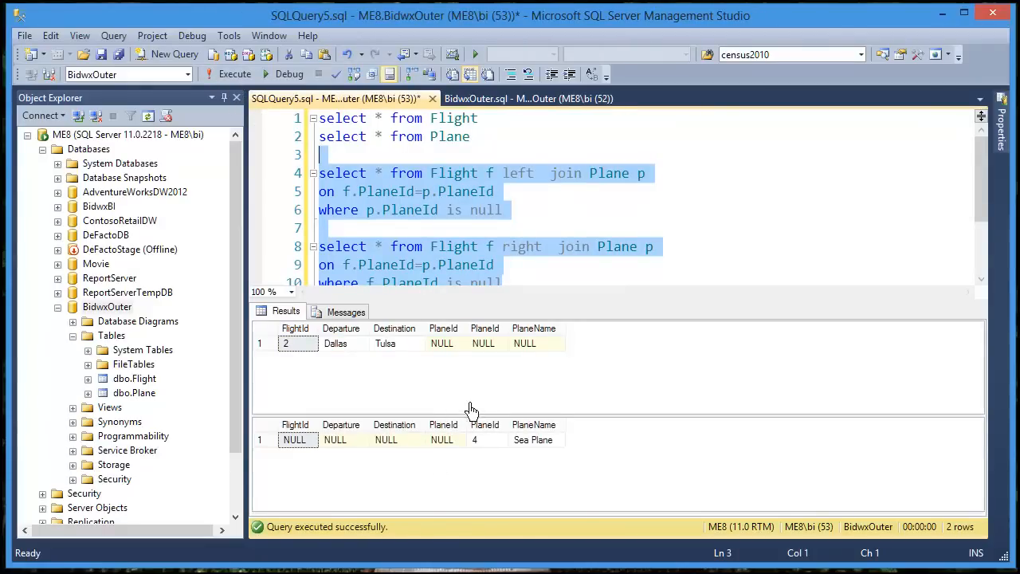
pyautogui.moveTo(548, 236)
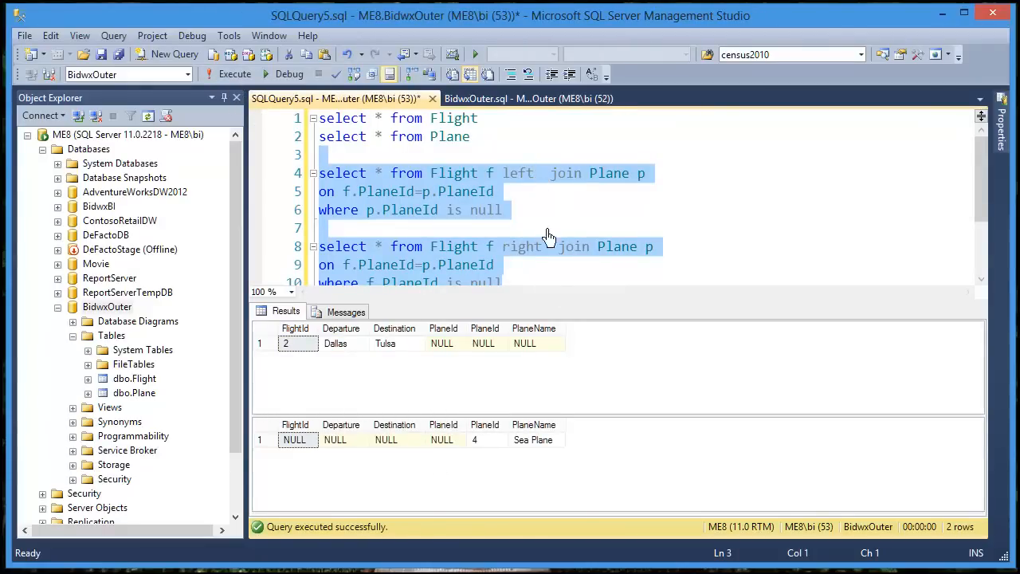
pyautogui.scroll(-3)
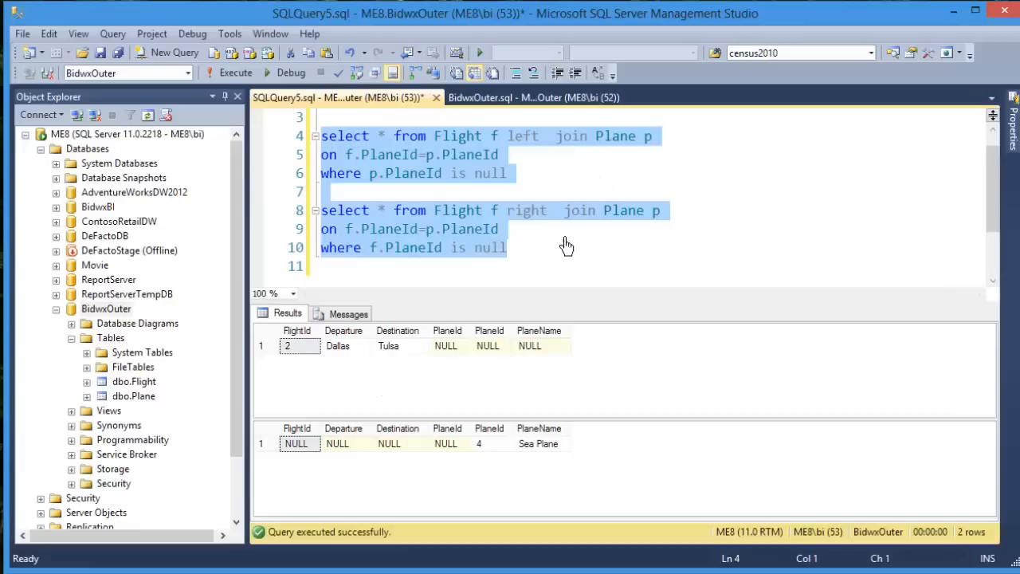
pyautogui.click(486, 155)
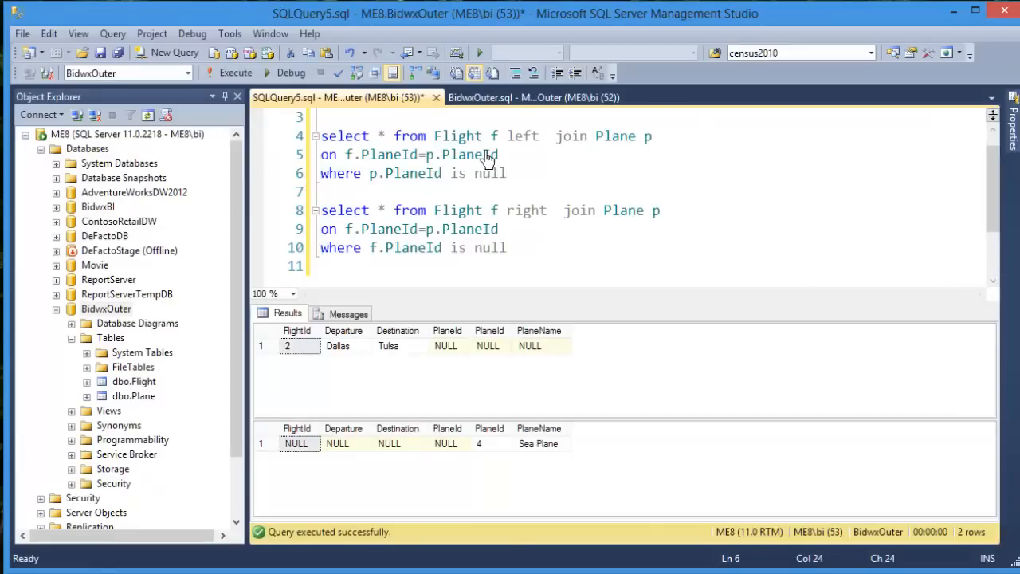
pyautogui.click(538, 143)
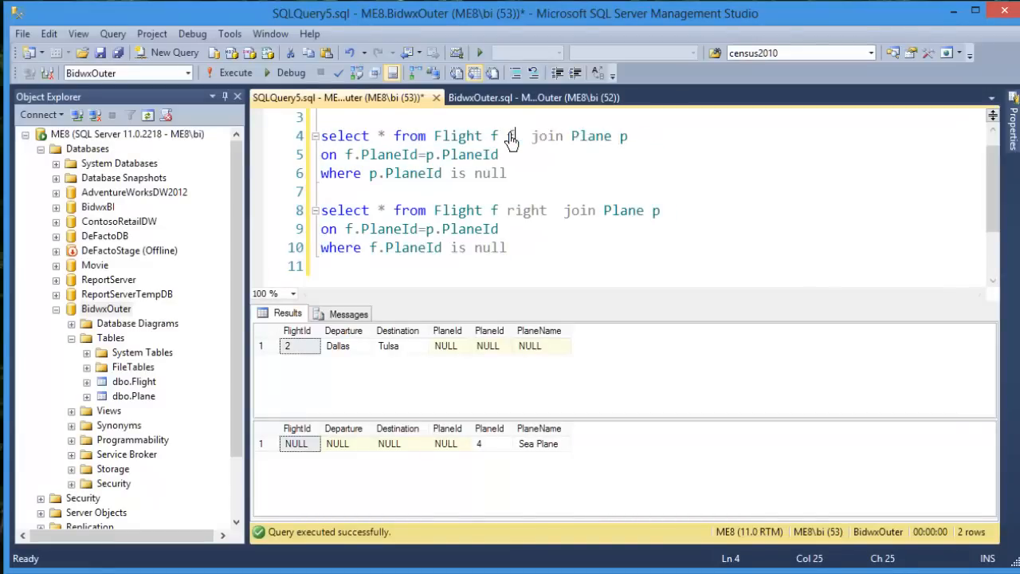
pyautogui.write('full out')
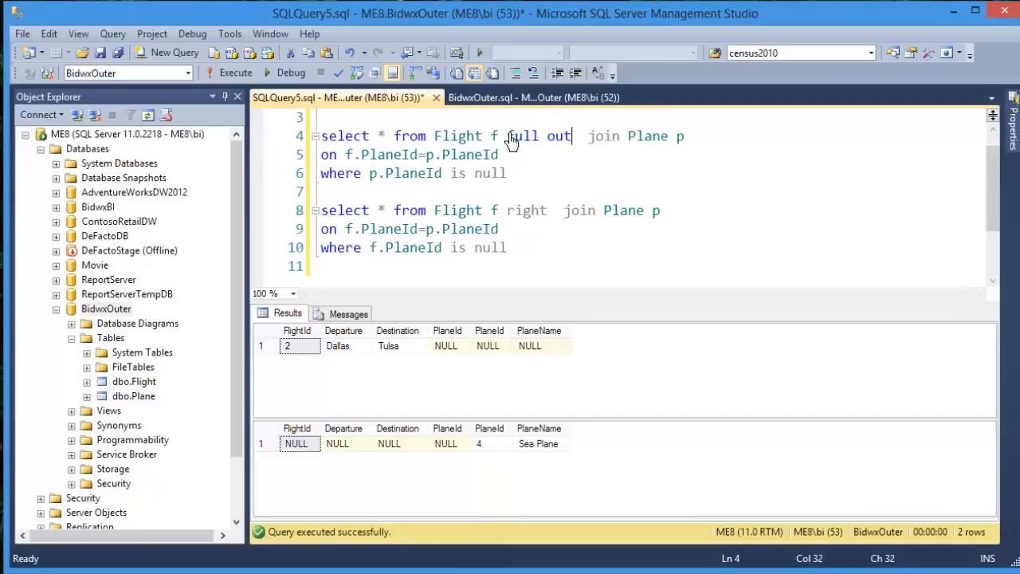
pyautogui.write('er')
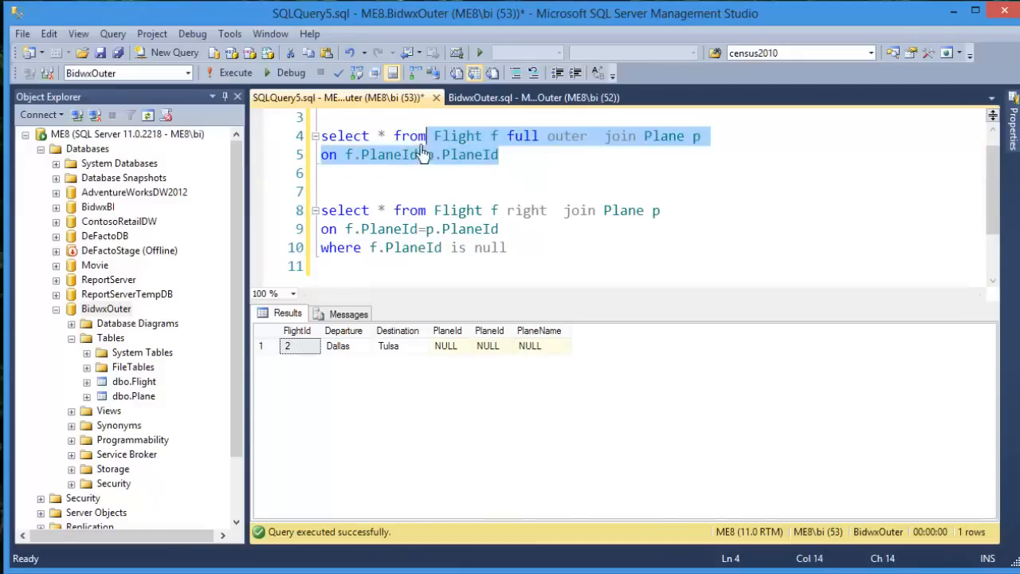
pyautogui.click(235, 74)
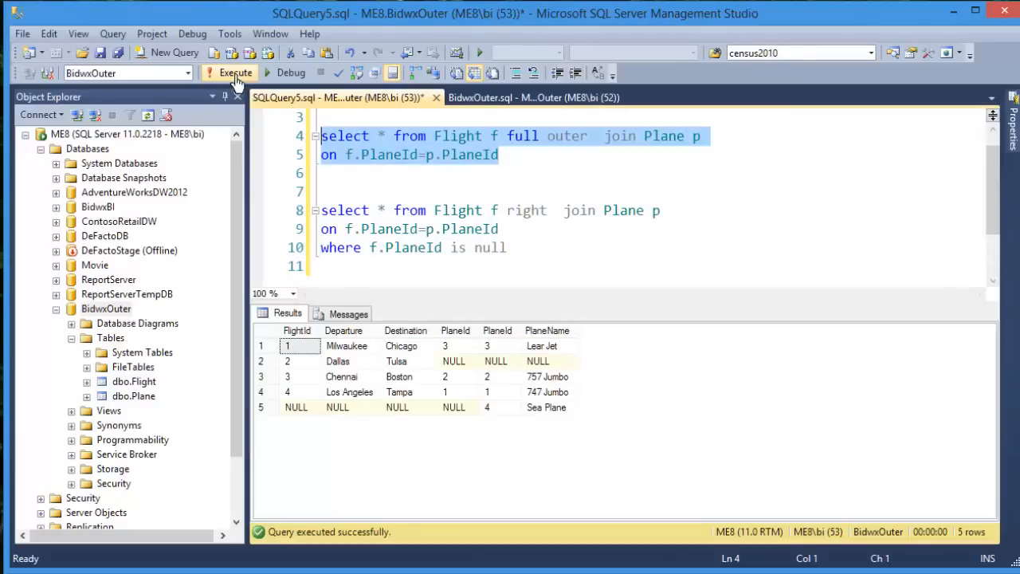
pyautogui.moveTo(353, 335)
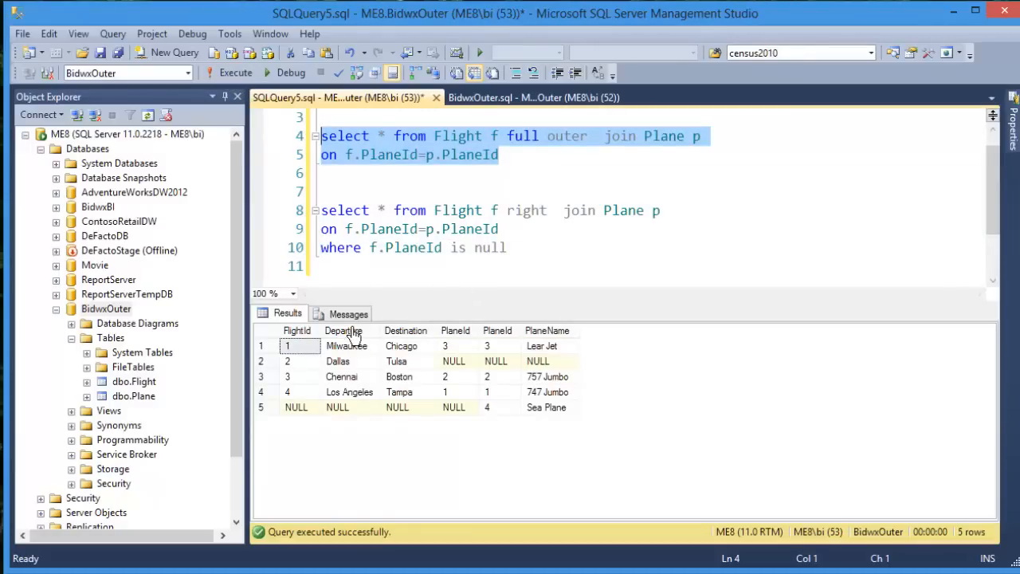
pyautogui.moveTo(271, 421)
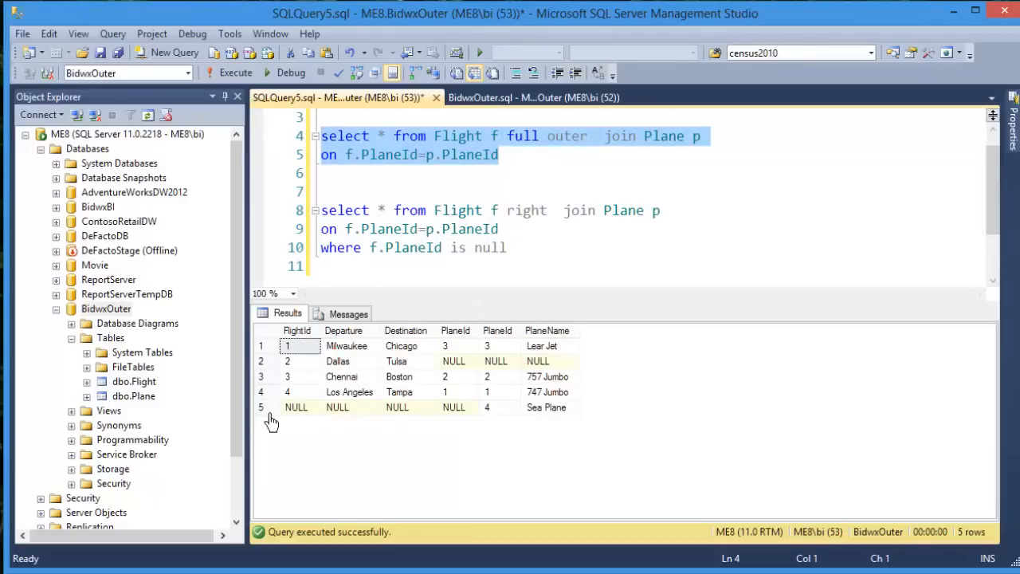
pyautogui.moveTo(271, 363)
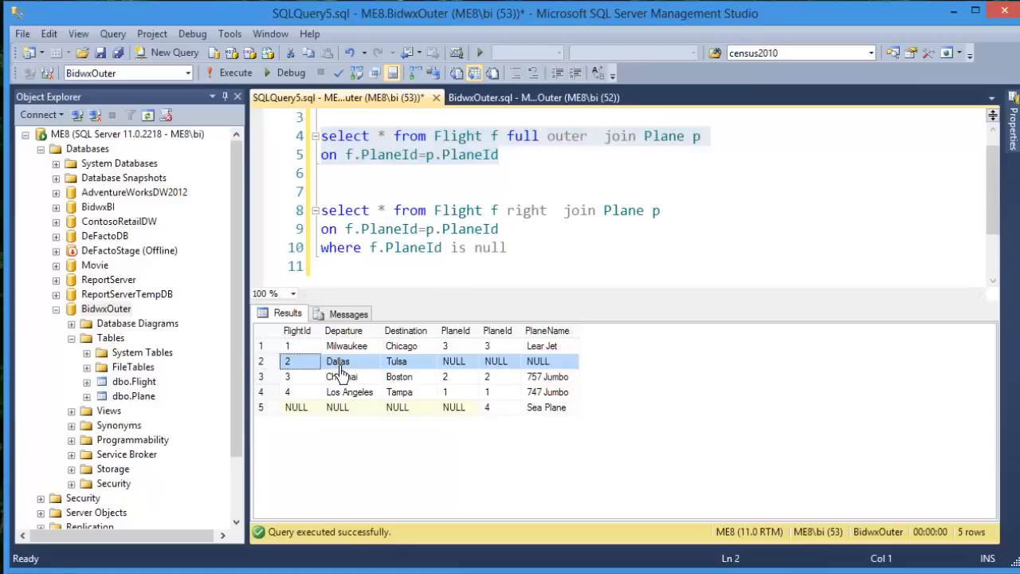
pyautogui.moveTo(481, 367)
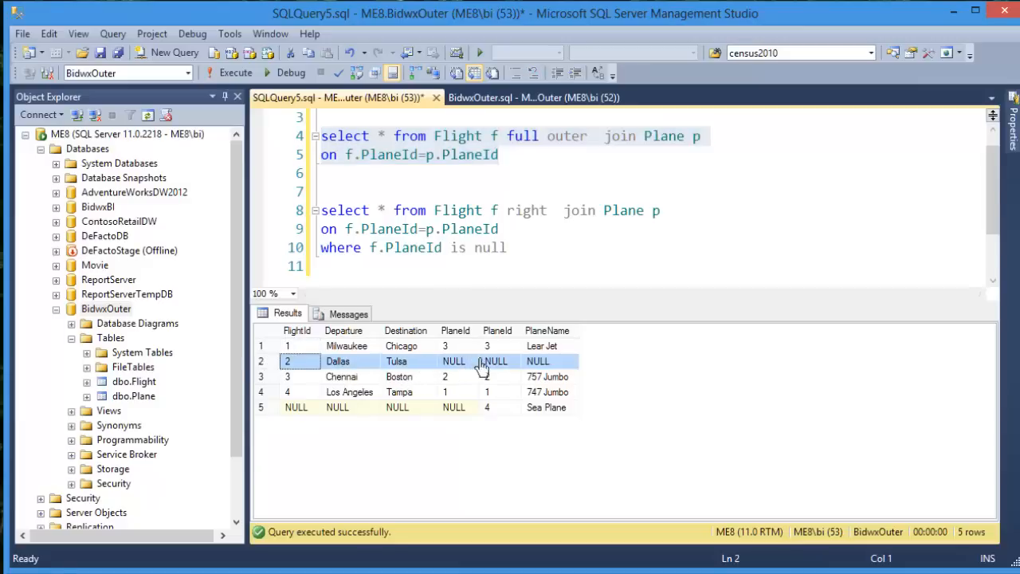
pyautogui.moveTo(295, 415)
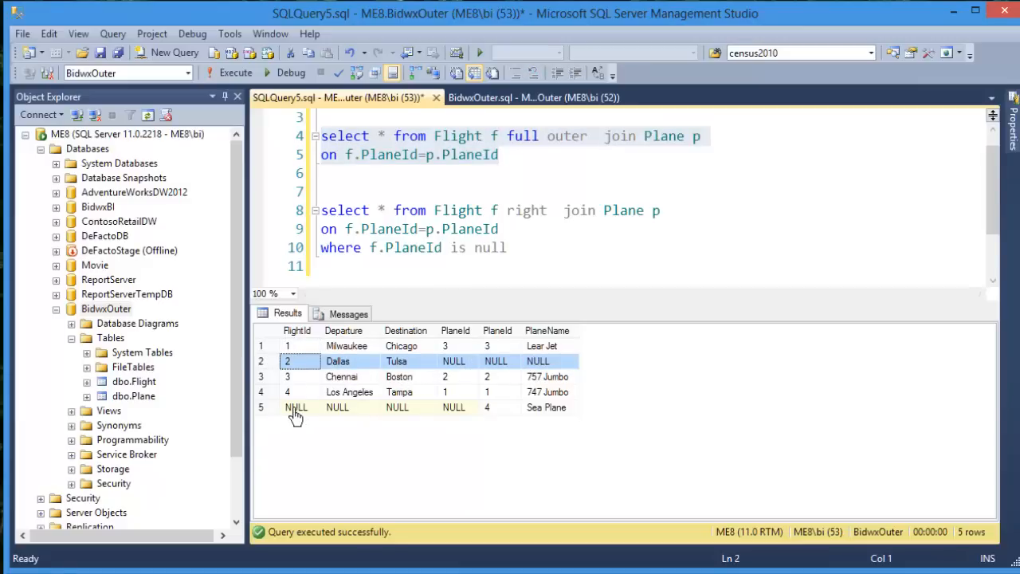
pyautogui.click(397, 408)
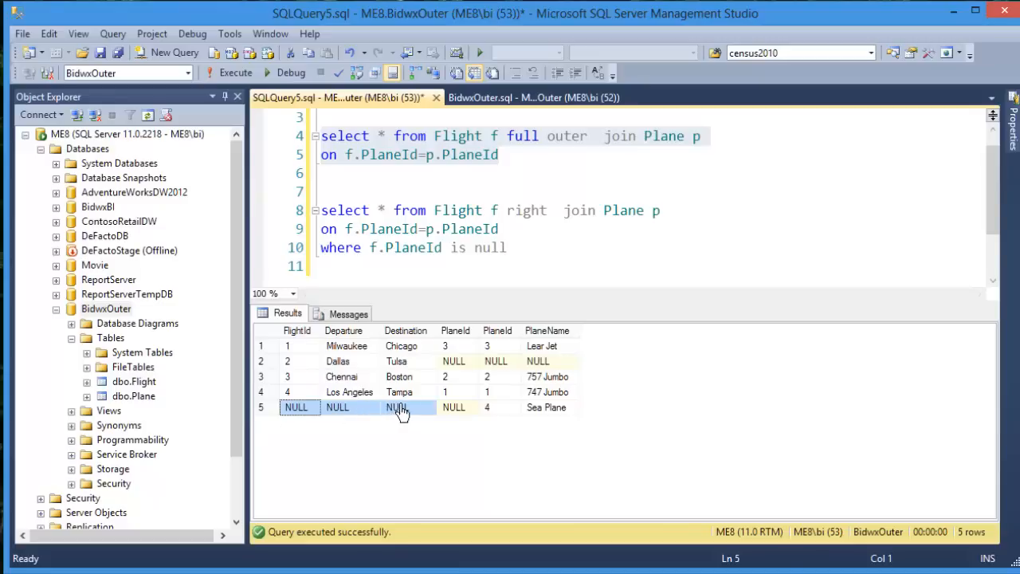
pyautogui.moveTo(518, 418)
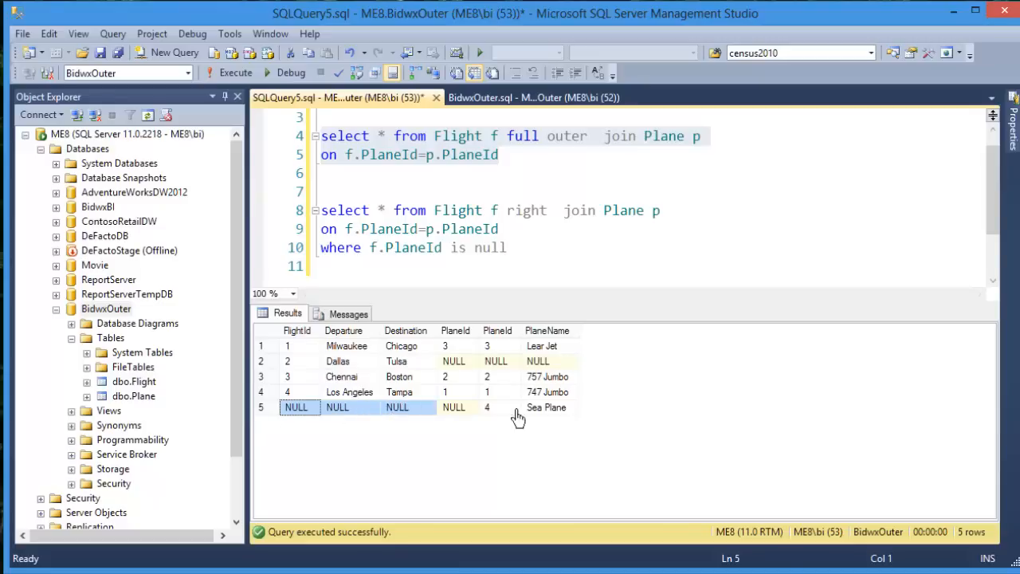
pyautogui.moveTo(525, 157)
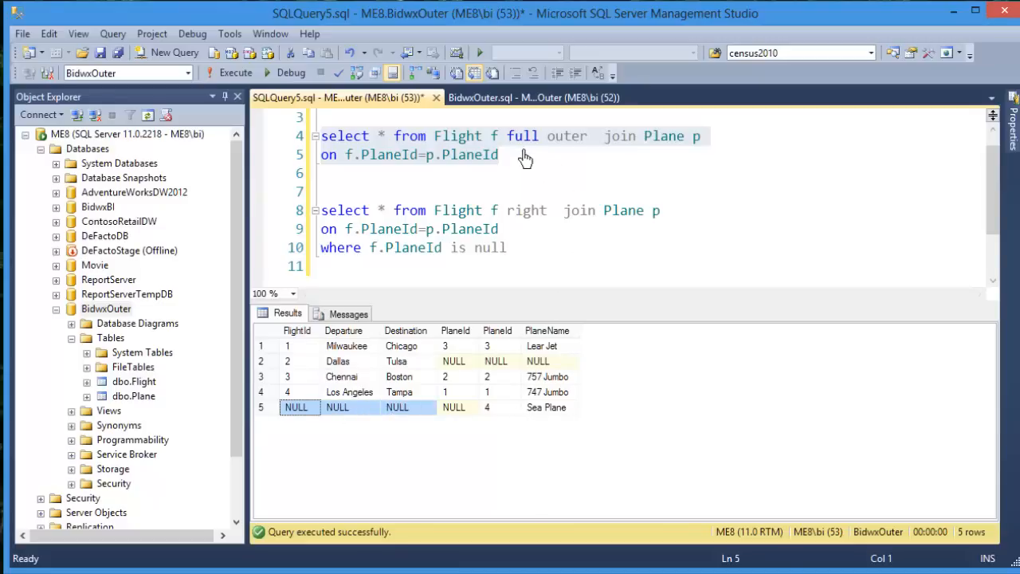
pyautogui.moveTo(555, 180)
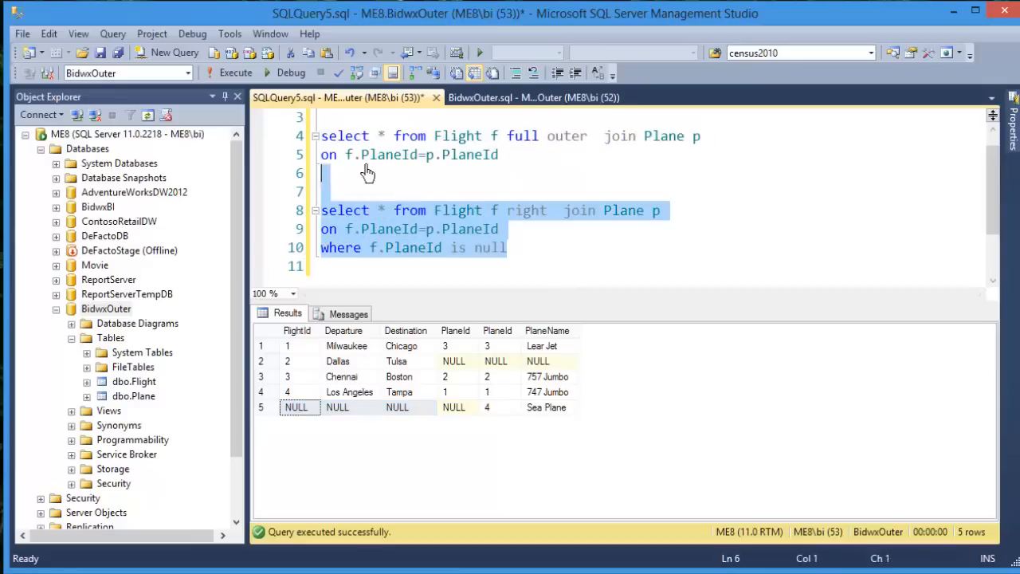
# Clear the join queries and run the plain Flight and Plane selects.
pyautogui.press('Delete')
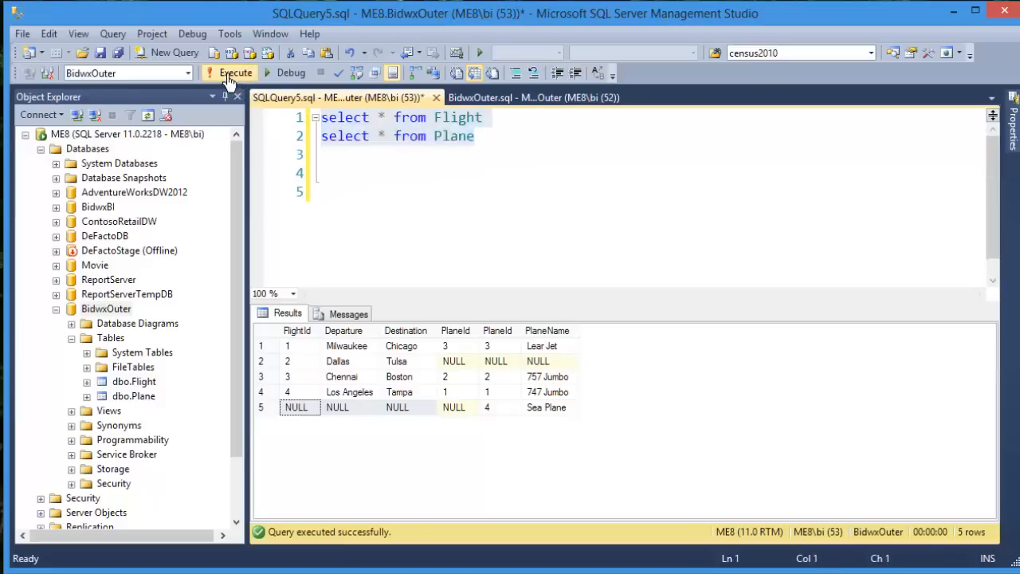
pyautogui.click(230, 73)
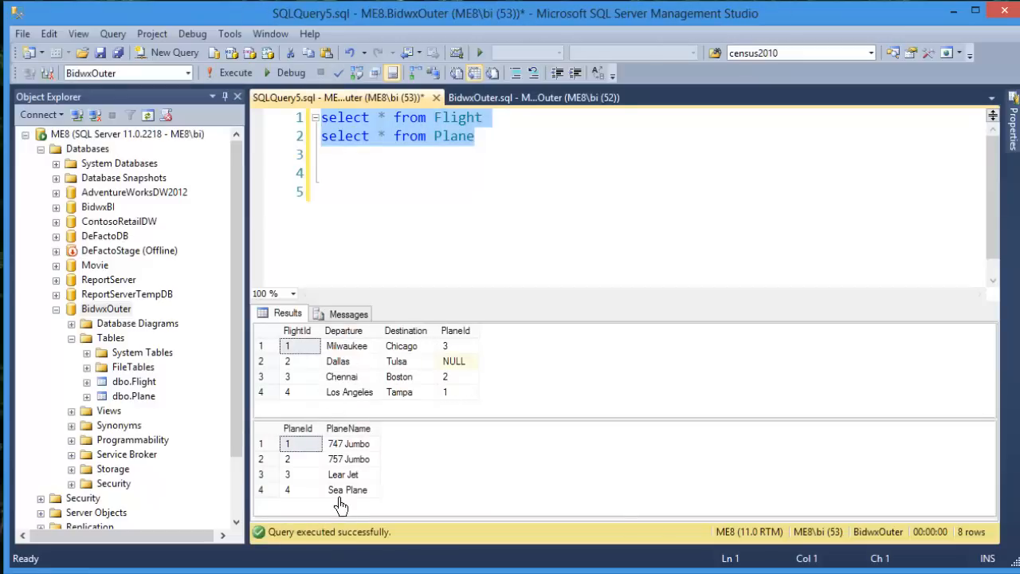
pyautogui.moveTo(268, 502)
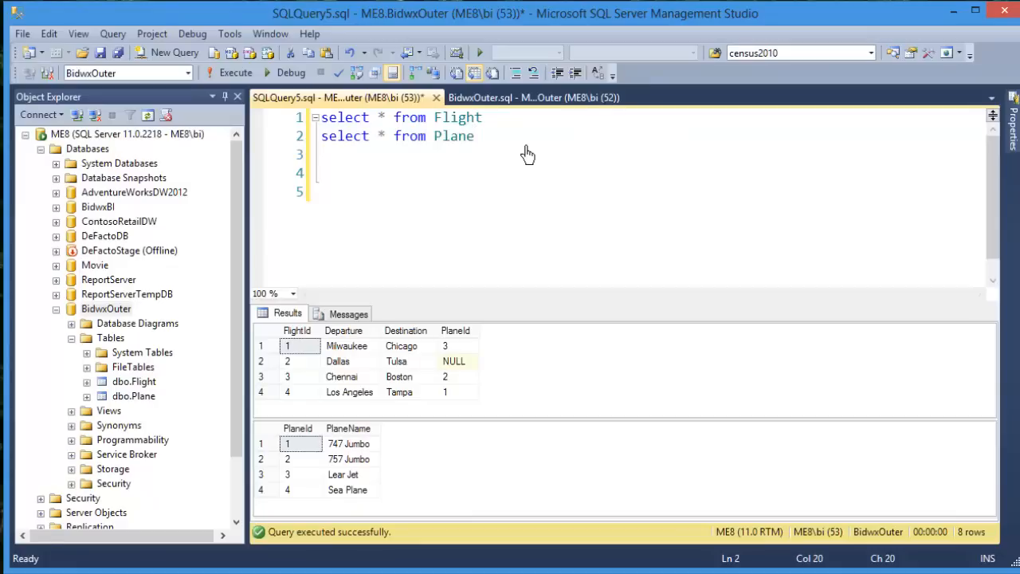
# Write a third query 'select * from Flight cross join Plane'.
pyautogui.write('se')
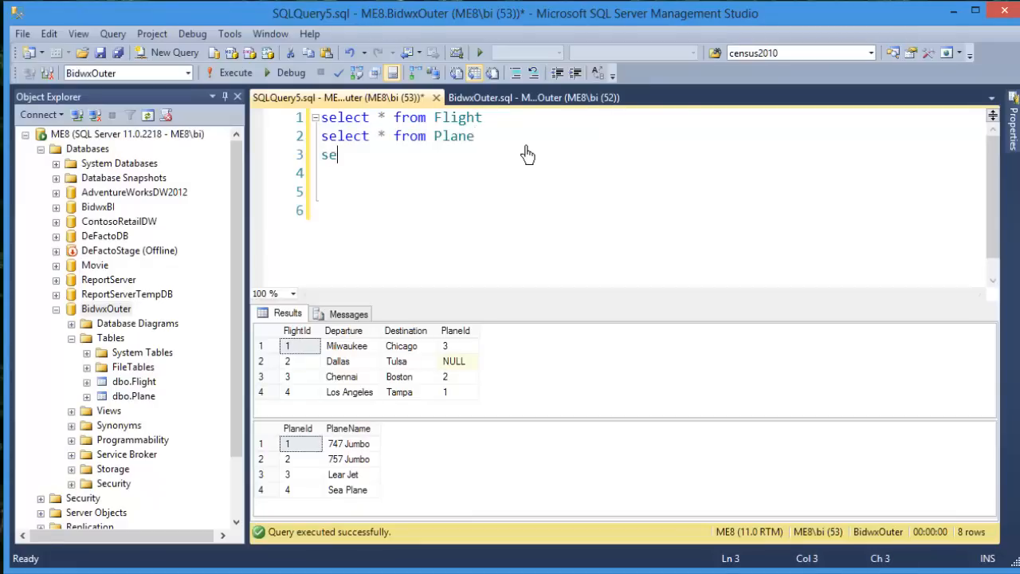
pyautogui.write('lect * f')
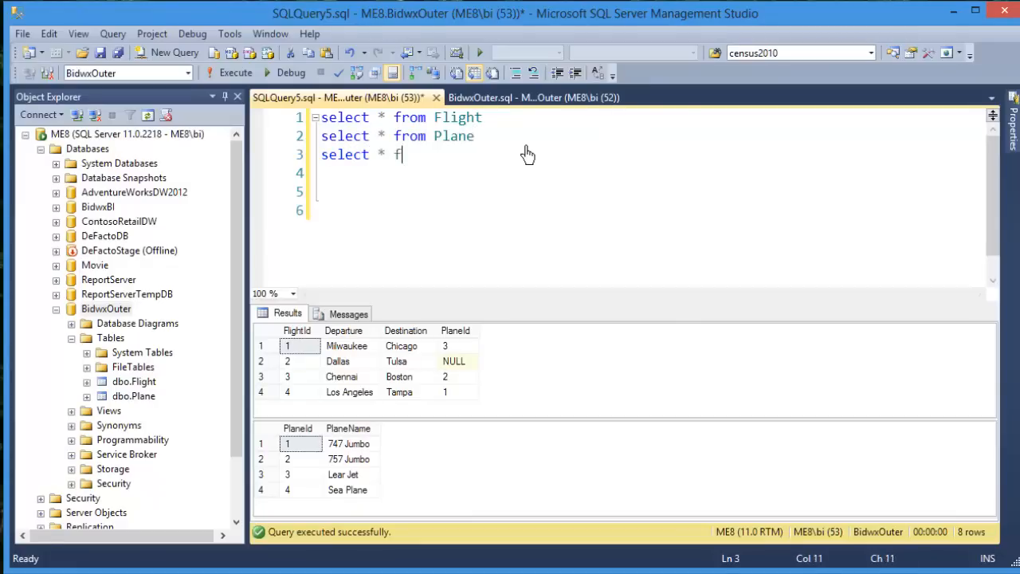
pyautogui.write('rom Flight')
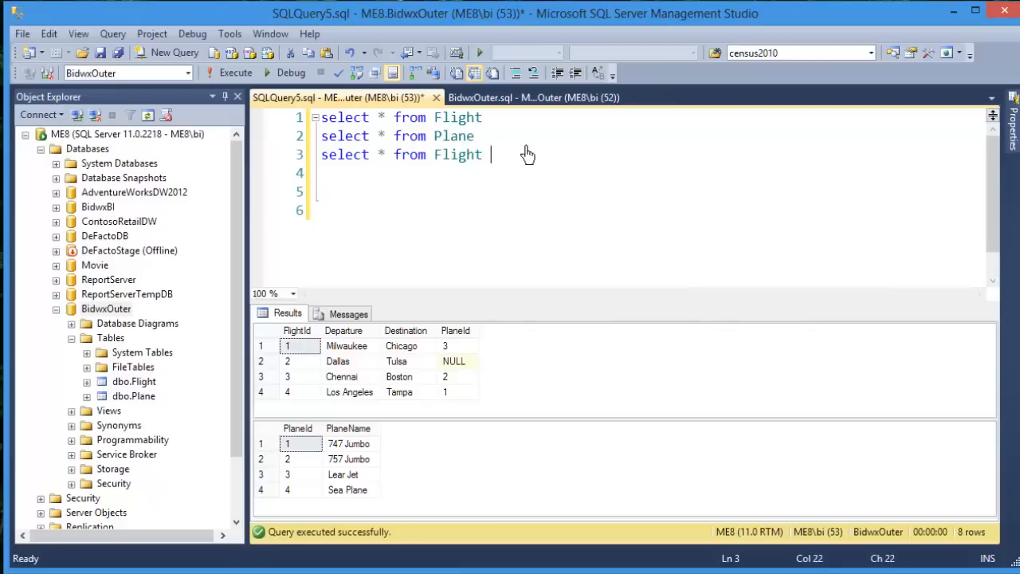
pyautogui.write('cross join')
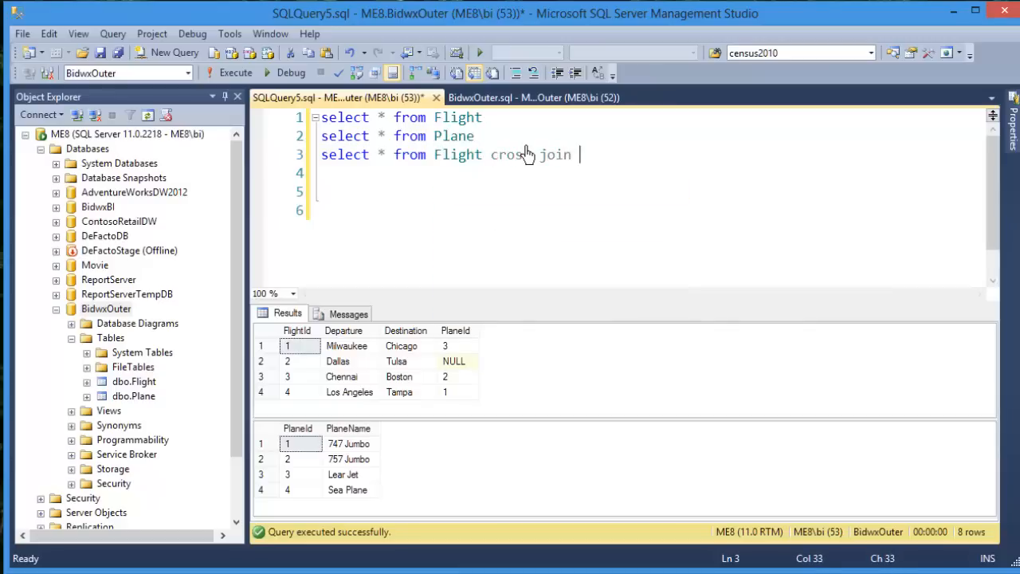
pyautogui.write('Plane')
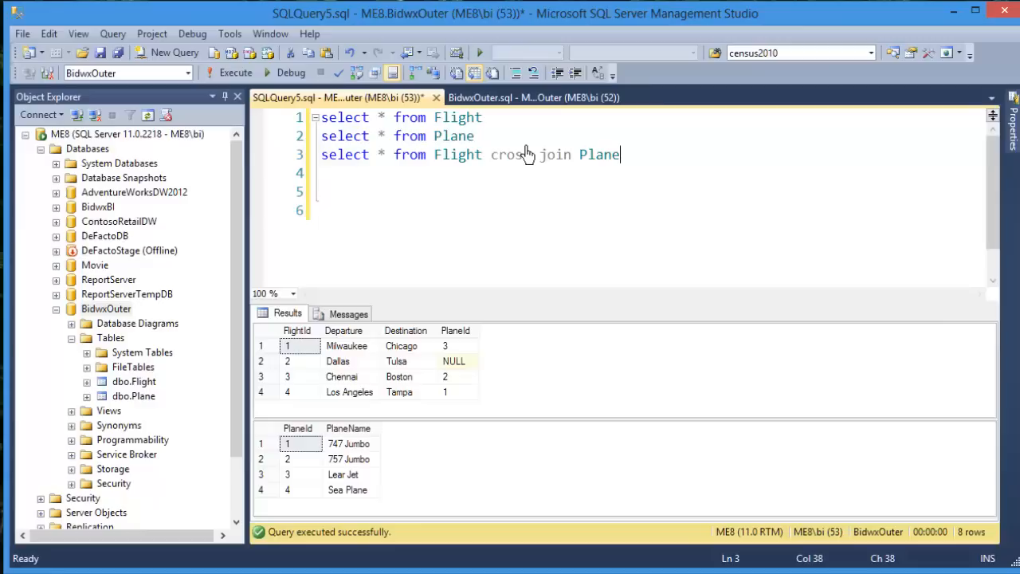
pyautogui.moveTo(631, 165)
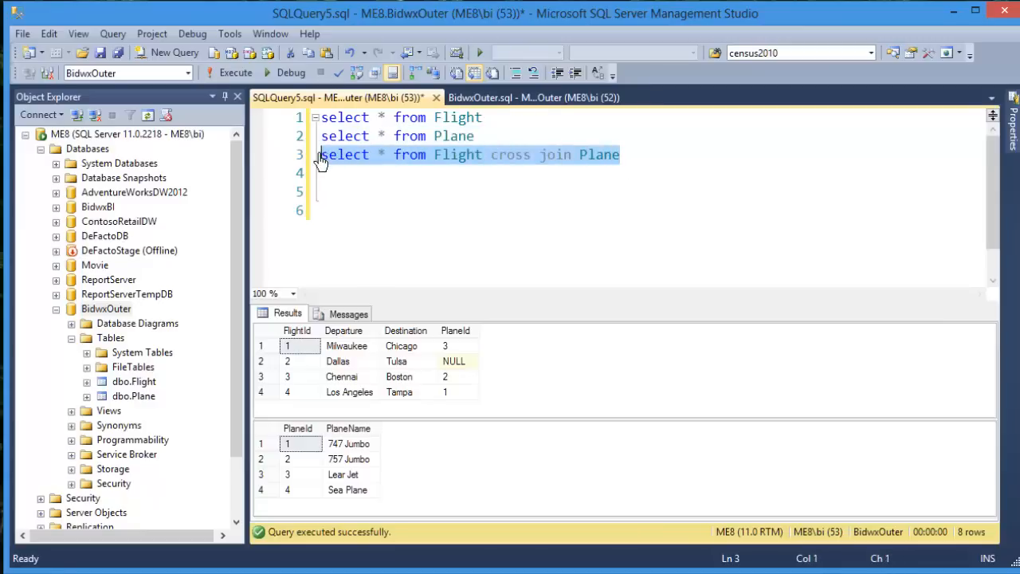
pyautogui.moveTo(269, 377)
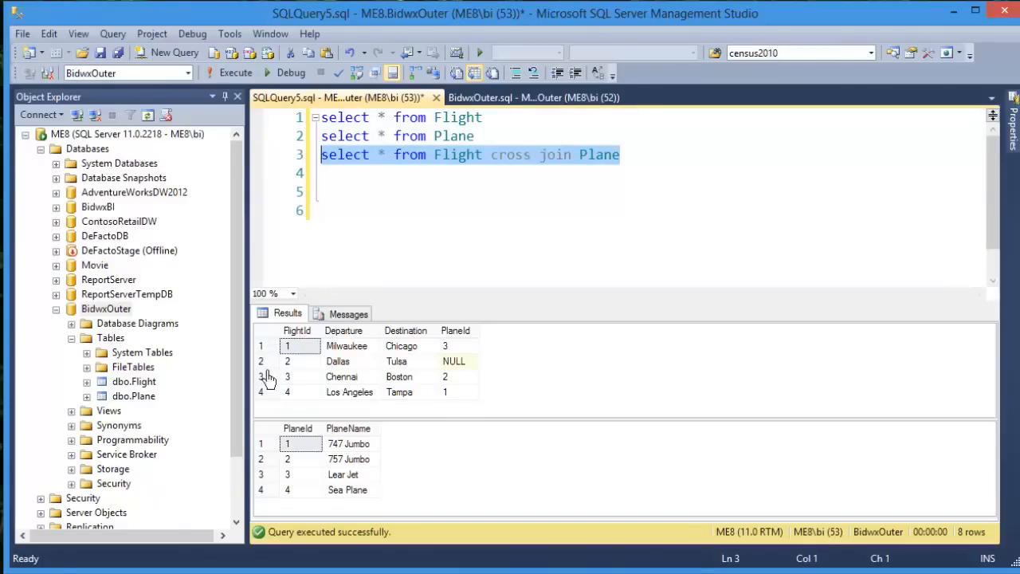
pyautogui.moveTo(268, 453)
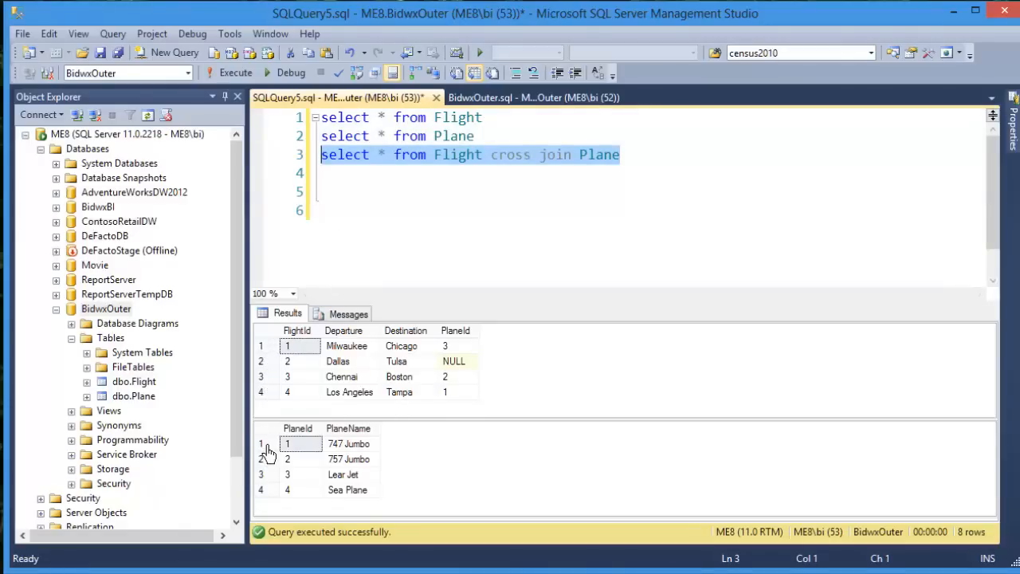
pyautogui.moveTo(338, 377)
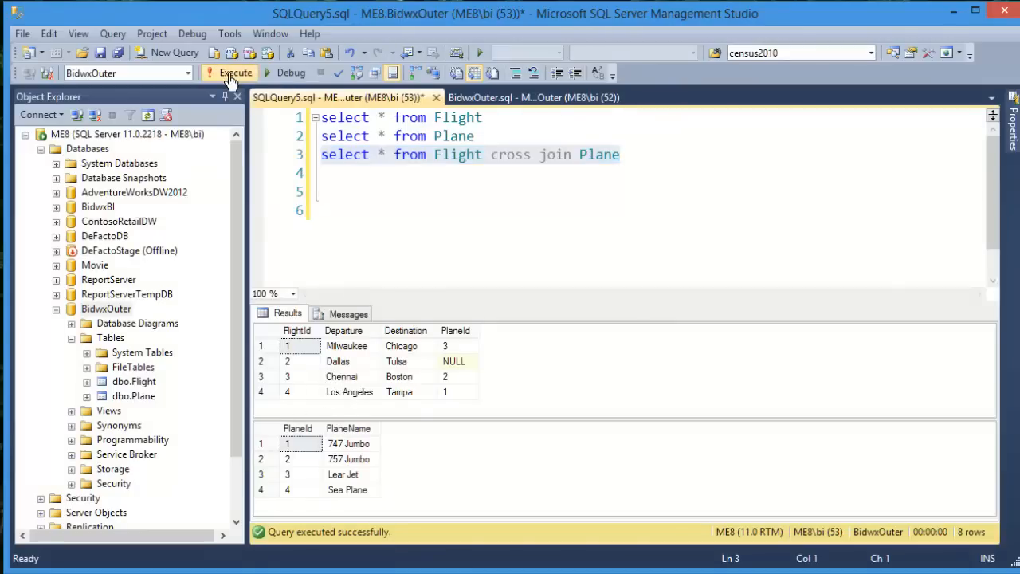
# Run the cross join and enlarge the results to show all 16 flight–plane rows.
pyautogui.click(229, 74)
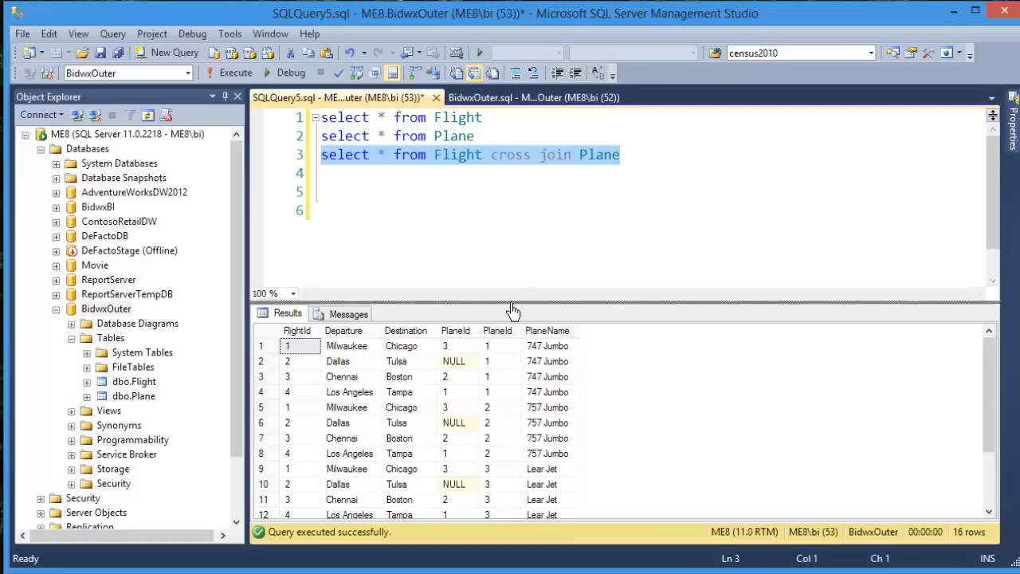
pyautogui.moveTo(513, 309); pyautogui.dragTo(514, 226)
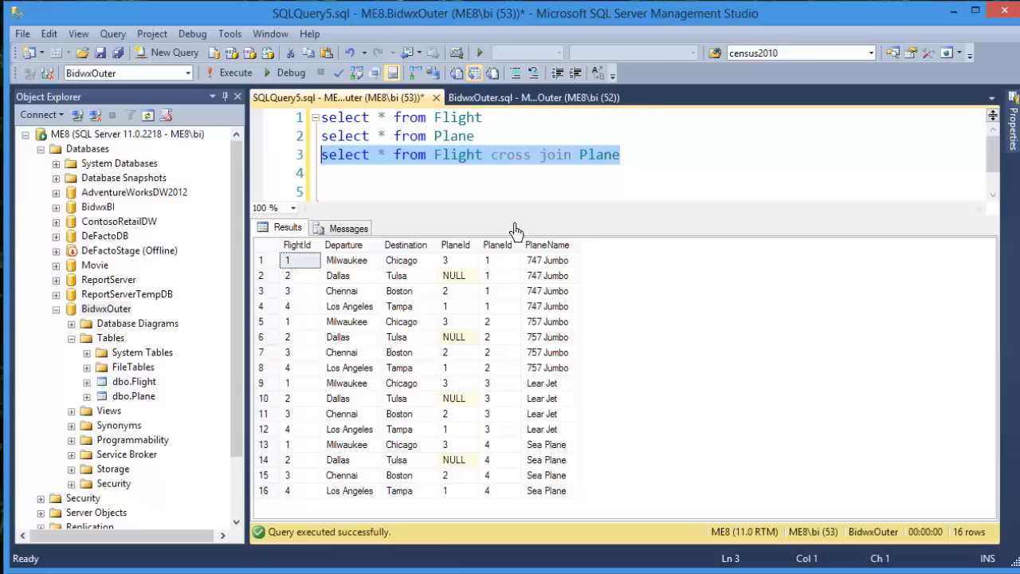
pyautogui.moveTo(545, 267)
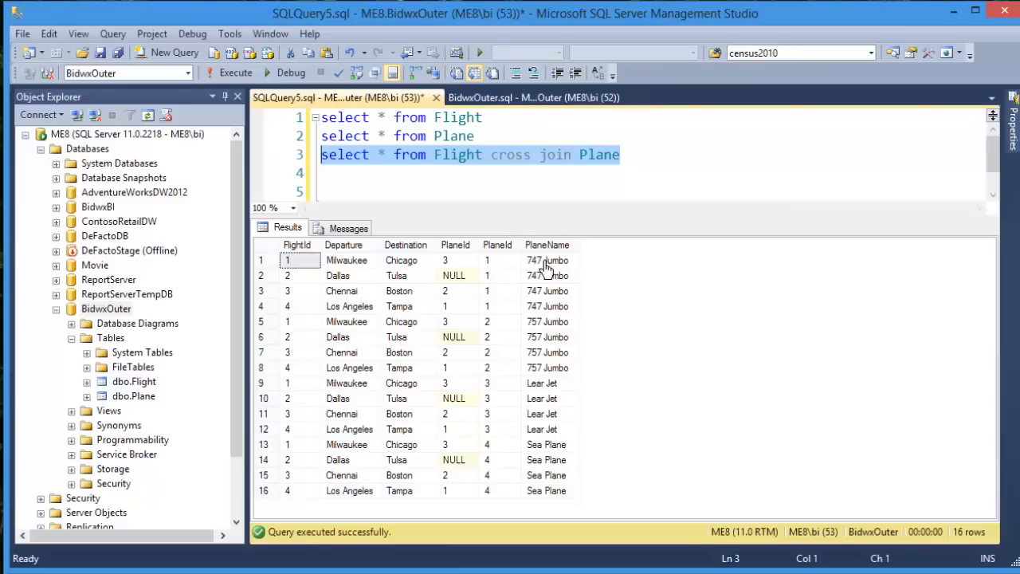
pyautogui.moveTo(346, 260)
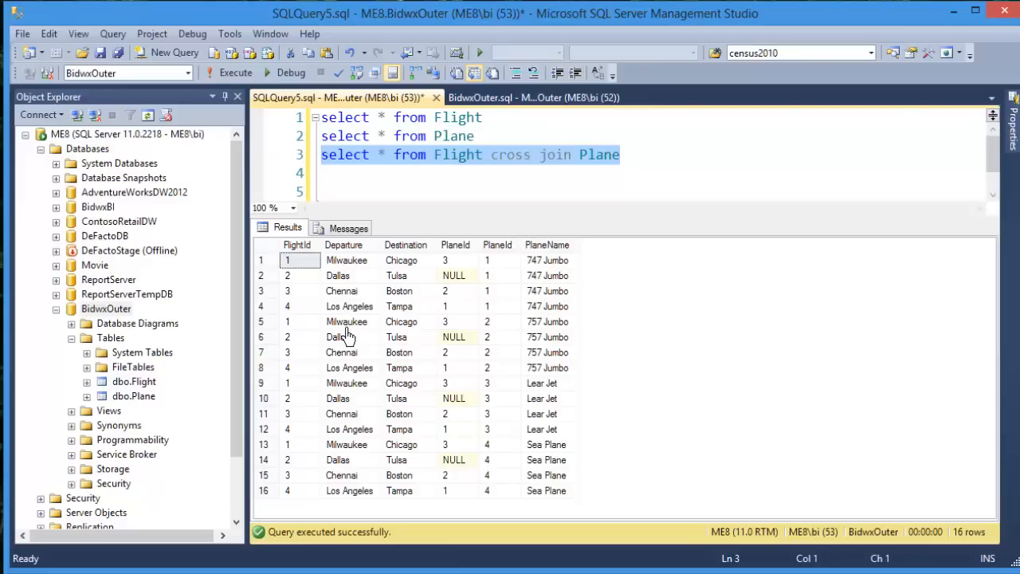
pyautogui.moveTo(450, 382)
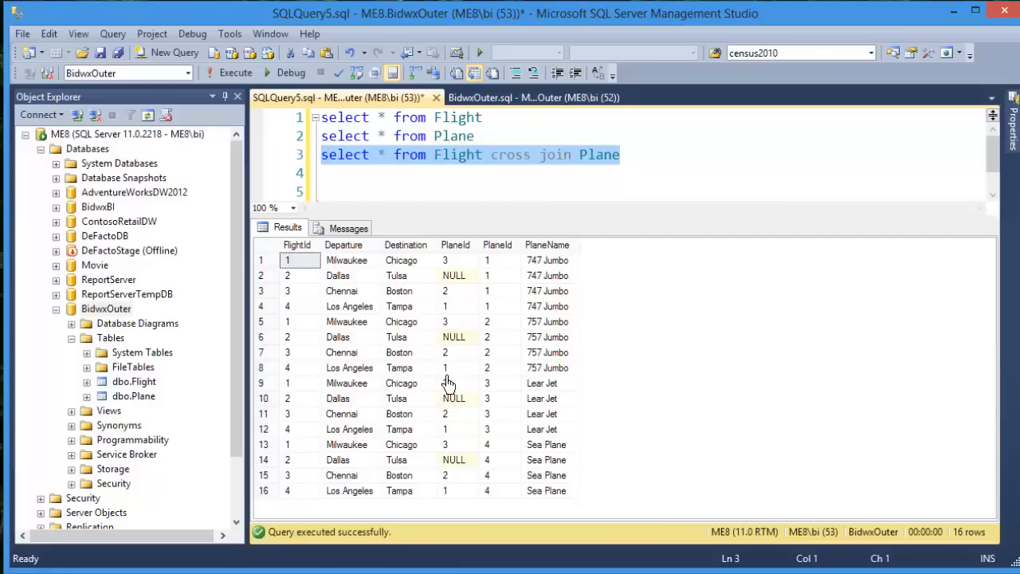
pyautogui.moveTo(510, 370)
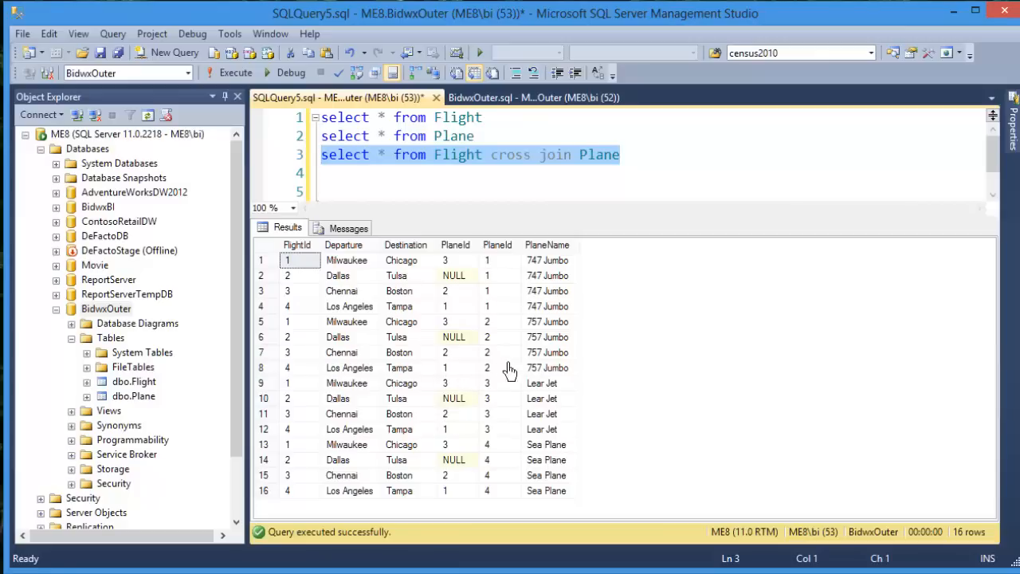
pyautogui.moveTo(598, 268)
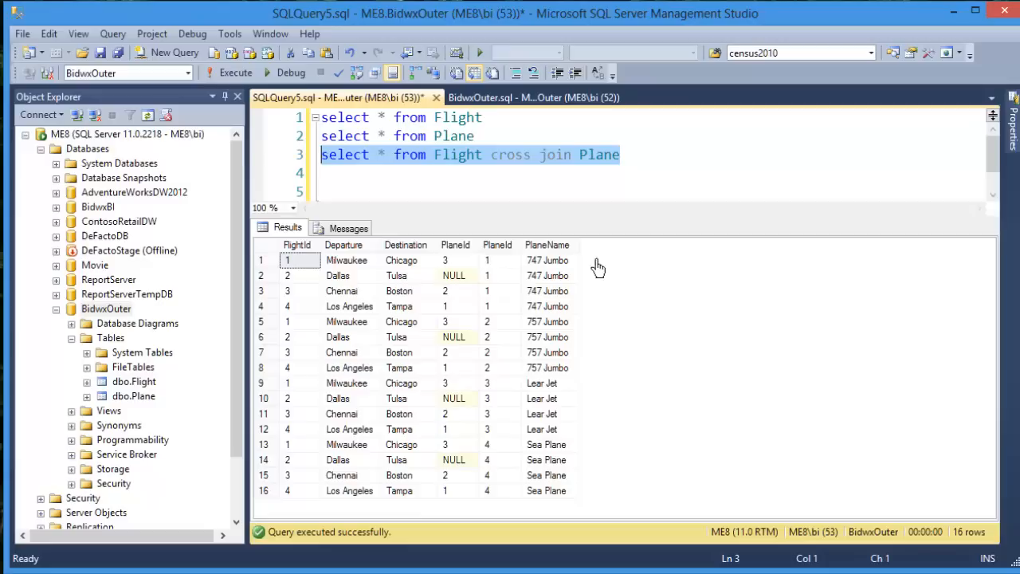
pyautogui.moveTo(590, 489)
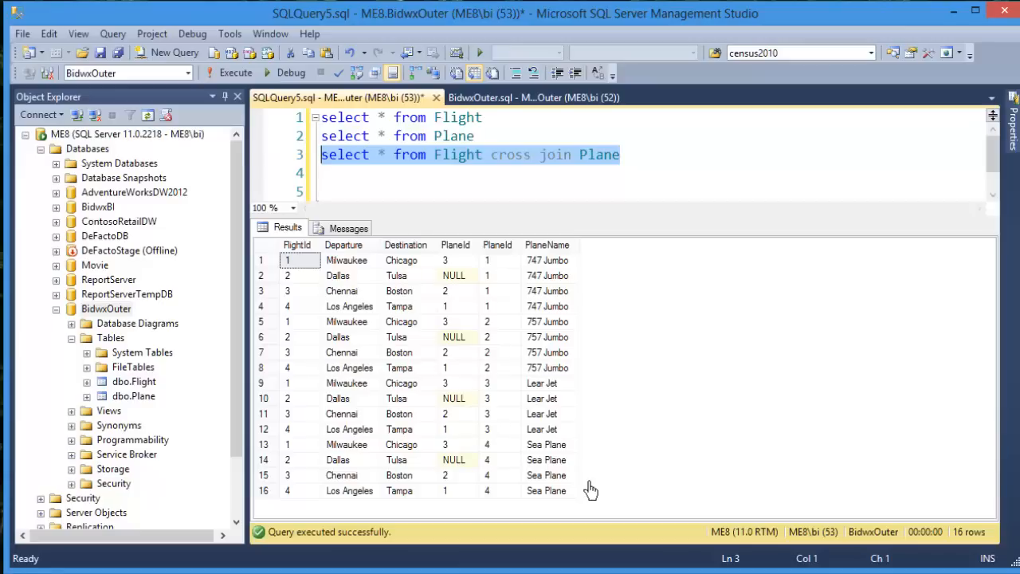
pyautogui.moveTo(554, 443)
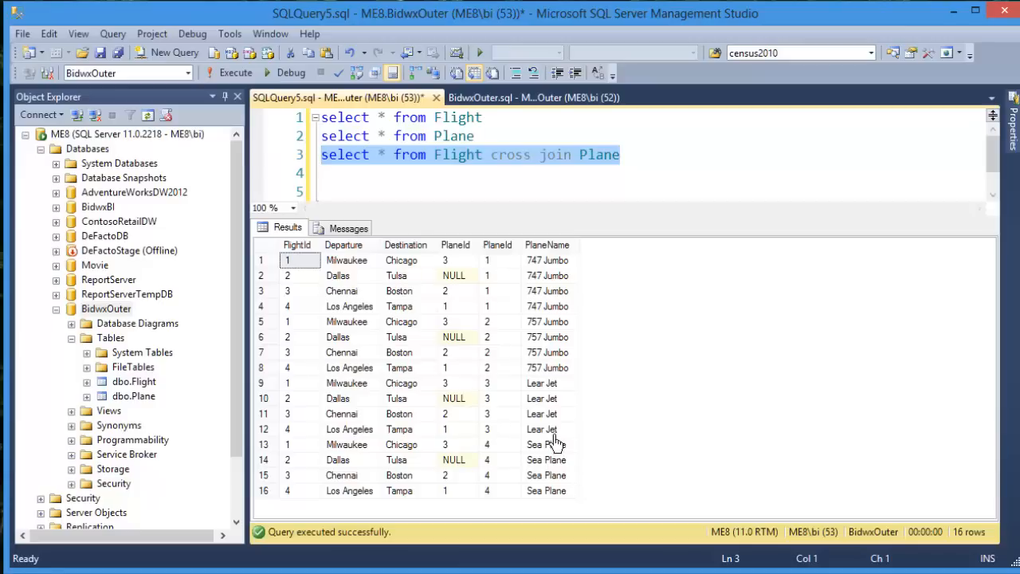
pyautogui.moveTo(462, 274)
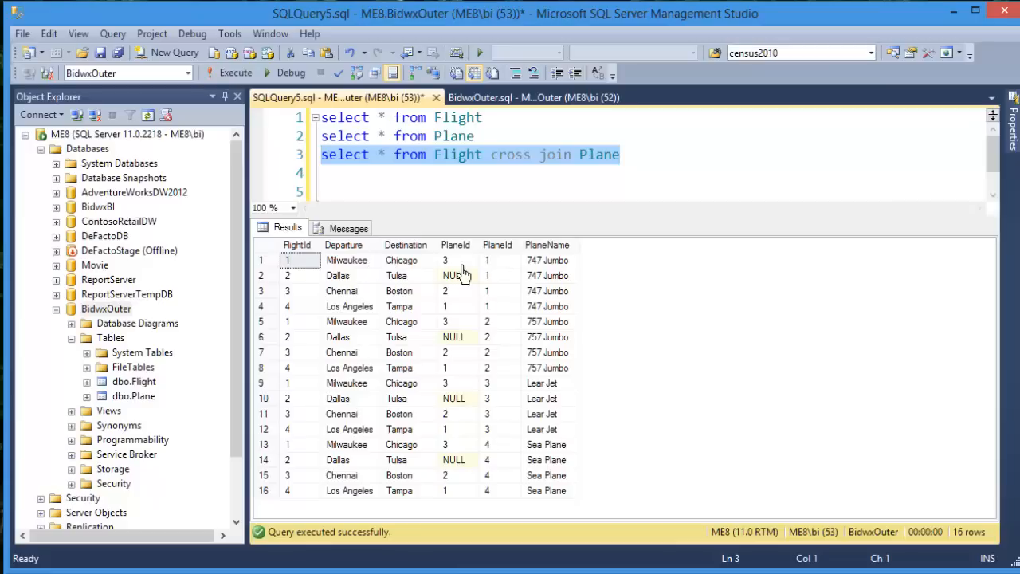
pyautogui.moveTo(440, 273)
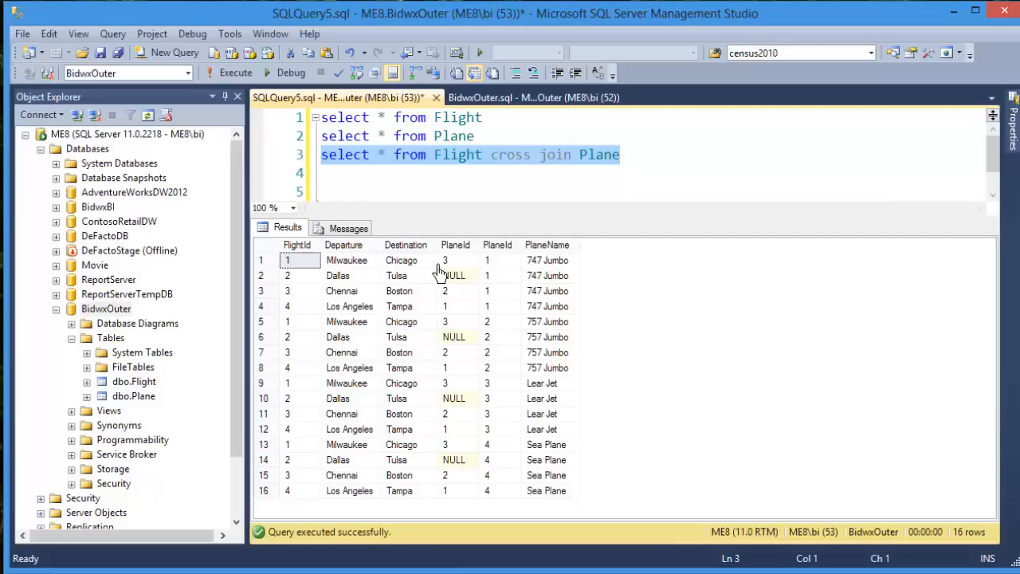
pyautogui.moveTo(630, 274)
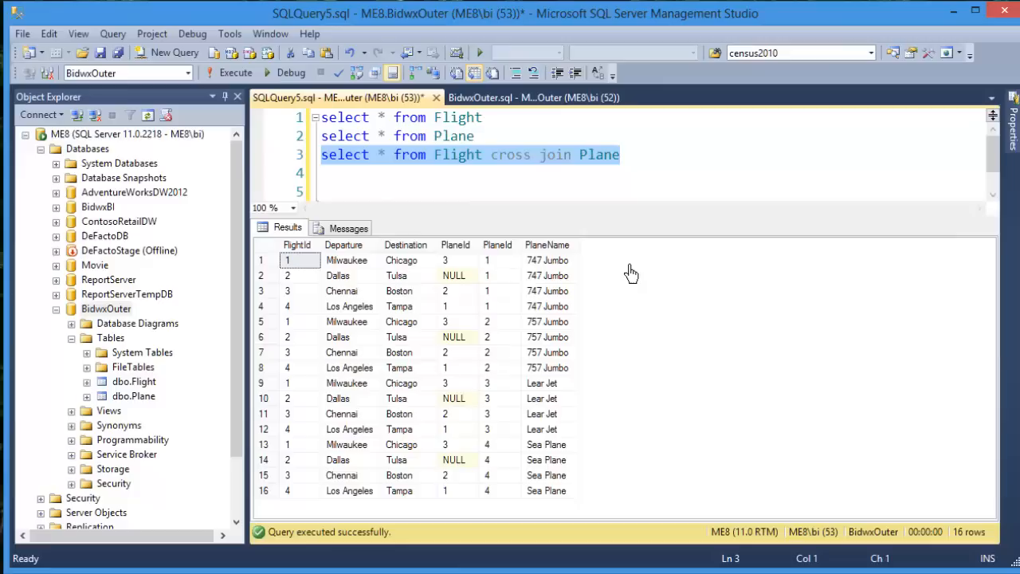
pyautogui.moveTo(628, 280)
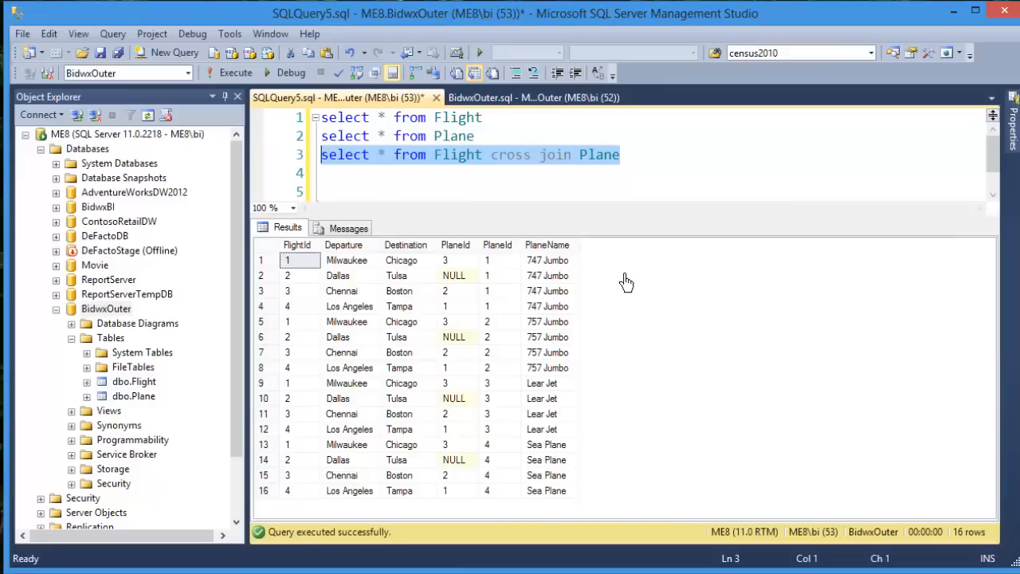